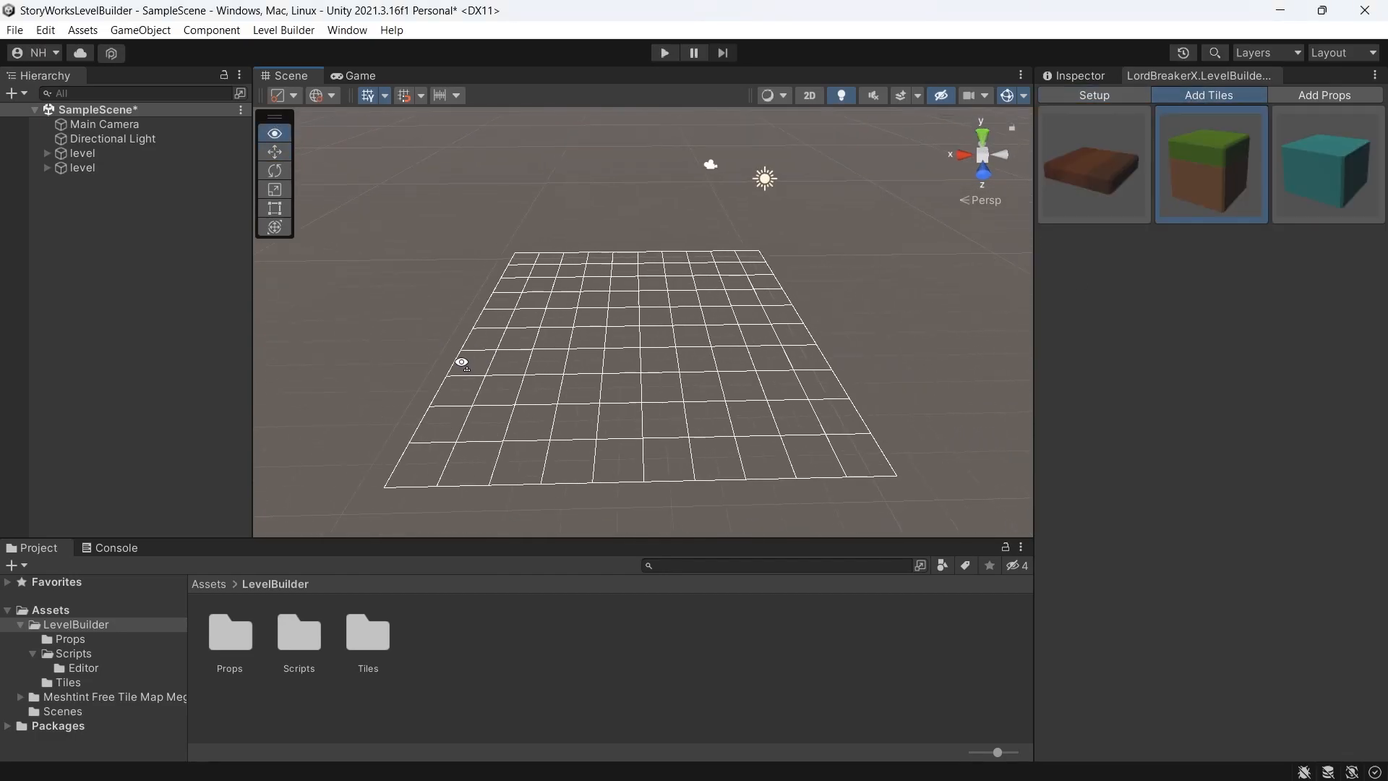
# Step: Browse into the project's LevelBuilder folder and then its Scripts folder
pyautogui.click(770, 464)
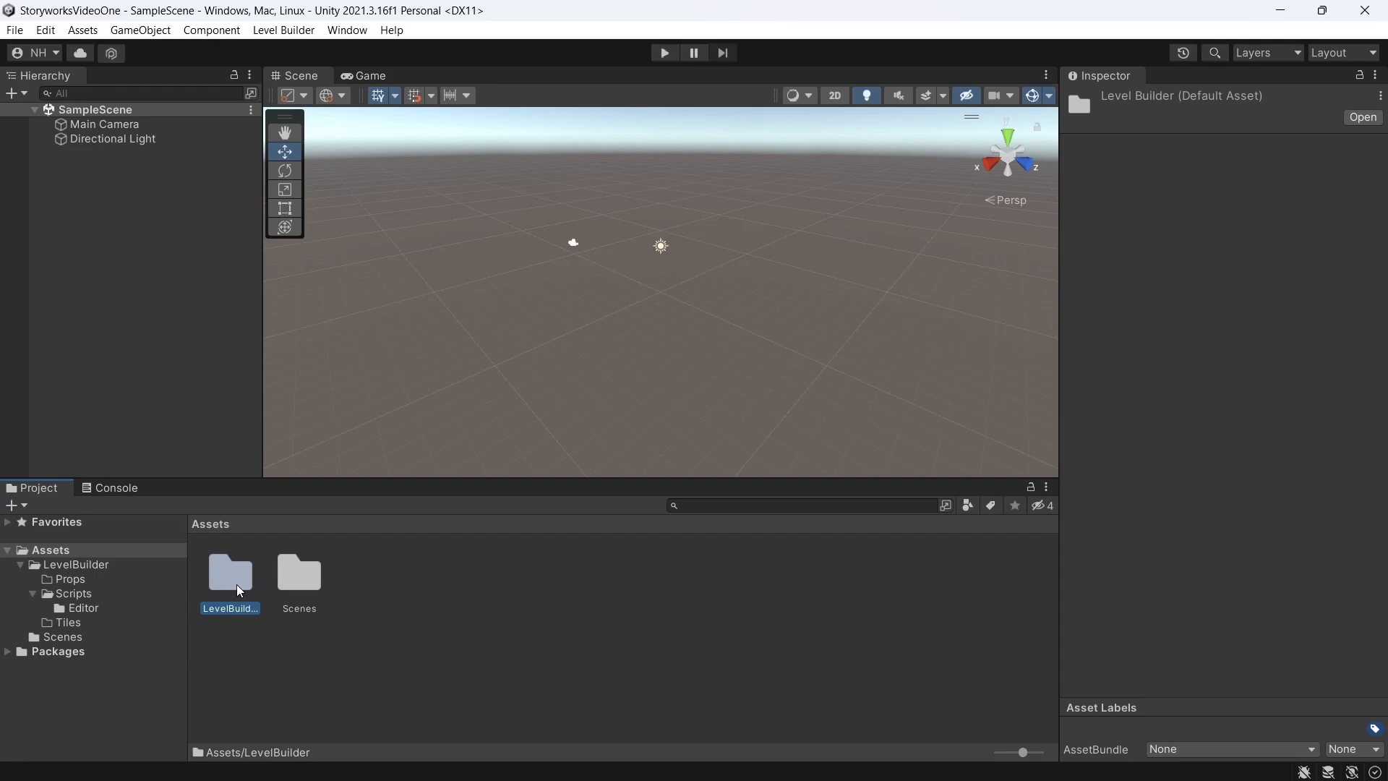
pyautogui.moveTo(237, 585)
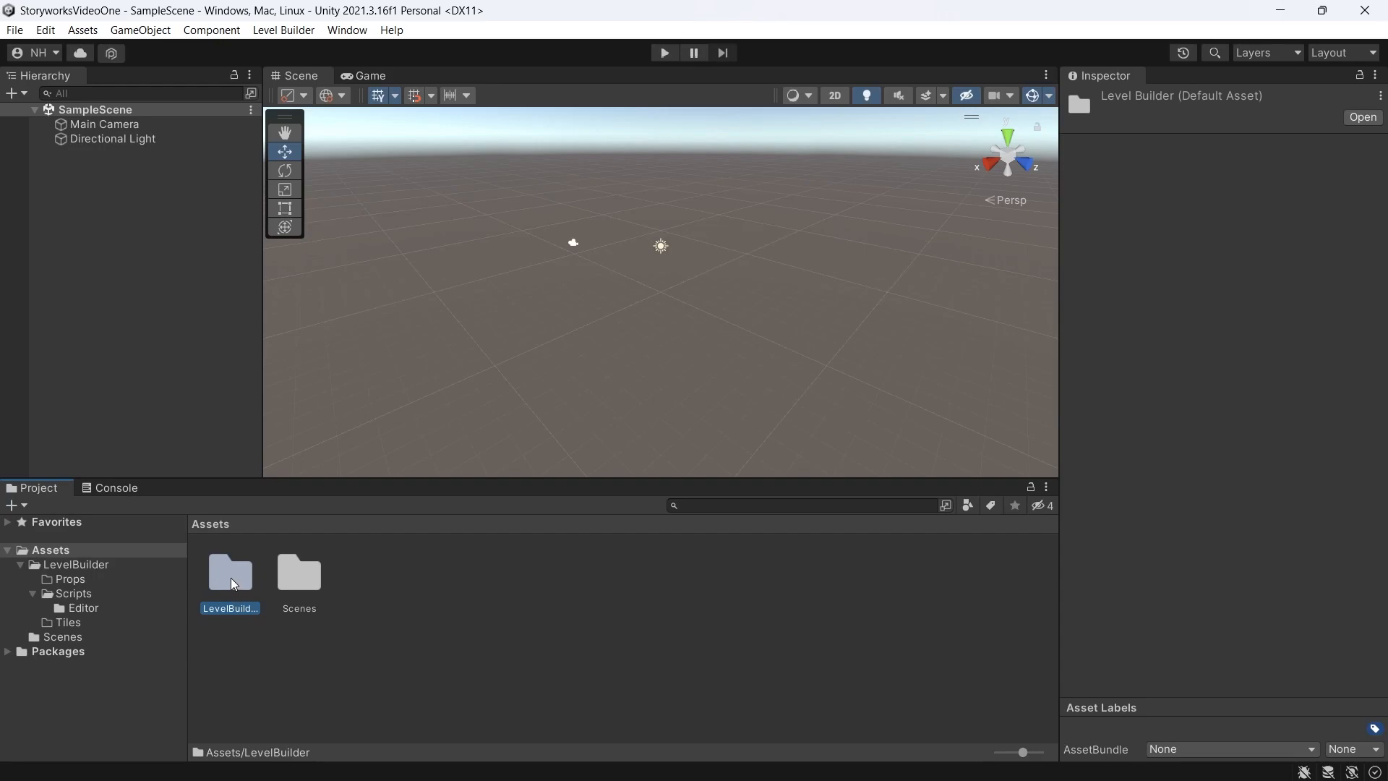
pyautogui.doubleClick(230, 571)
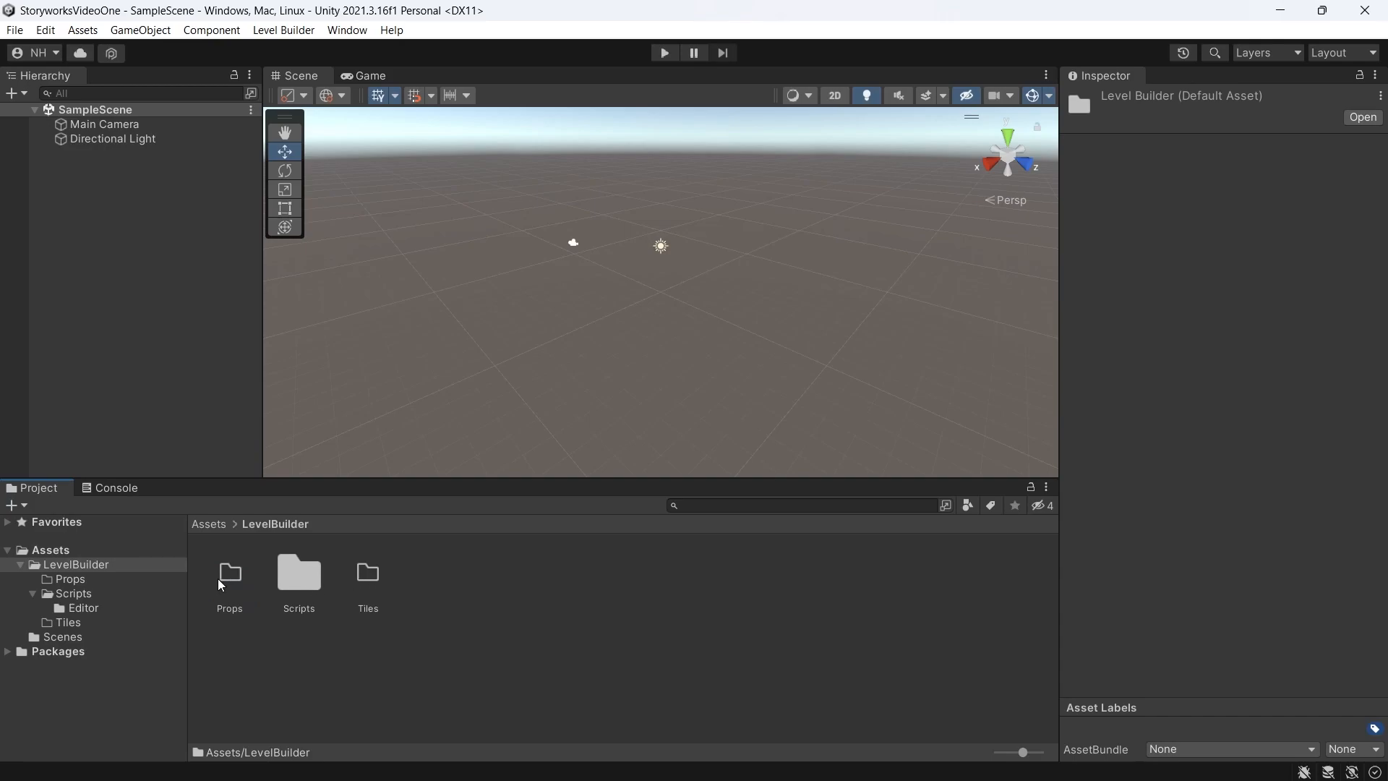
pyautogui.click(367, 576)
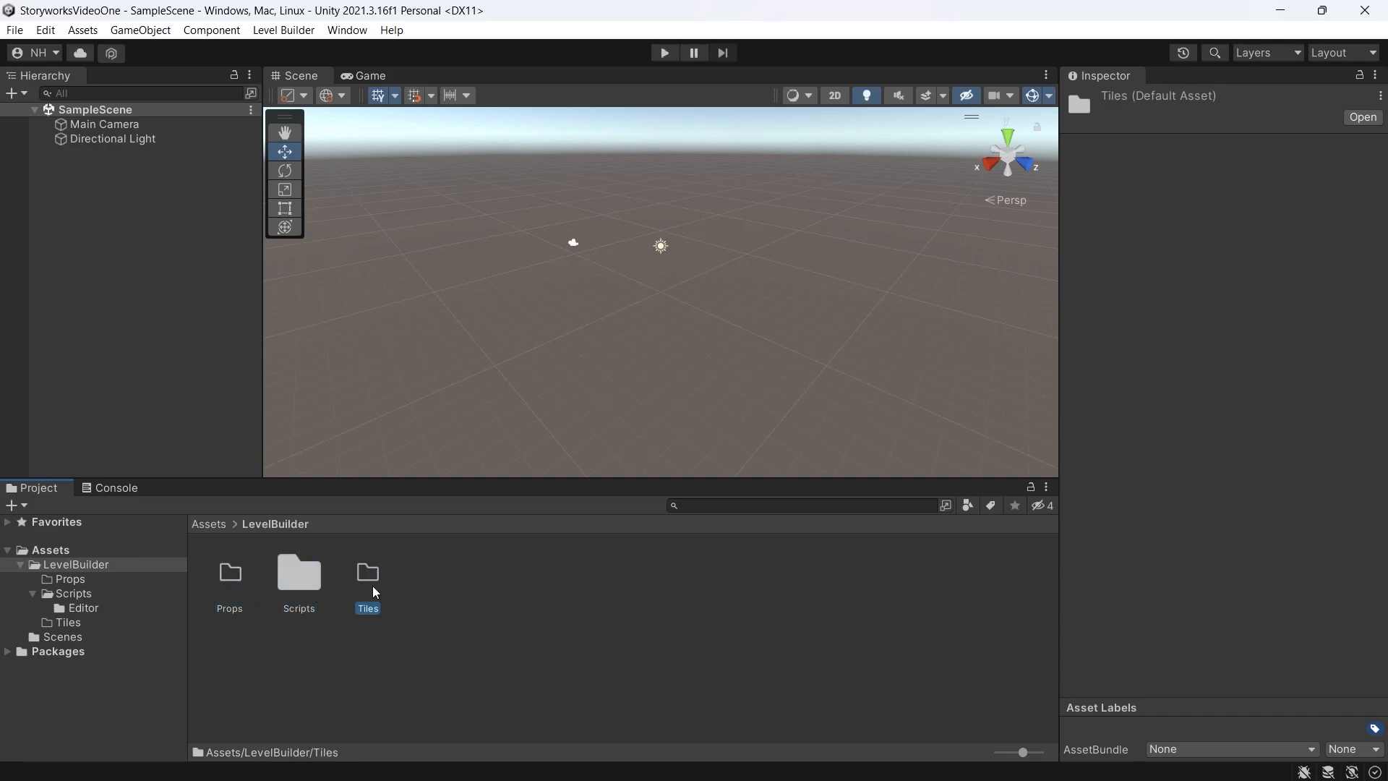
pyautogui.moveTo(298, 571)
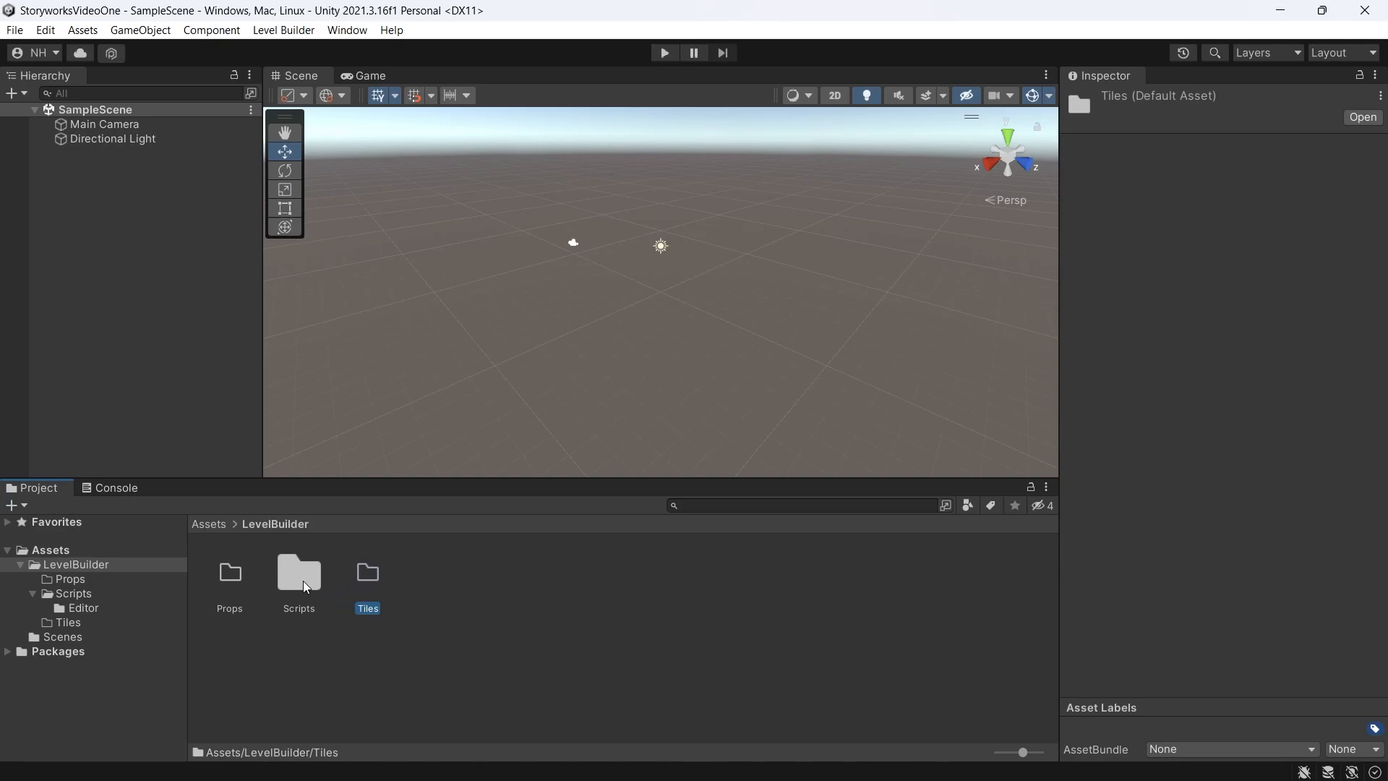
pyautogui.doubleClick(298, 572)
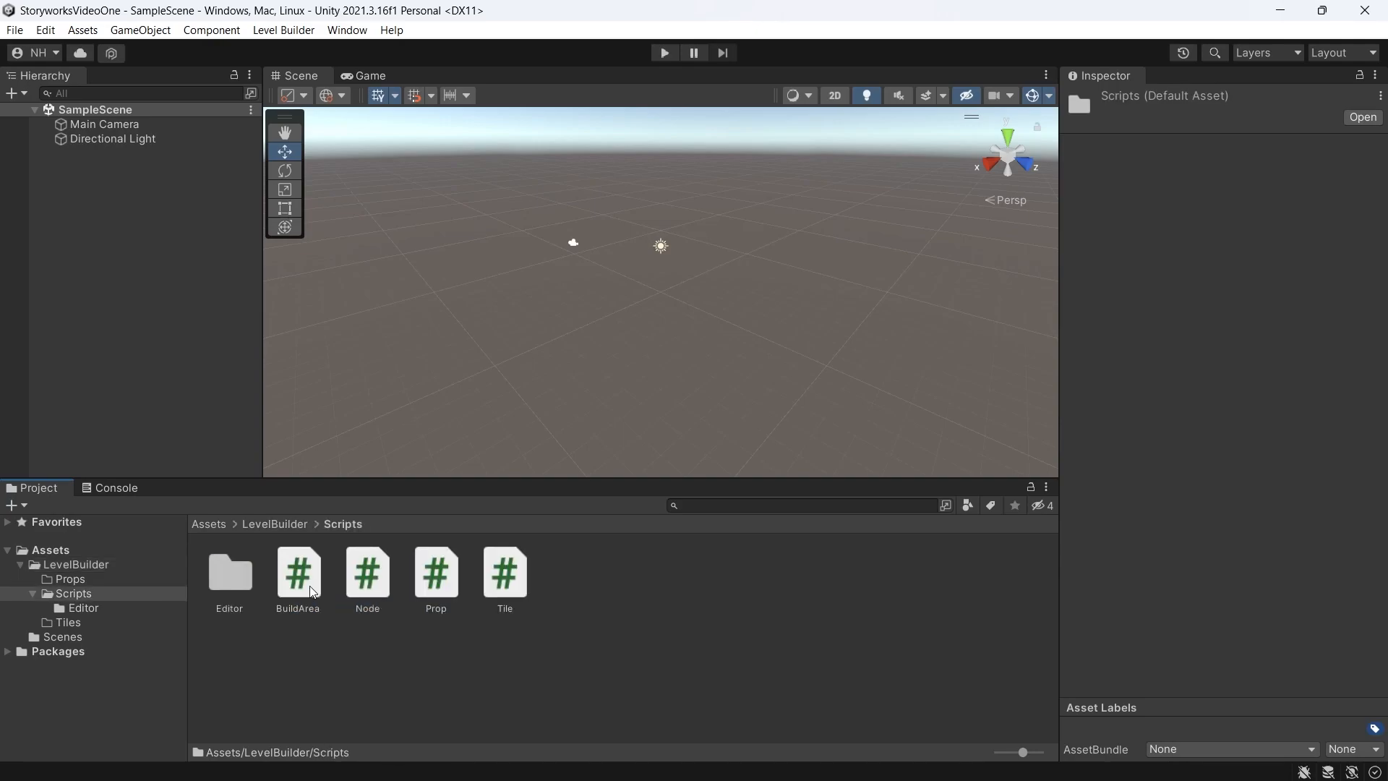
pyautogui.moveTo(429, 592)
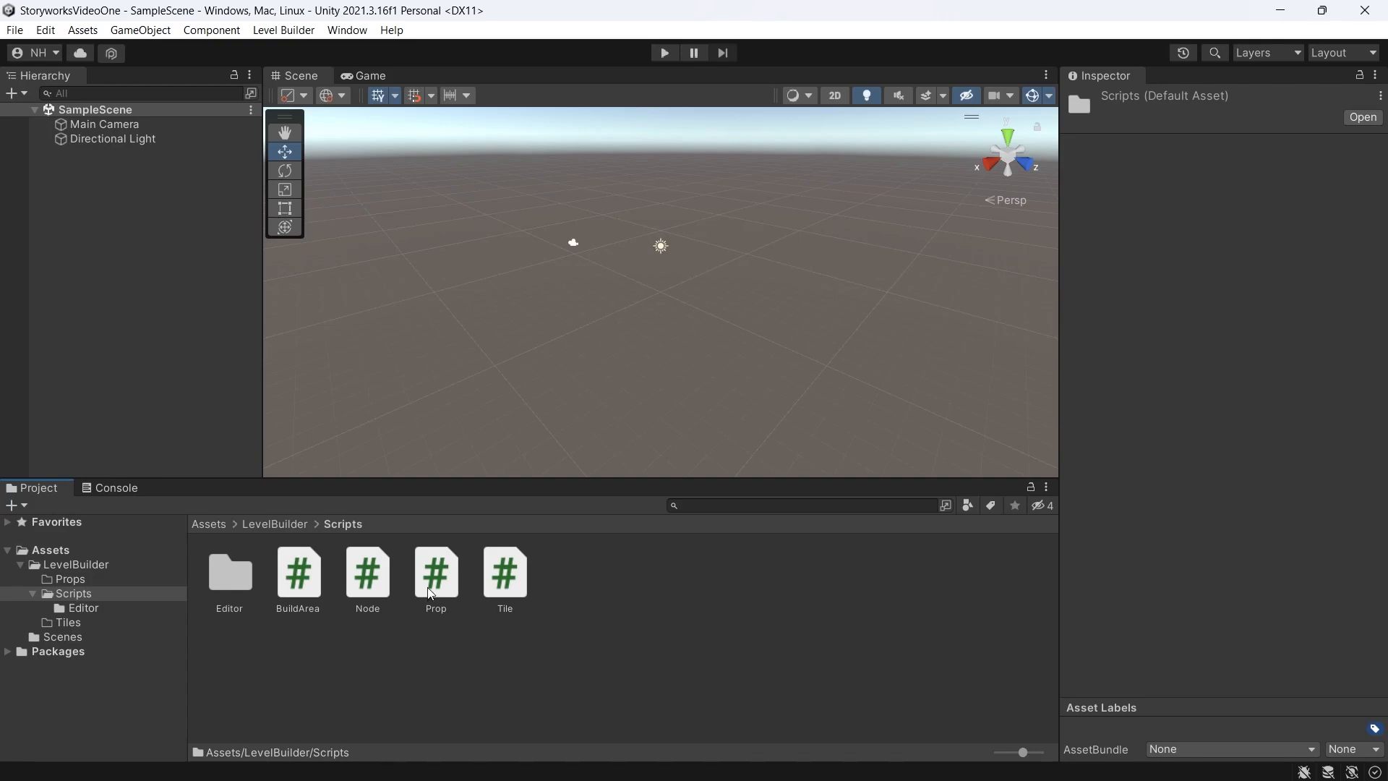
pyautogui.moveTo(261, 592)
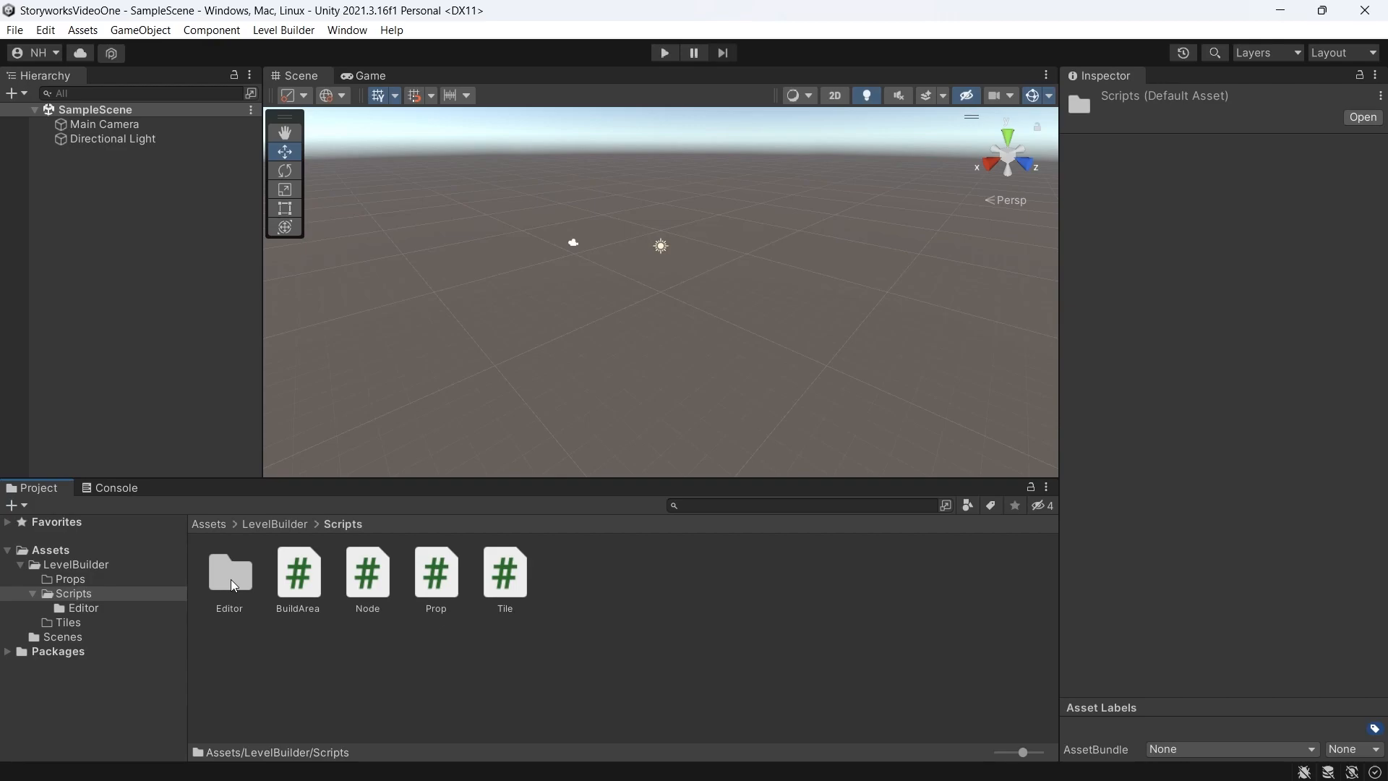
# Step: Enter the Editor folder and open LevelBuilder.cs in Visual Studio
pyautogui.doubleClick(230, 571)
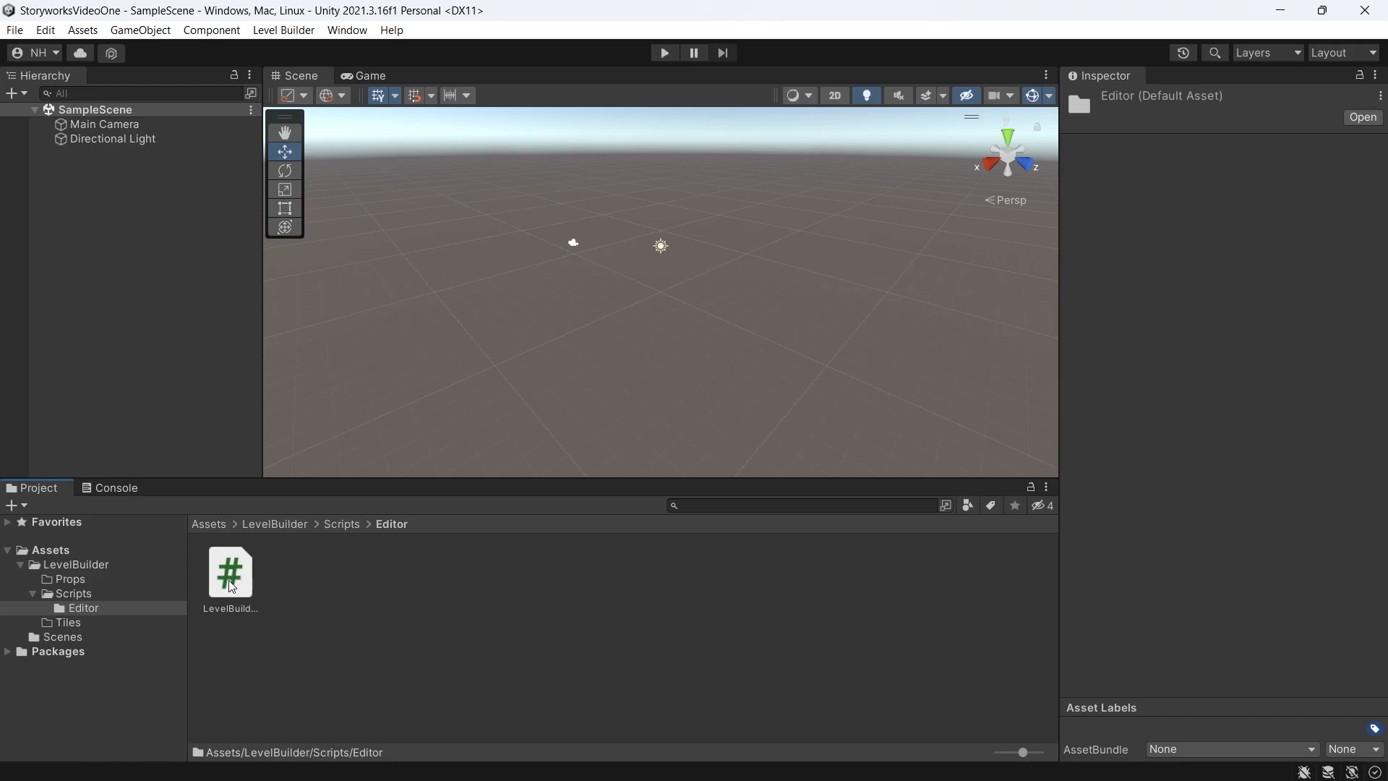
pyautogui.click(230, 571)
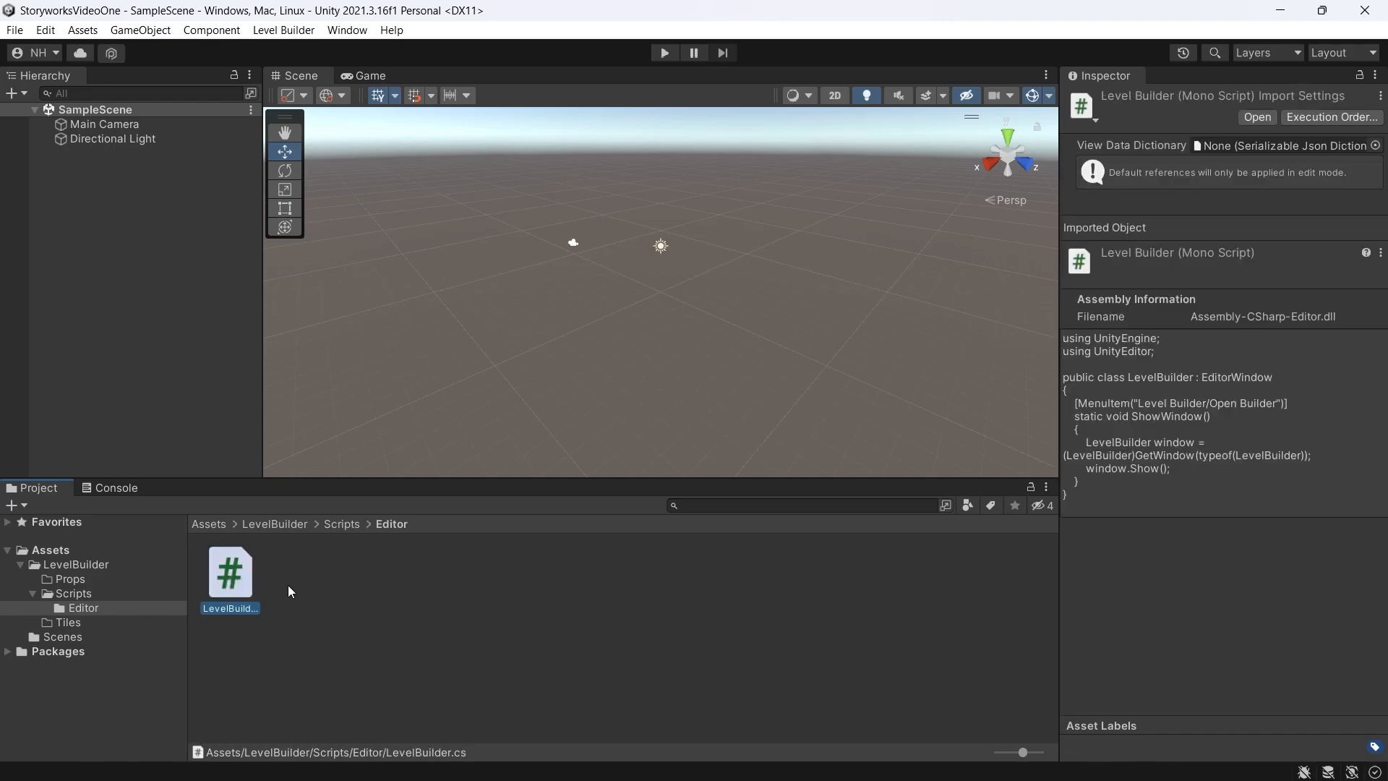
pyautogui.doubleClick(230, 571)
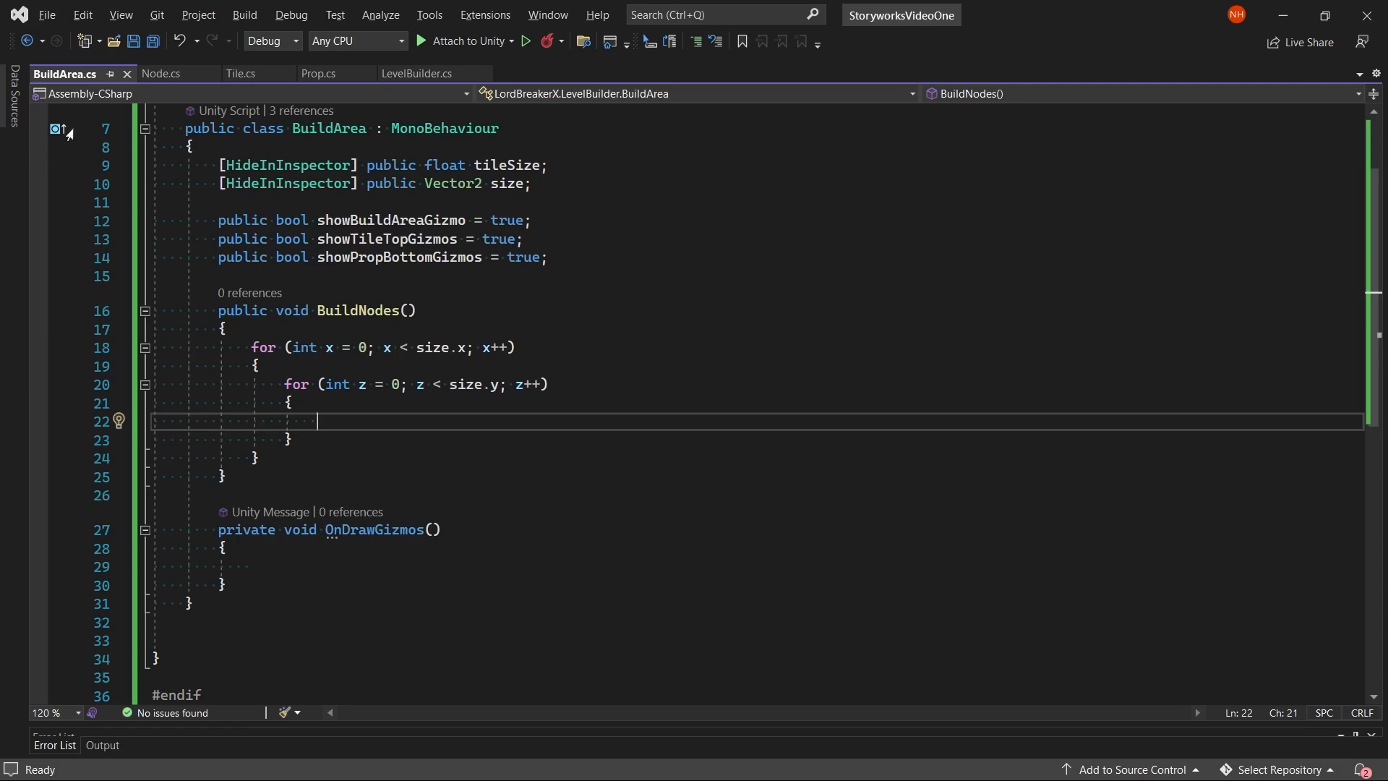
pyautogui.moveTo(160, 74)
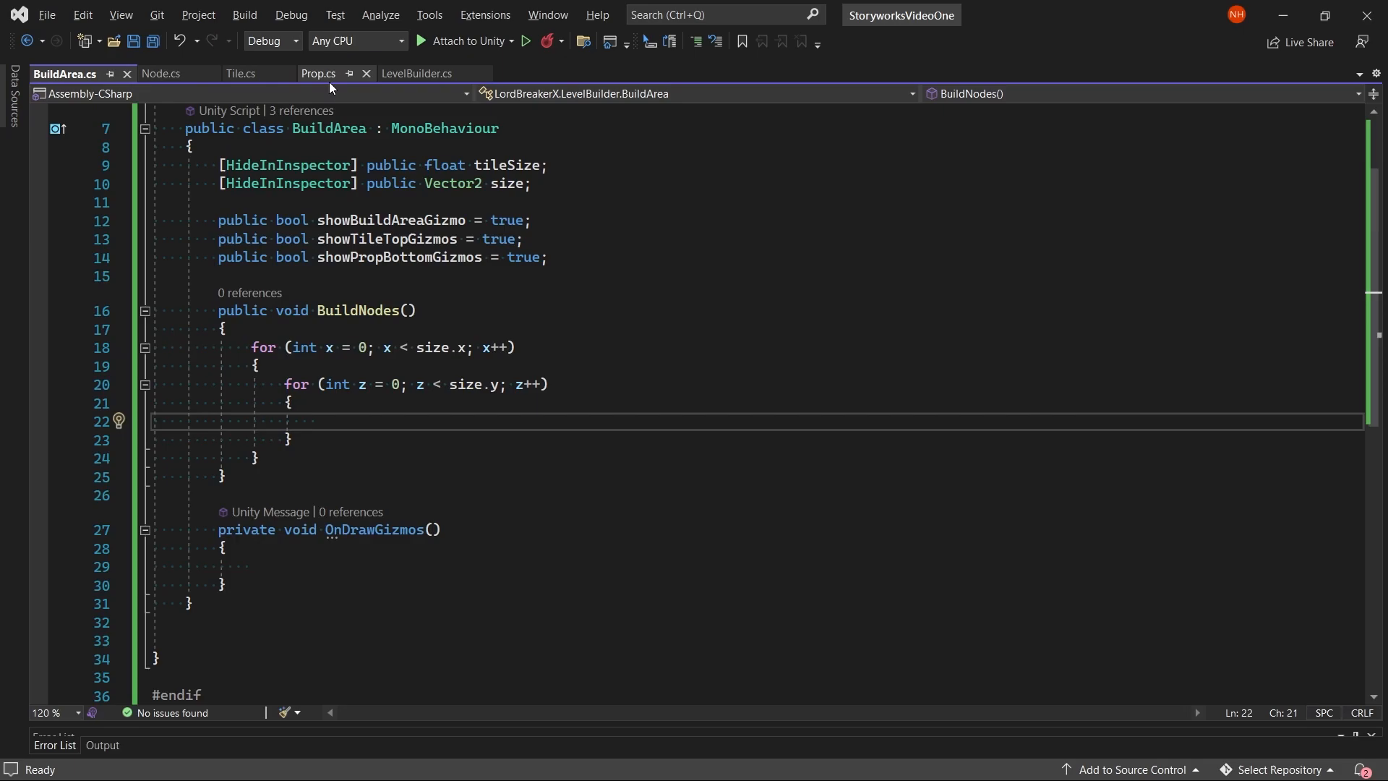
pyautogui.moveTo(416, 72)
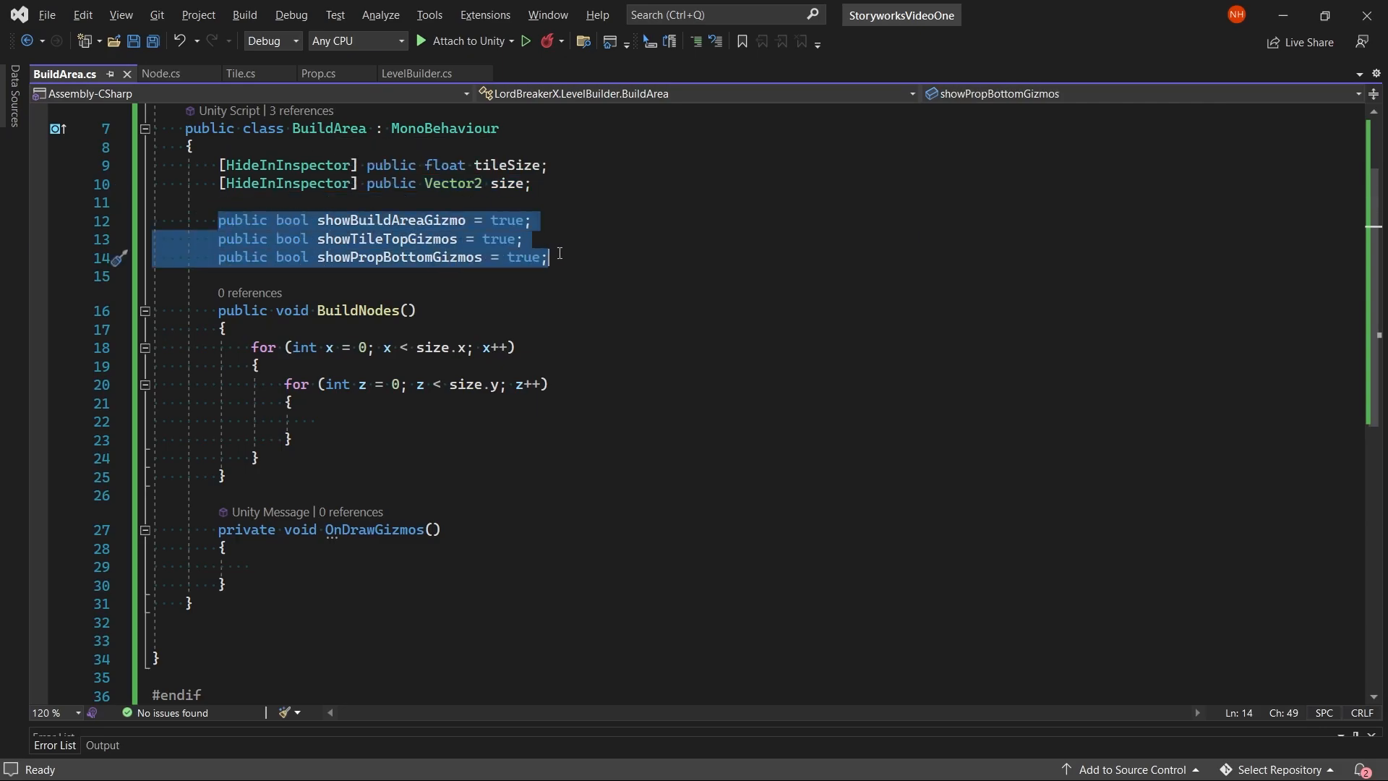
pyautogui.moveTo(417, 257)
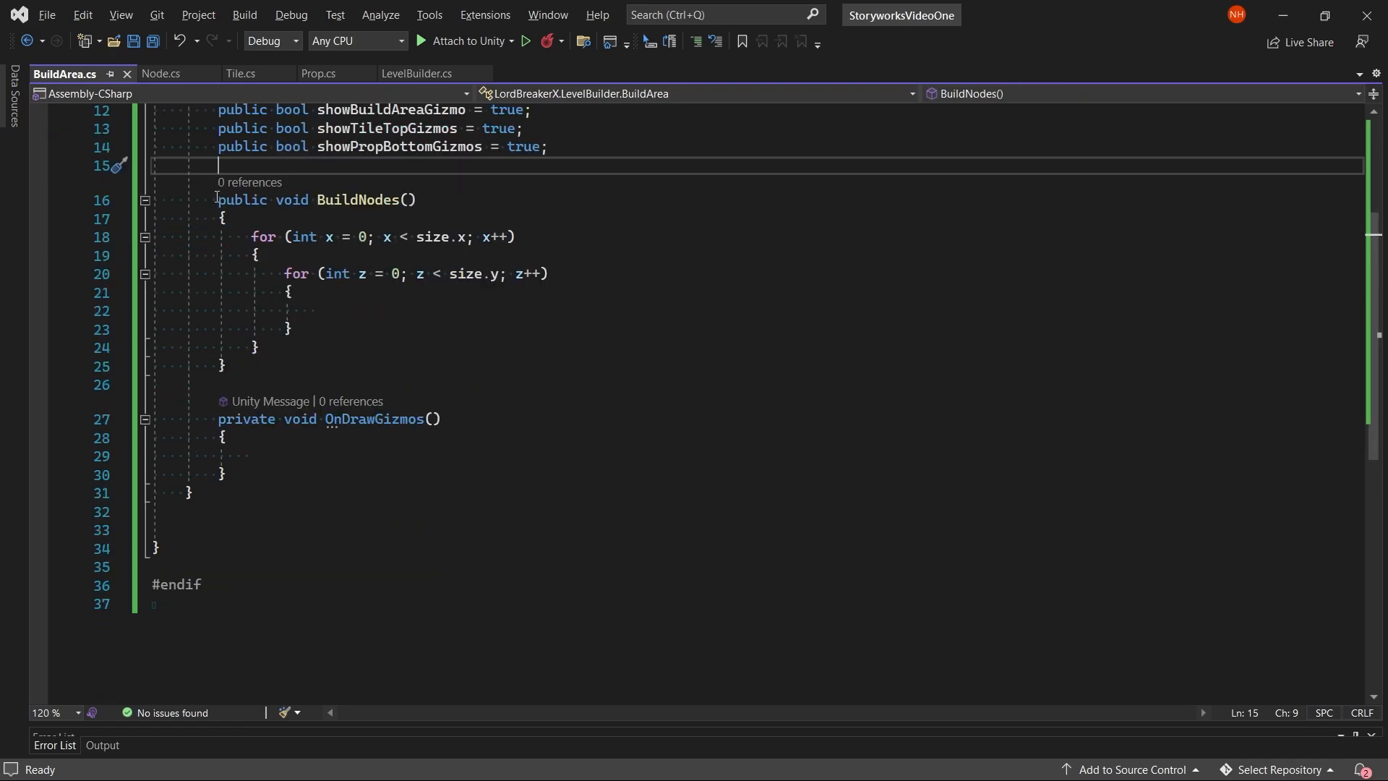
pyautogui.moveTo(219, 199); pyautogui.dragTo(303, 311)
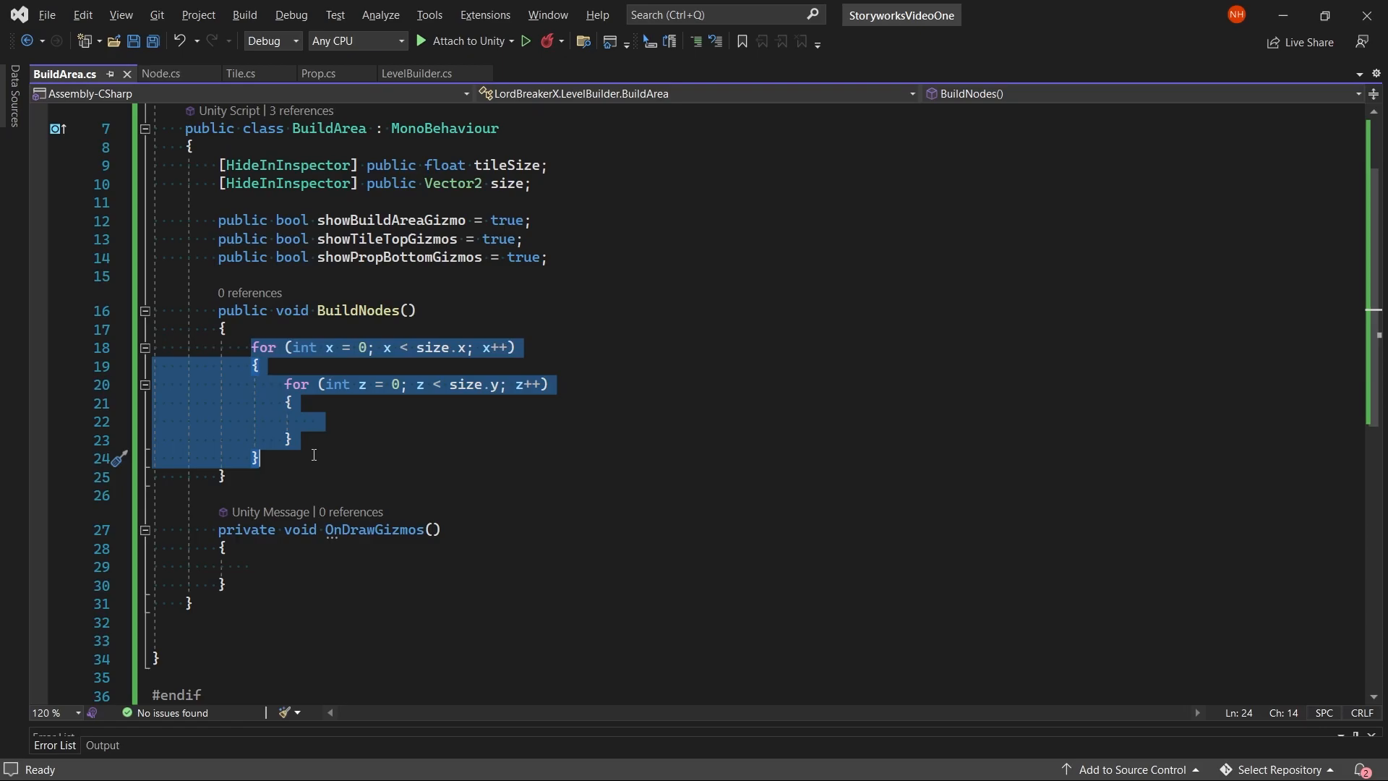
pyautogui.moveTo(305, 432)
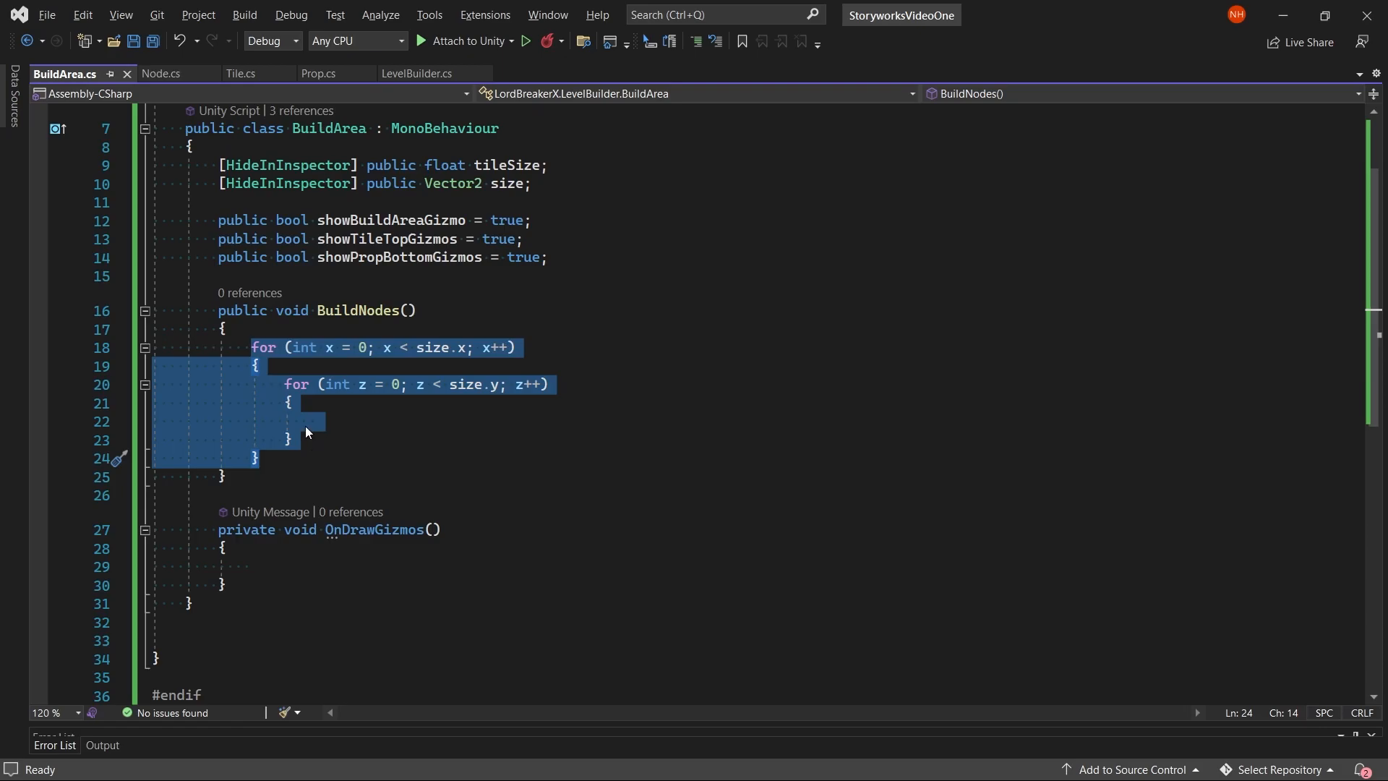
pyautogui.moveTo(319, 398)
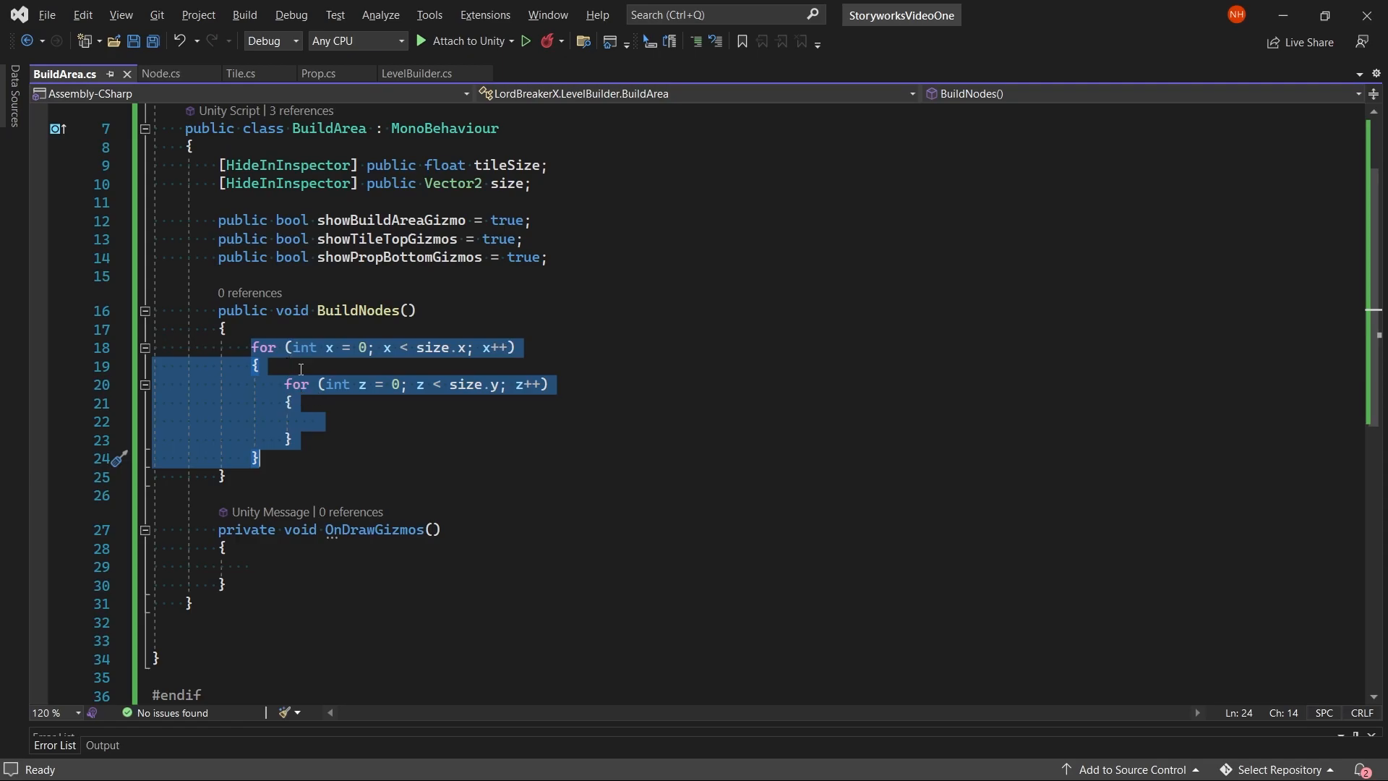
pyautogui.moveTo(295, 462)
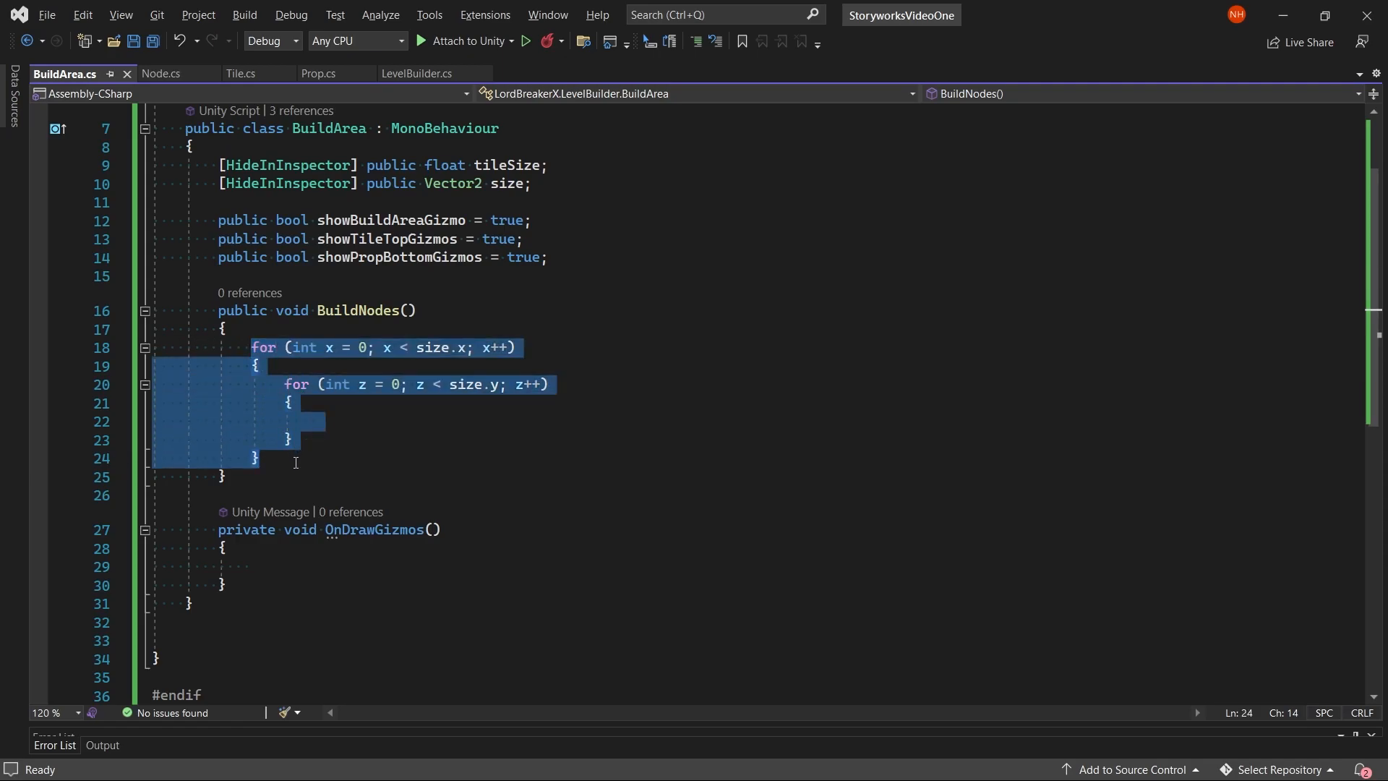
pyautogui.moveTo(463, 493)
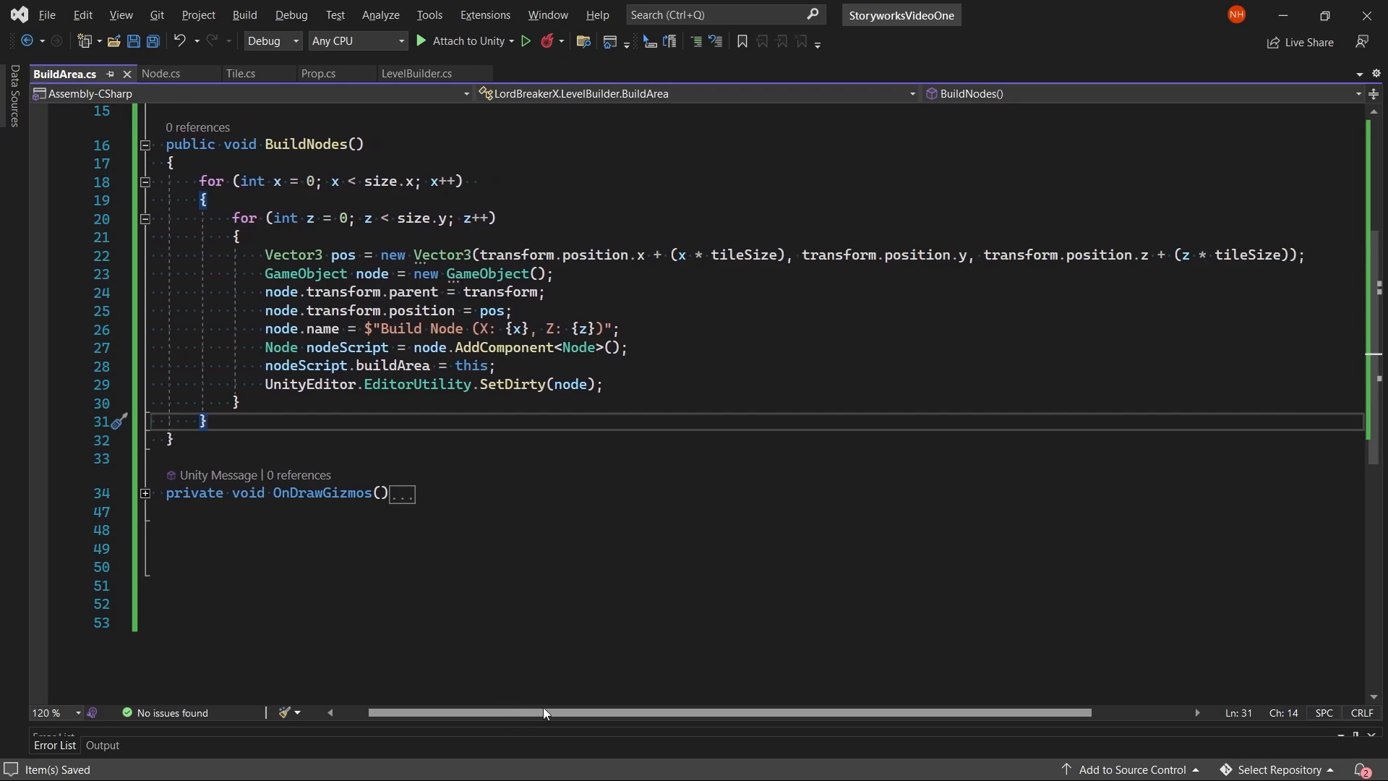
pyautogui.hscroll(-3)
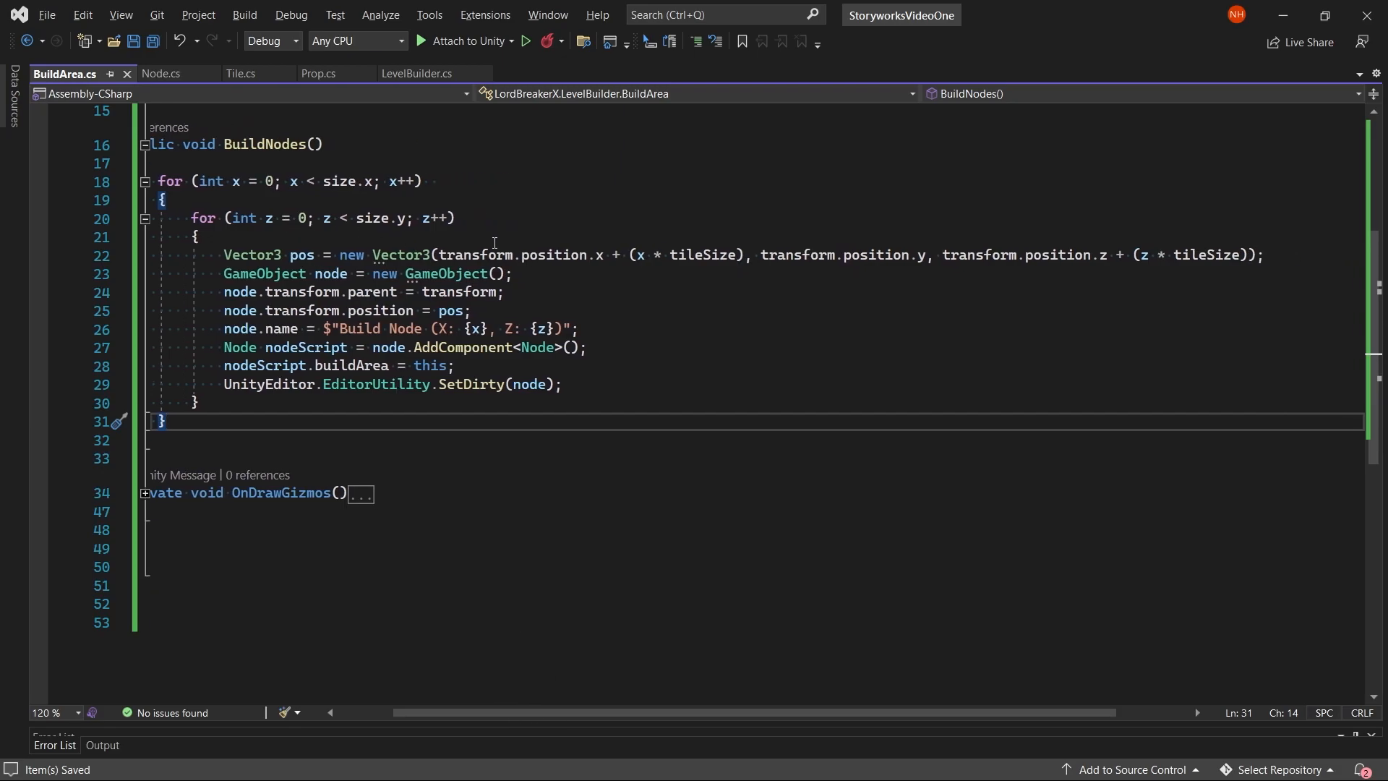
pyautogui.moveTo(464, 257)
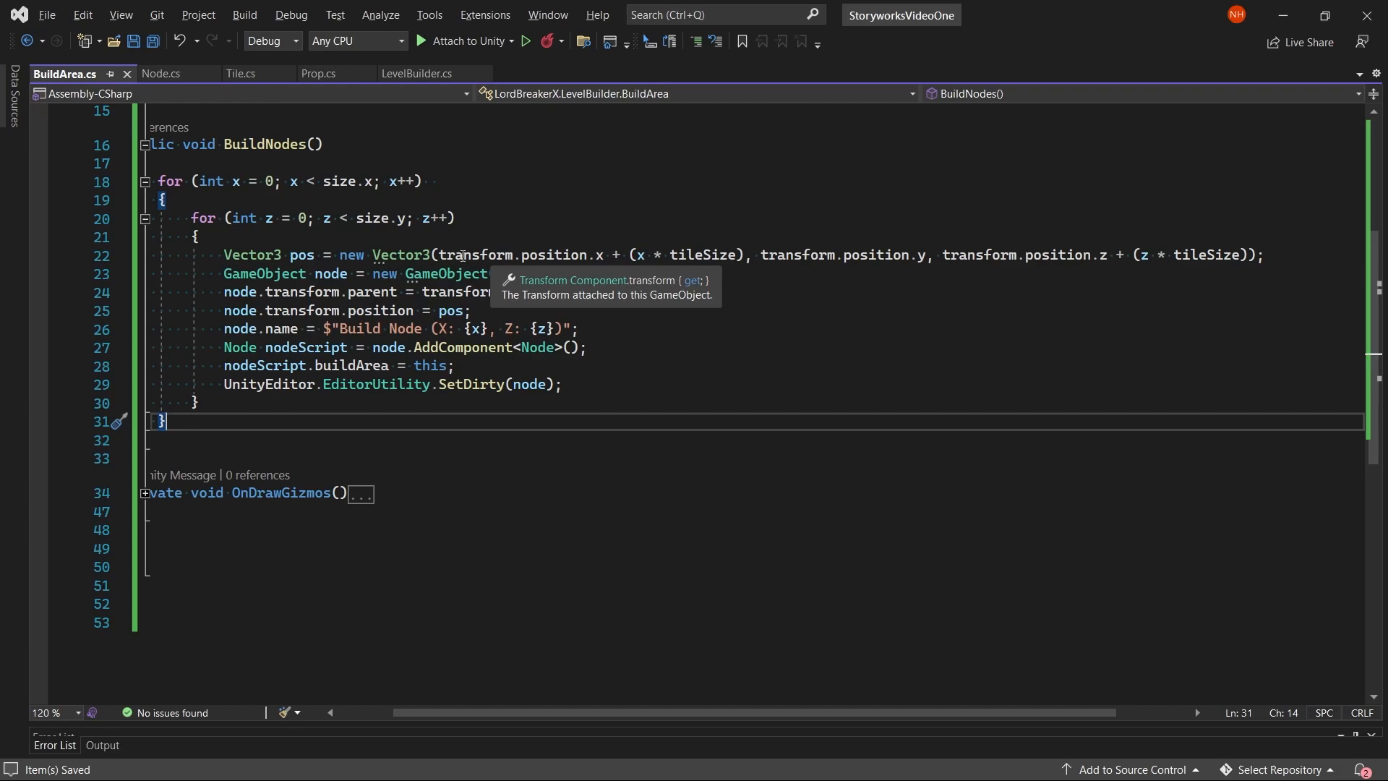
pyautogui.moveTo(433, 254)
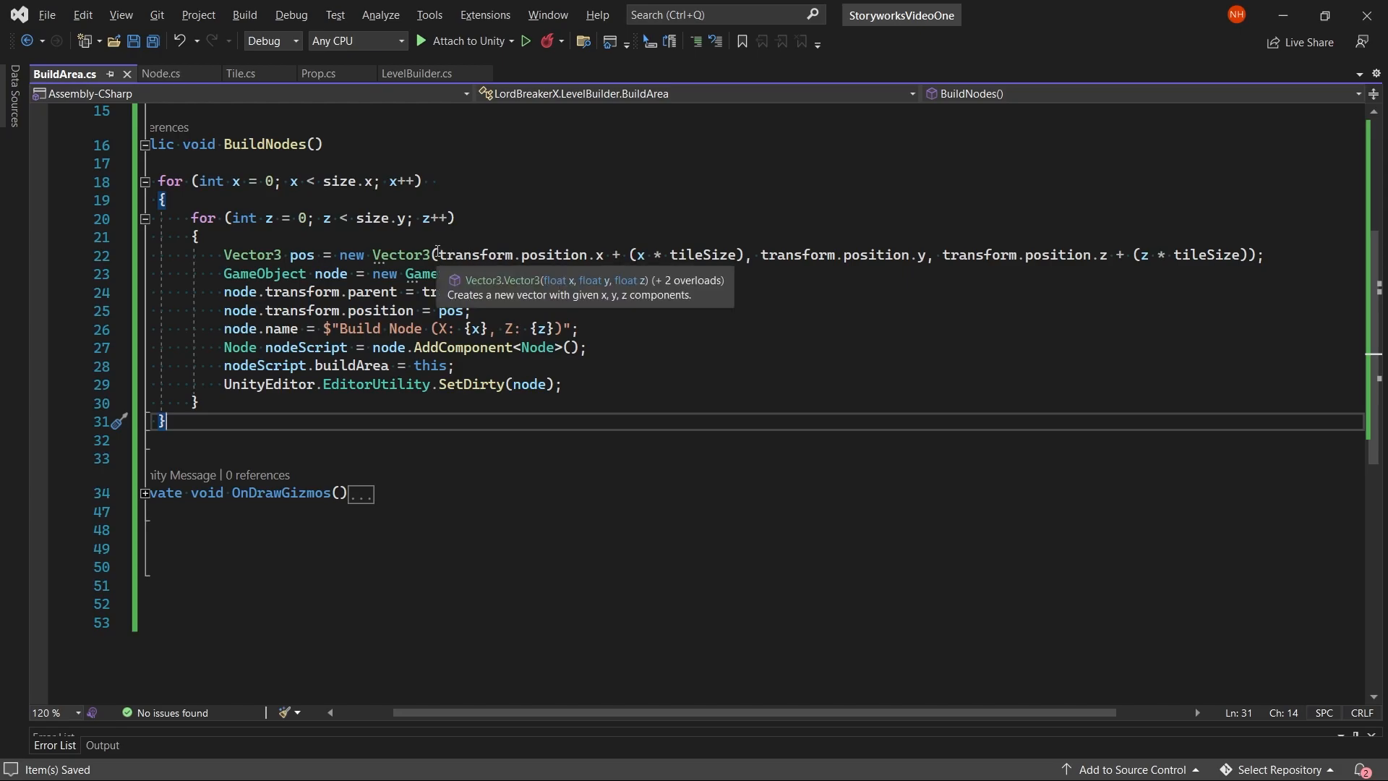
pyautogui.moveTo(1054, 254)
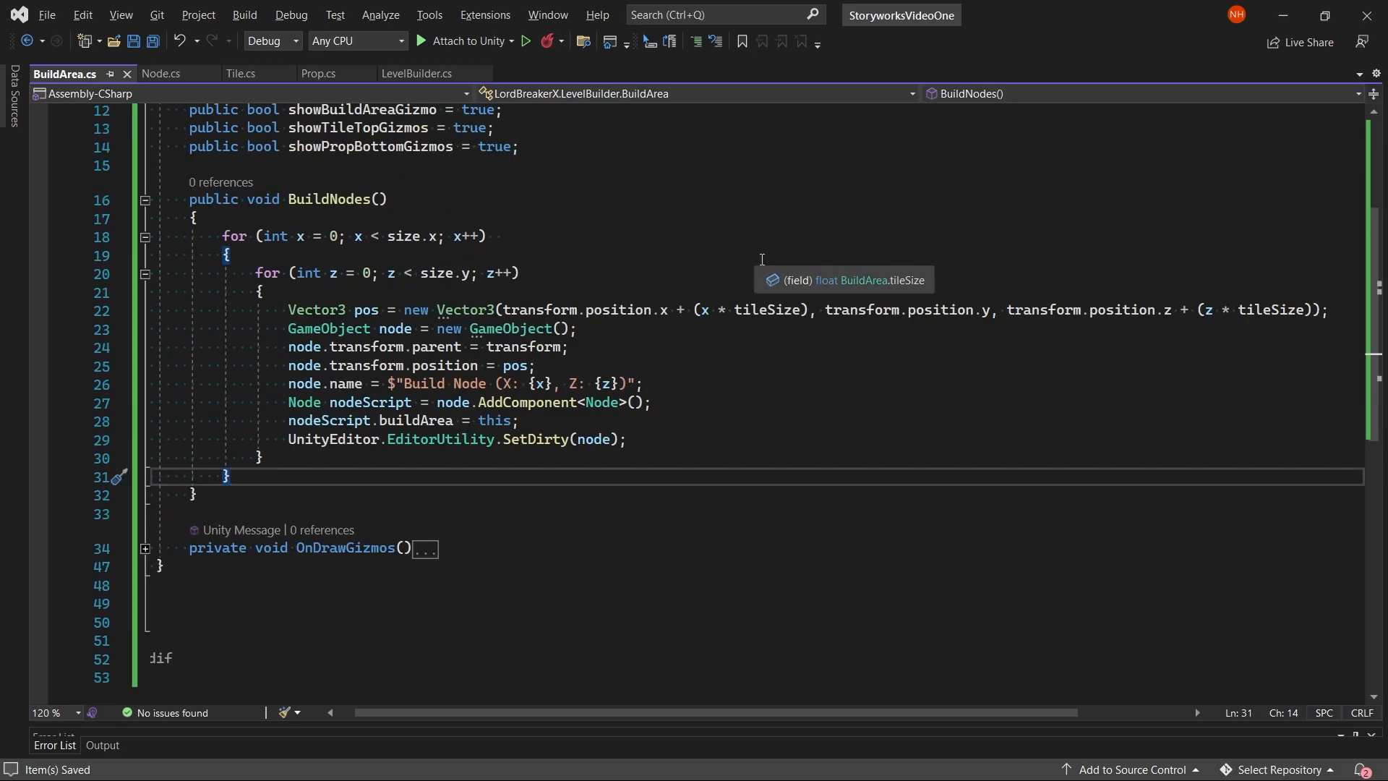
pyautogui.scroll(3)
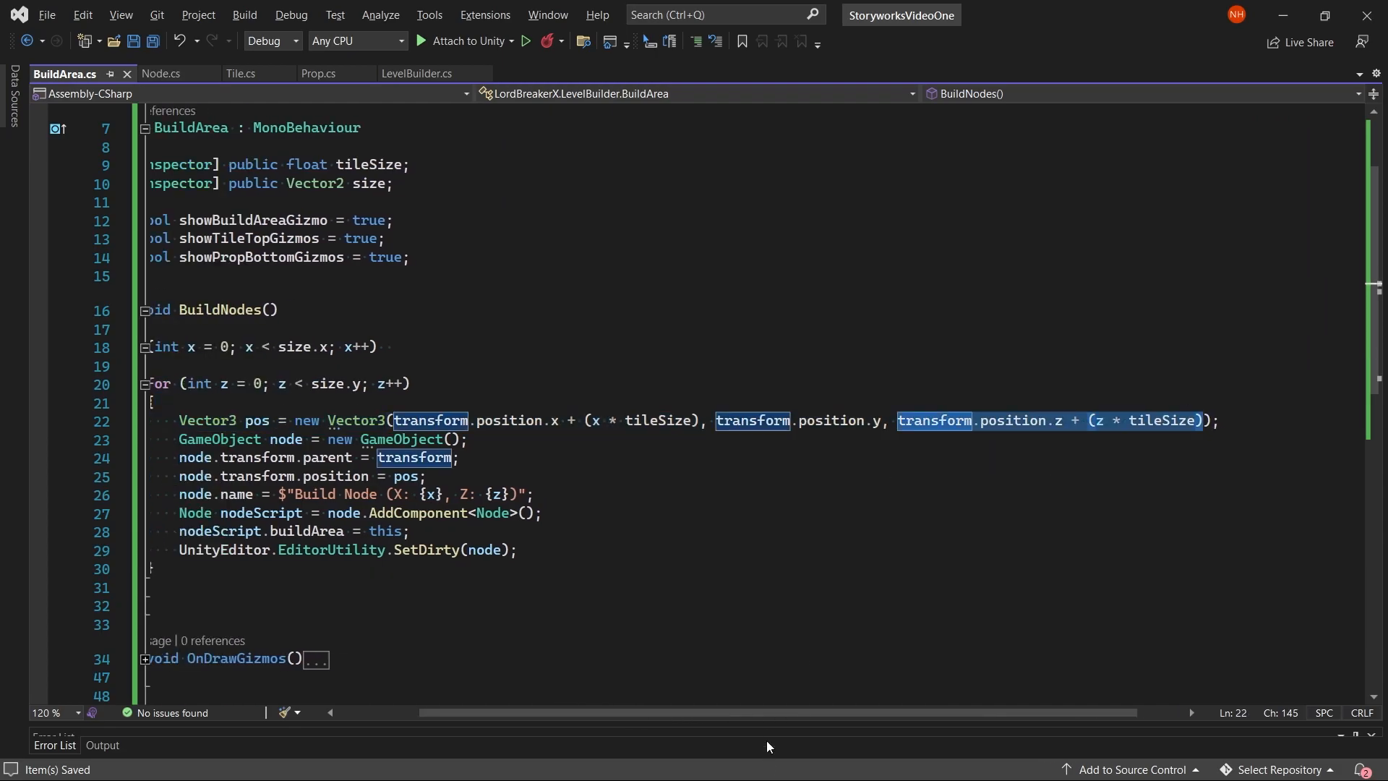
pyautogui.hscroll(-3)
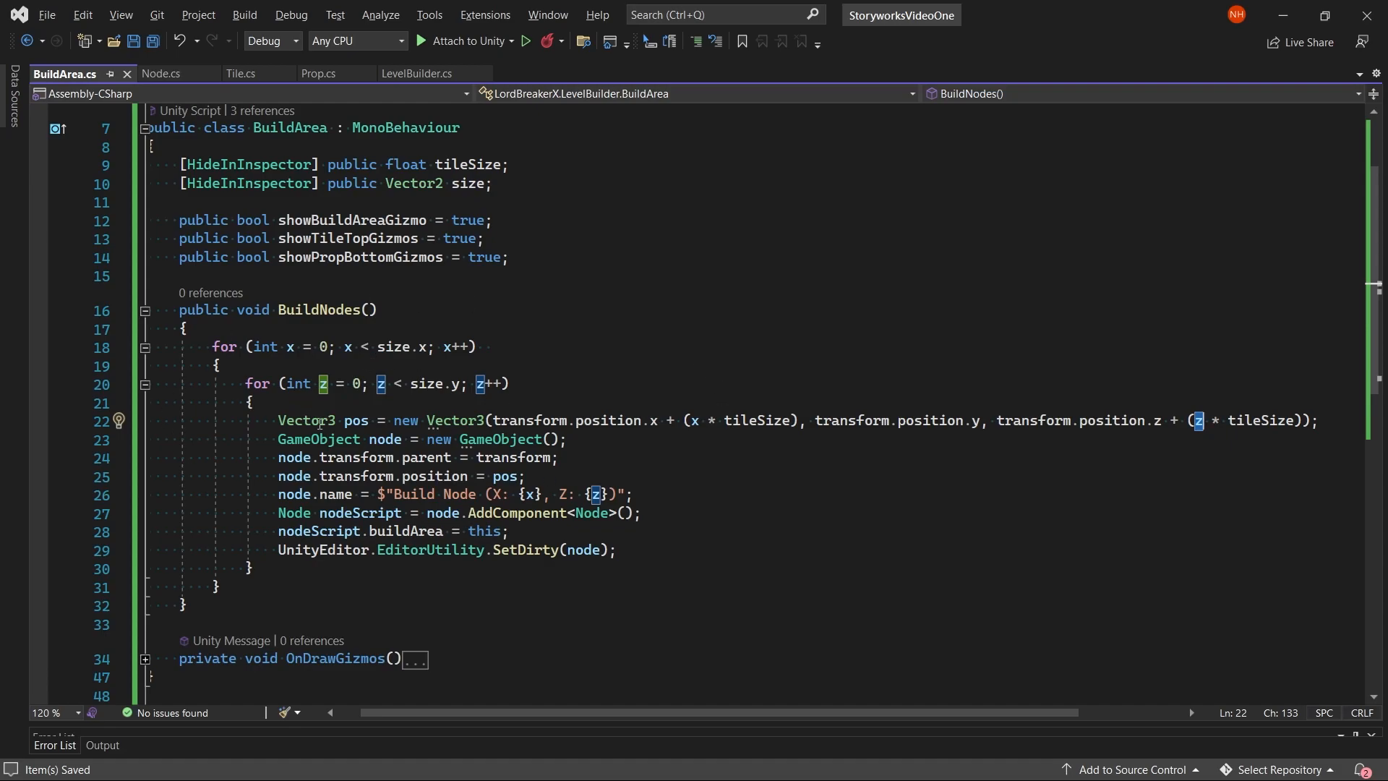
pyautogui.moveTo(754, 419)
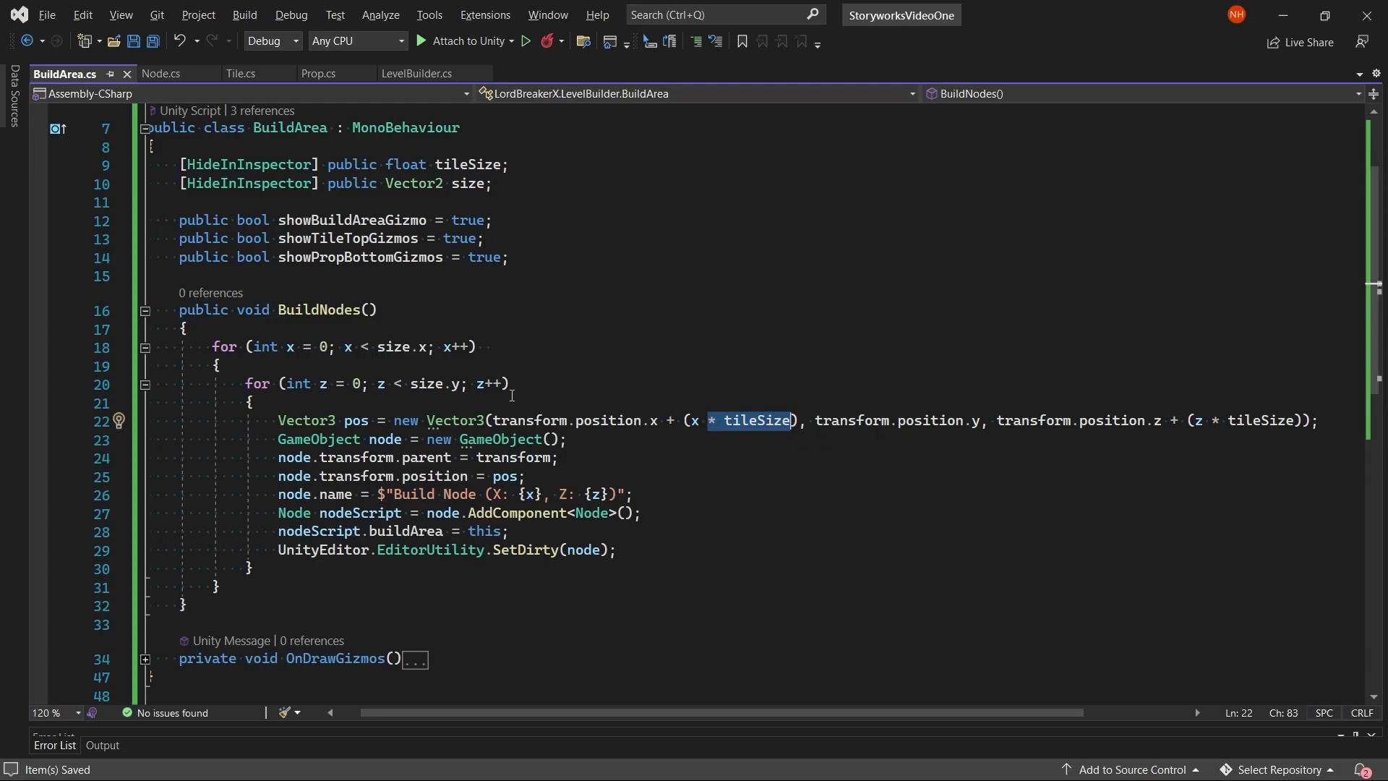
pyautogui.moveTo(400, 383)
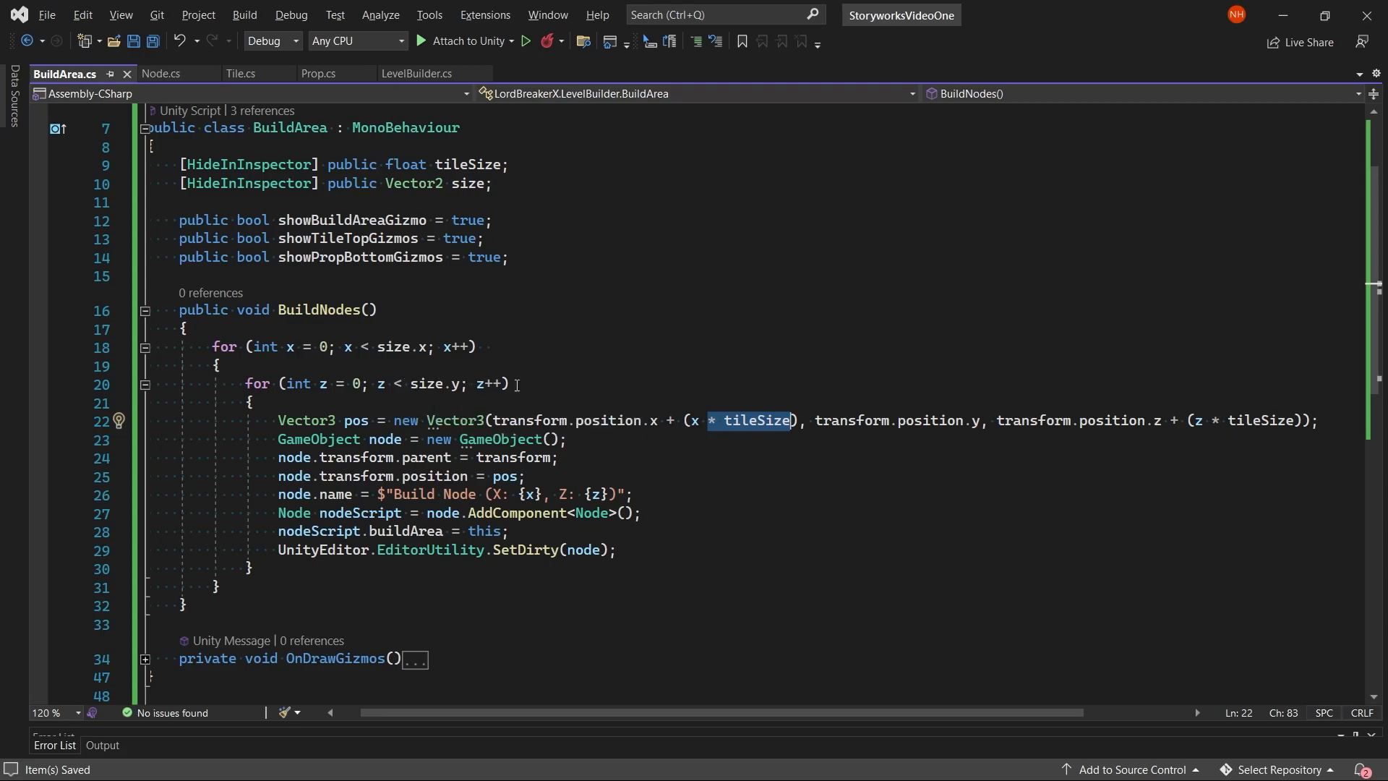
pyautogui.moveTo(490, 420)
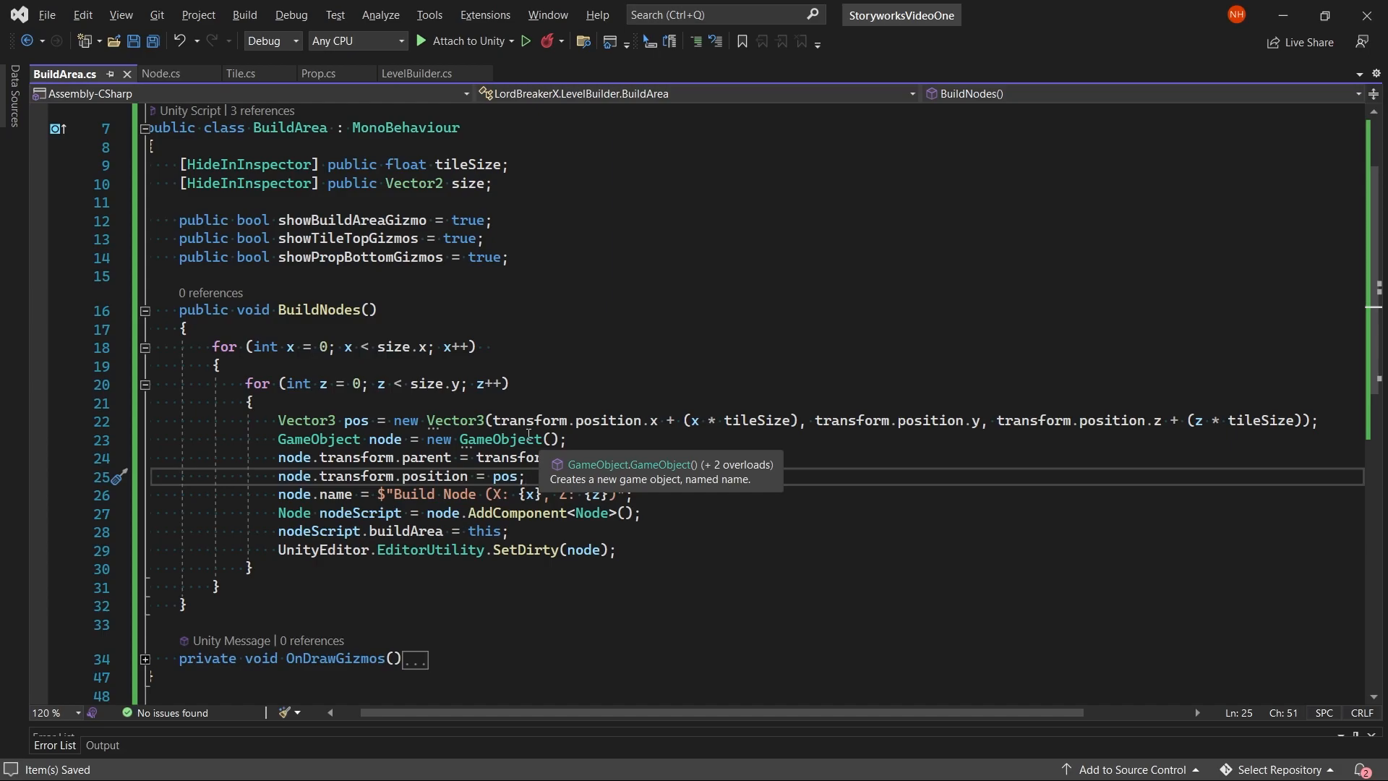
pyautogui.moveTo(595, 455)
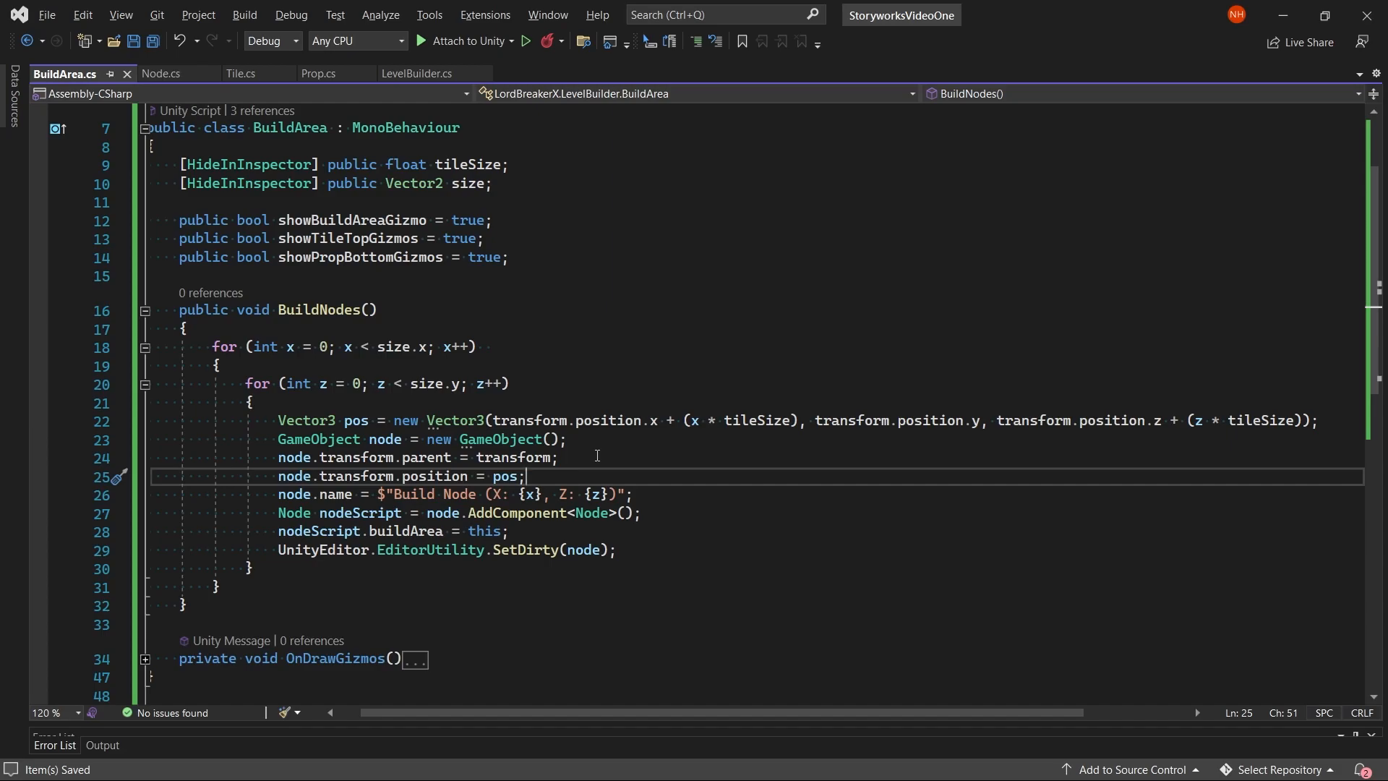
pyautogui.moveTo(189, 151)
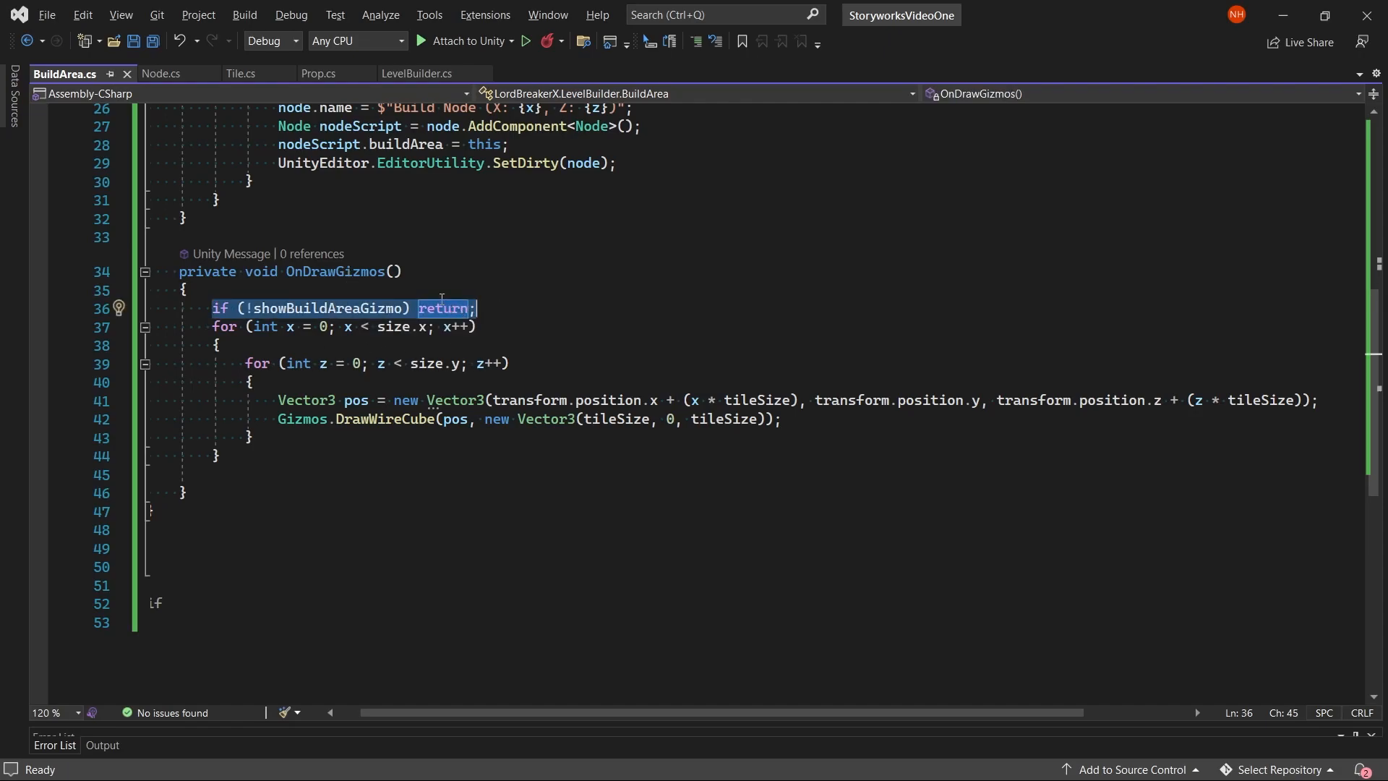
# Step: Highlight the showBuildAreaGizmo early-return check at the top of OnDrawGizmos
pyautogui.click(184, 291)
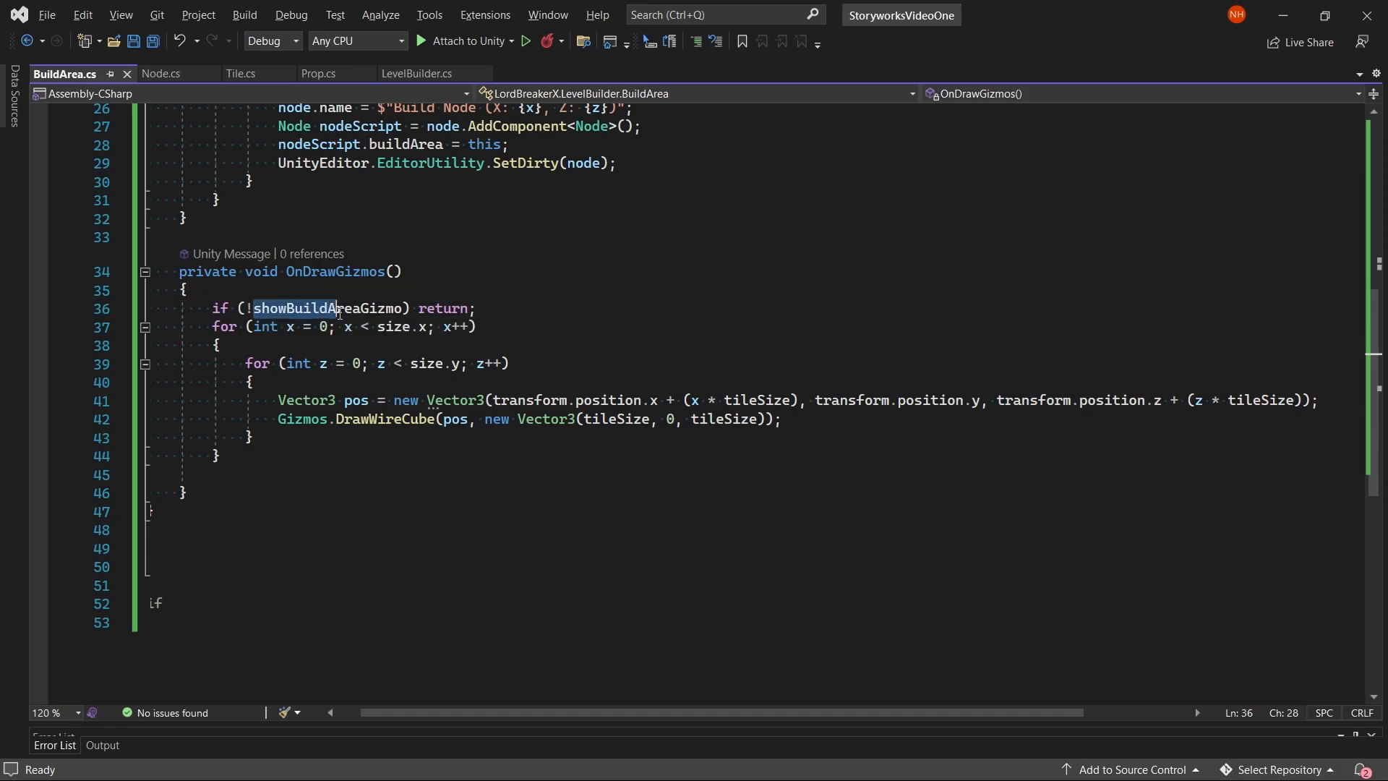
pyautogui.doubleClick(325, 308)
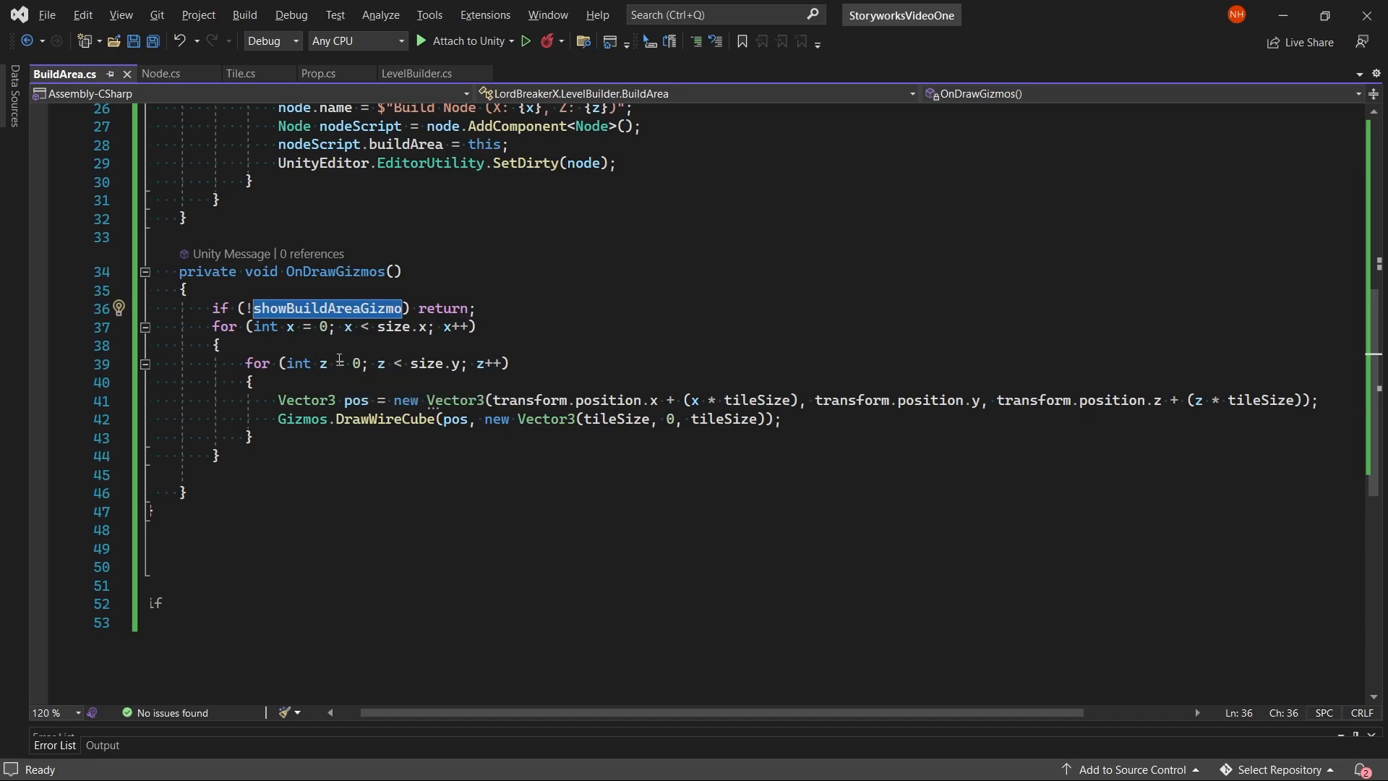
pyautogui.scroll(3)
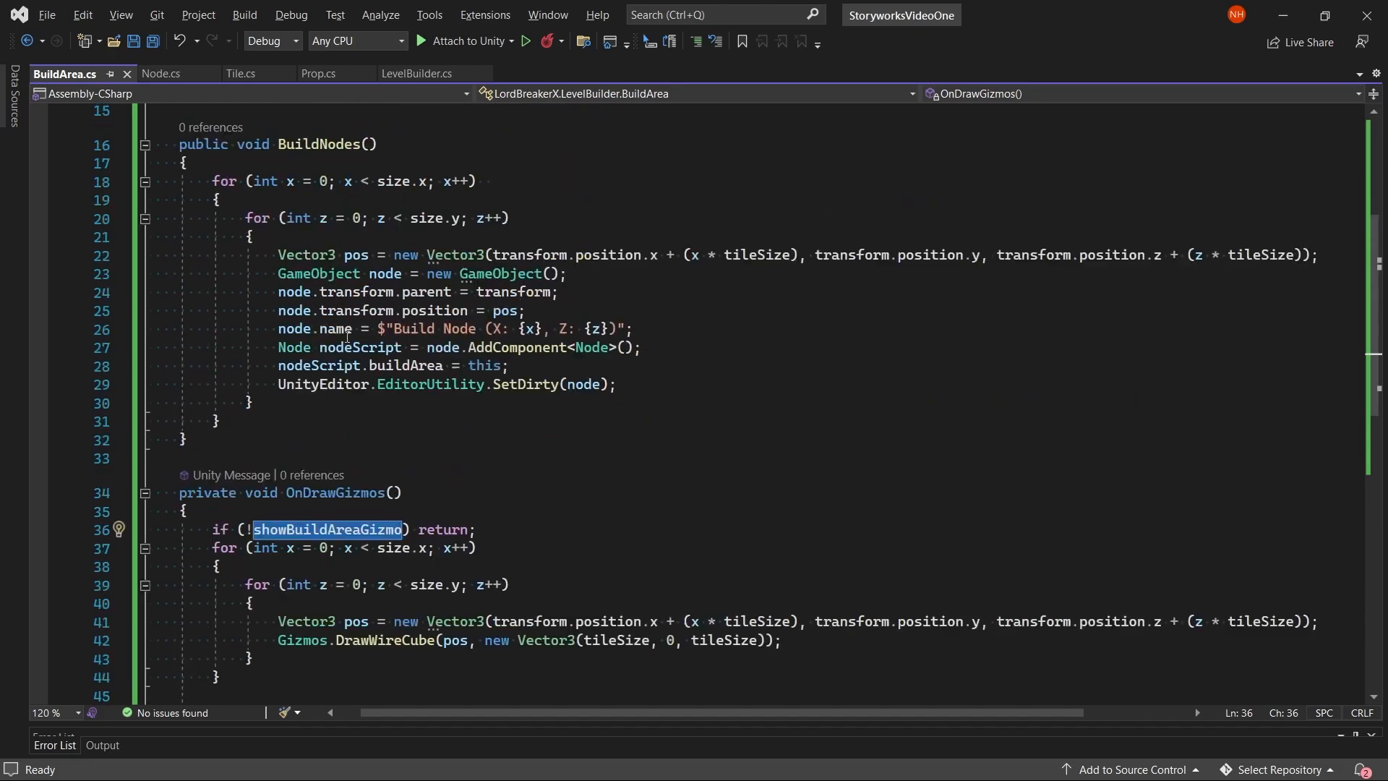
pyautogui.scroll(-3)
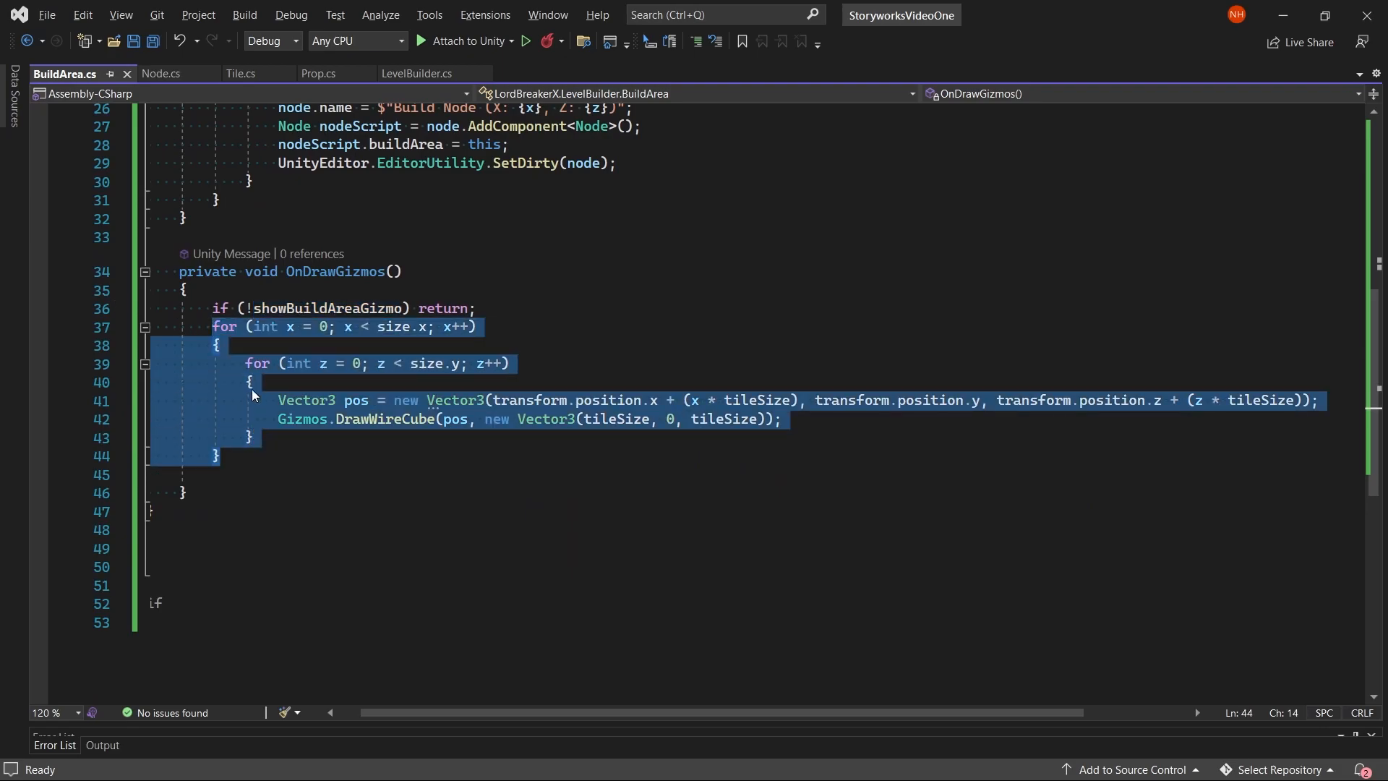
# Step: Walk through the nested grid loops and the DrawWireCube call per cell
pyautogui.click(266, 363)
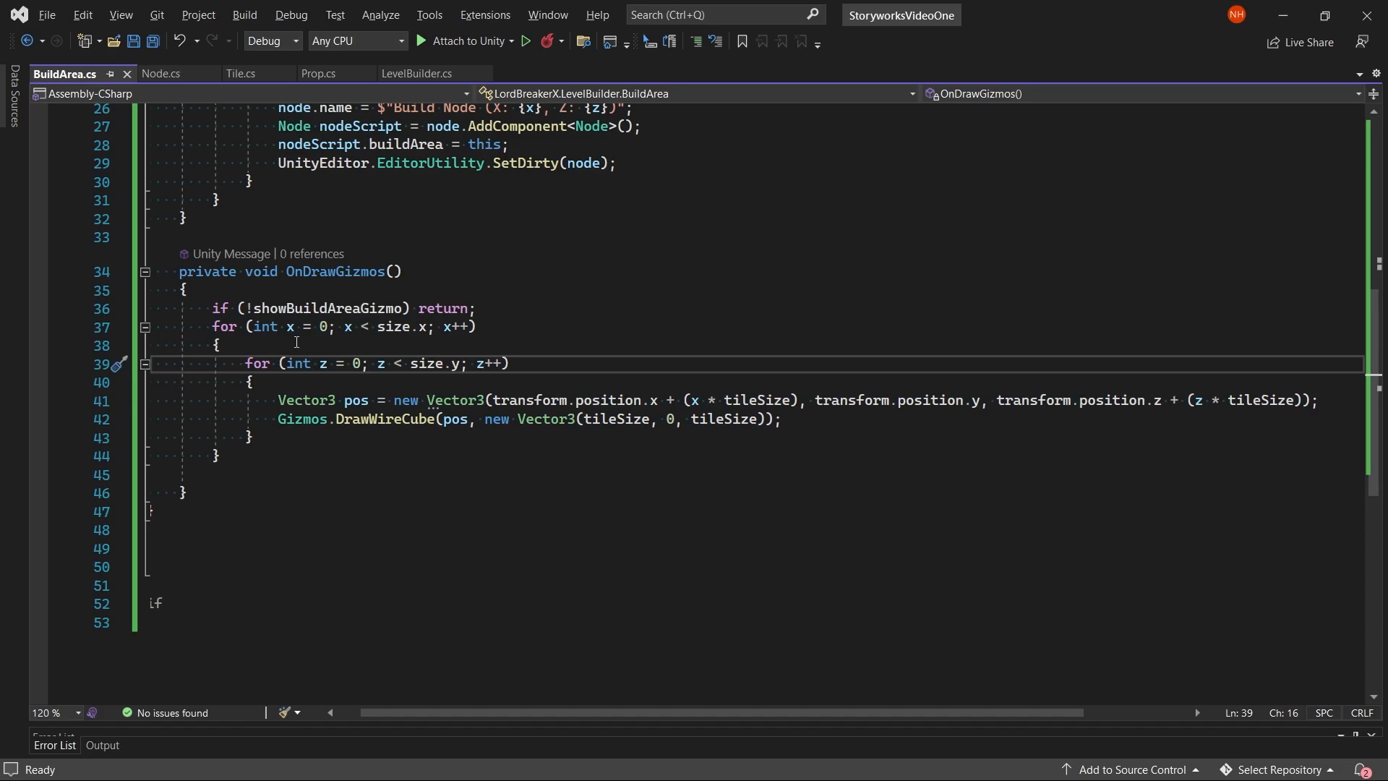
pyautogui.moveTo(458, 384)
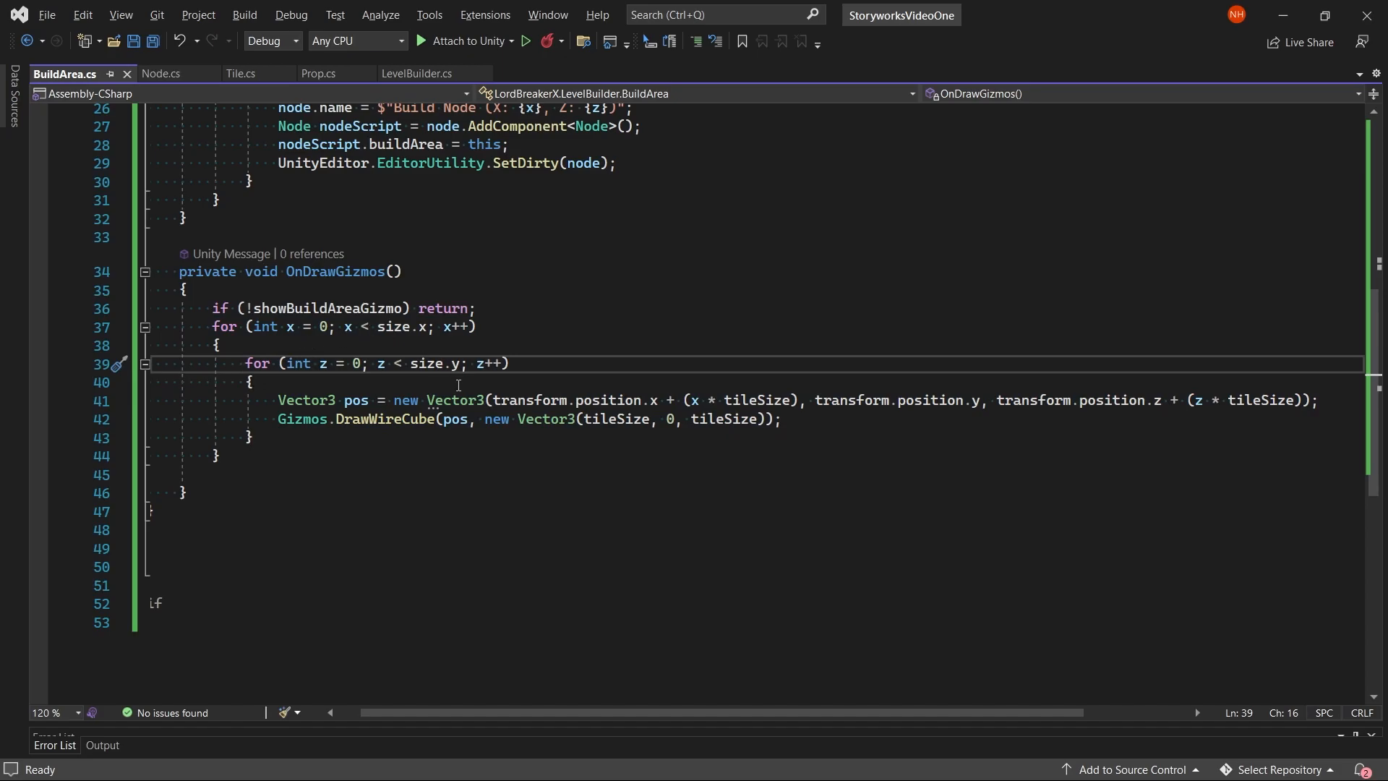
pyautogui.scroll(3)
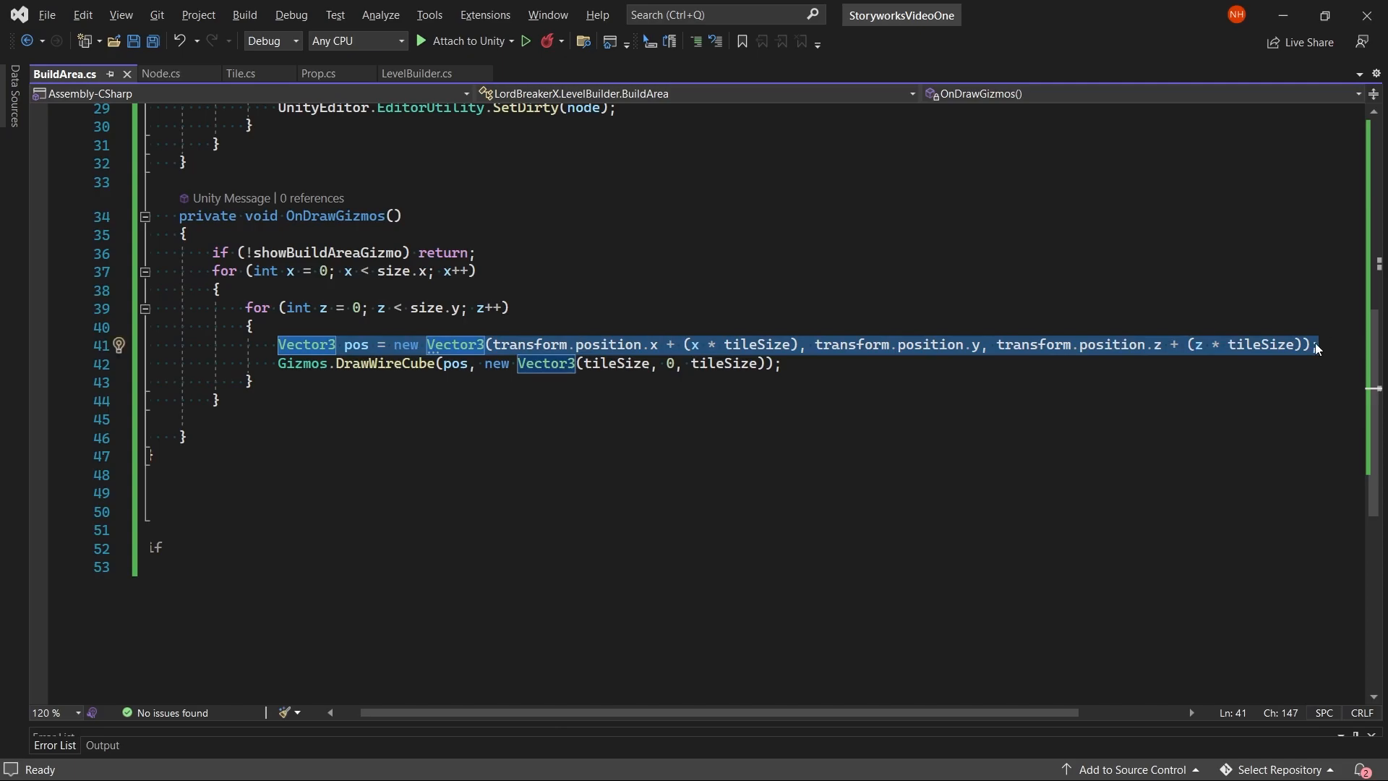
pyautogui.click(279, 362)
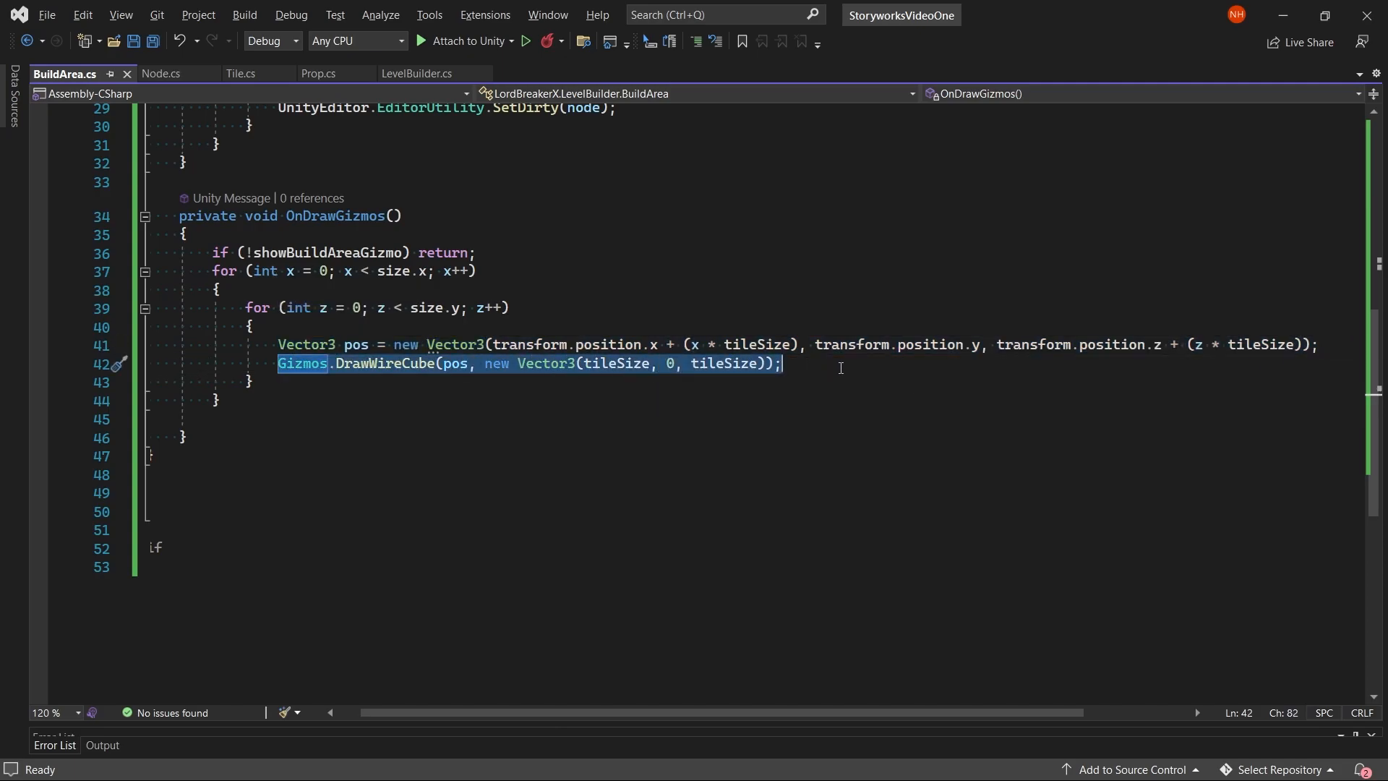
pyautogui.moveTo(738, 459)
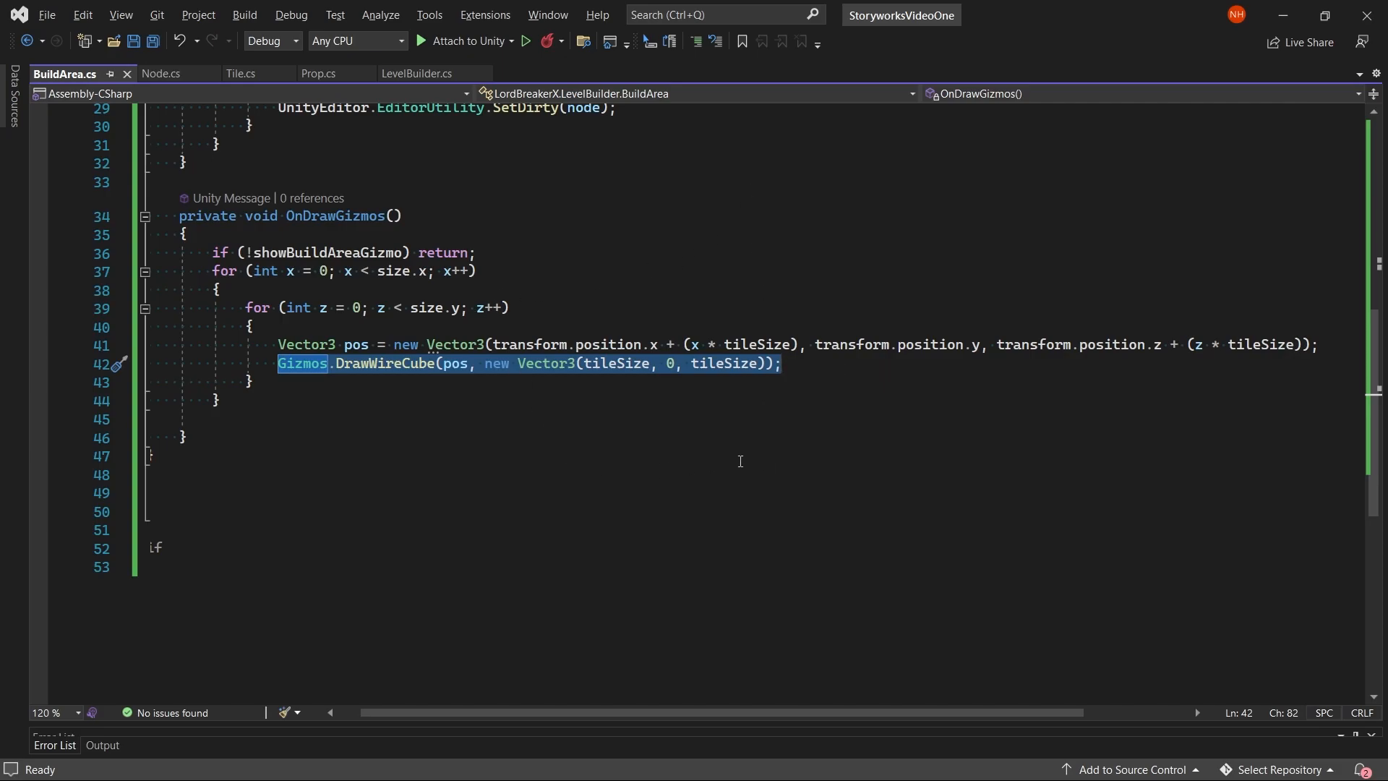
# Step: Switch the editor to the Node.cs script
pyautogui.click(160, 74)
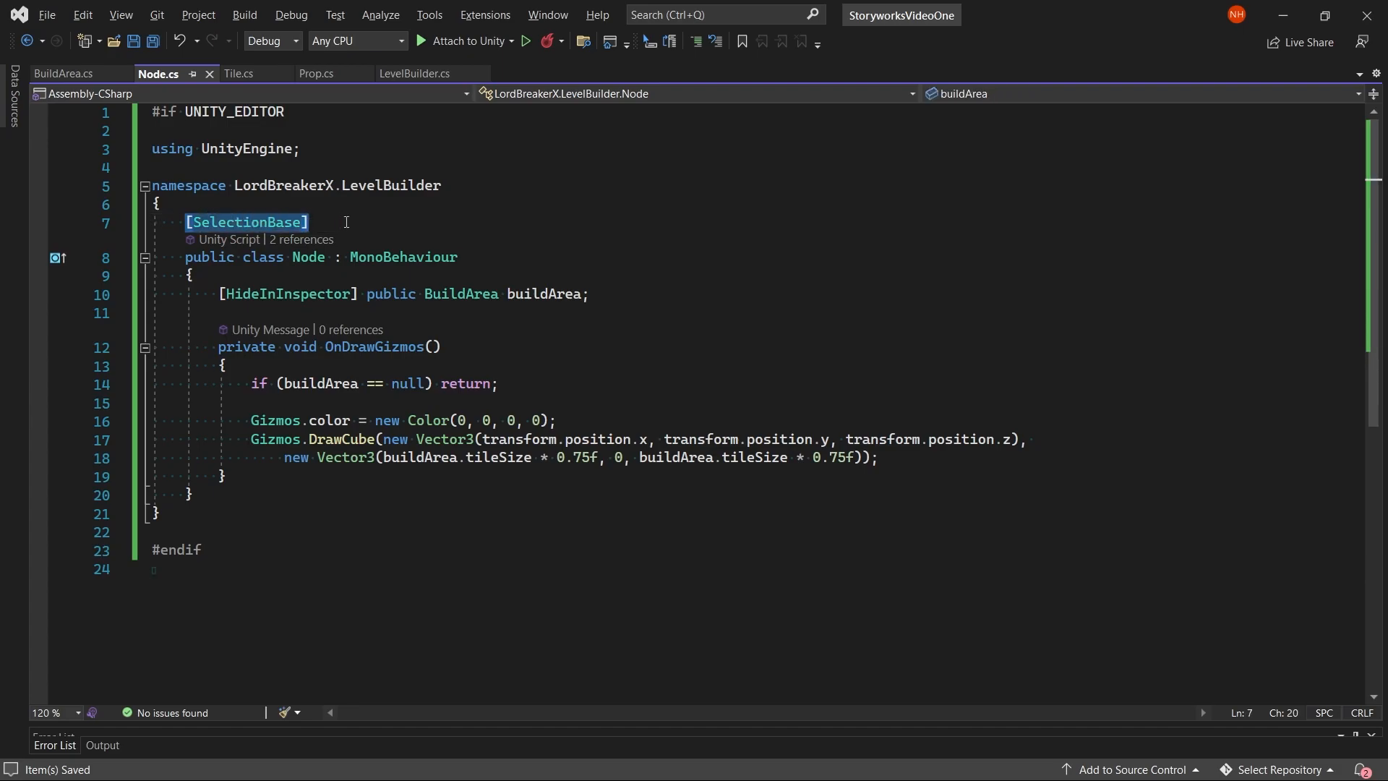
pyautogui.moveTo(266, 228)
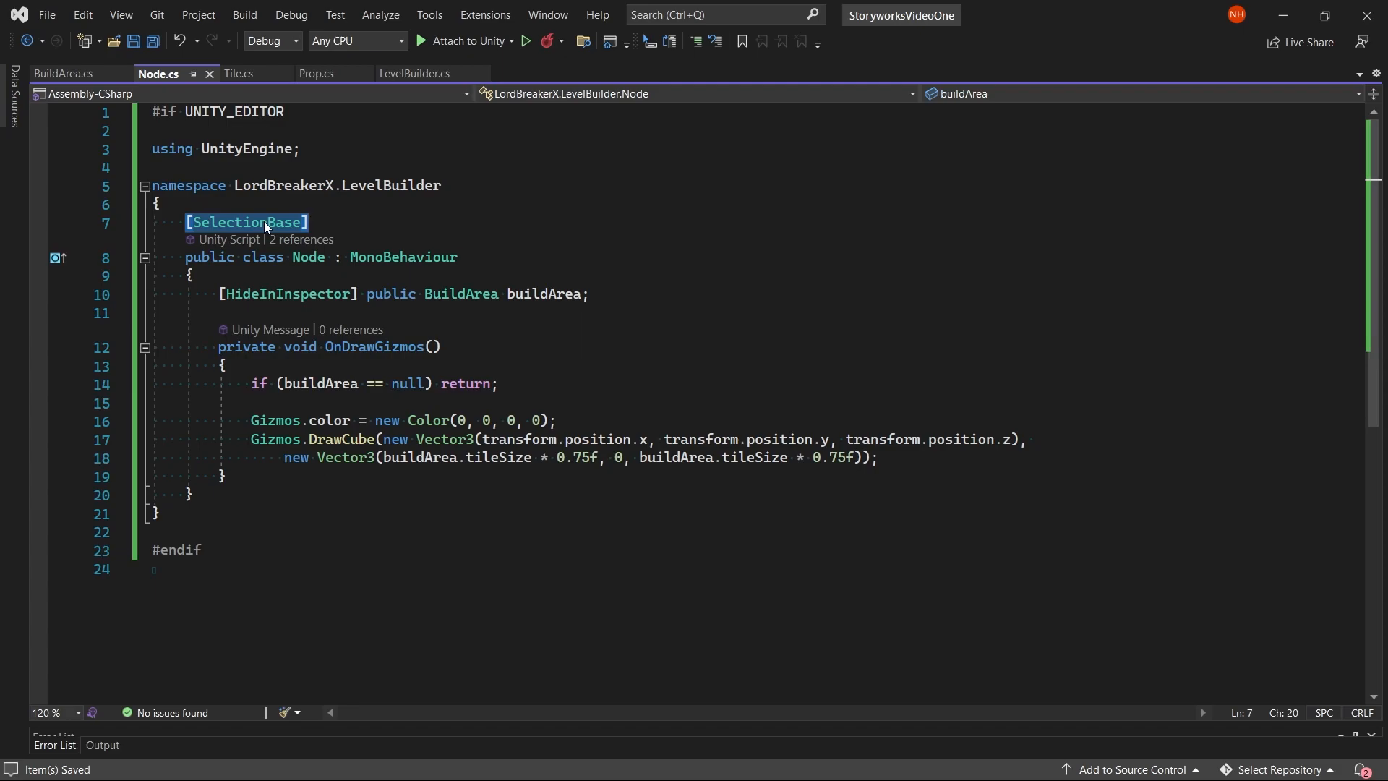
pyautogui.moveTo(259, 265)
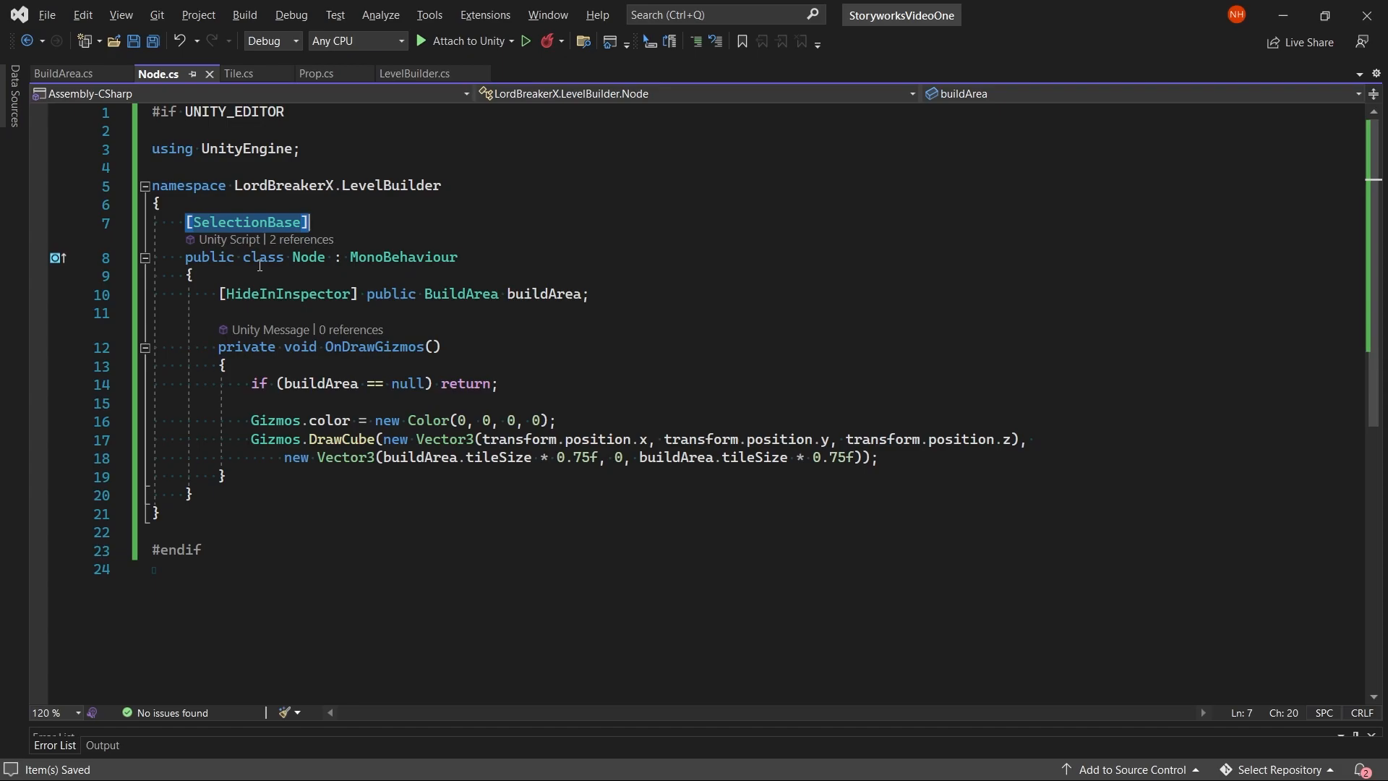
pyautogui.moveTo(285, 273)
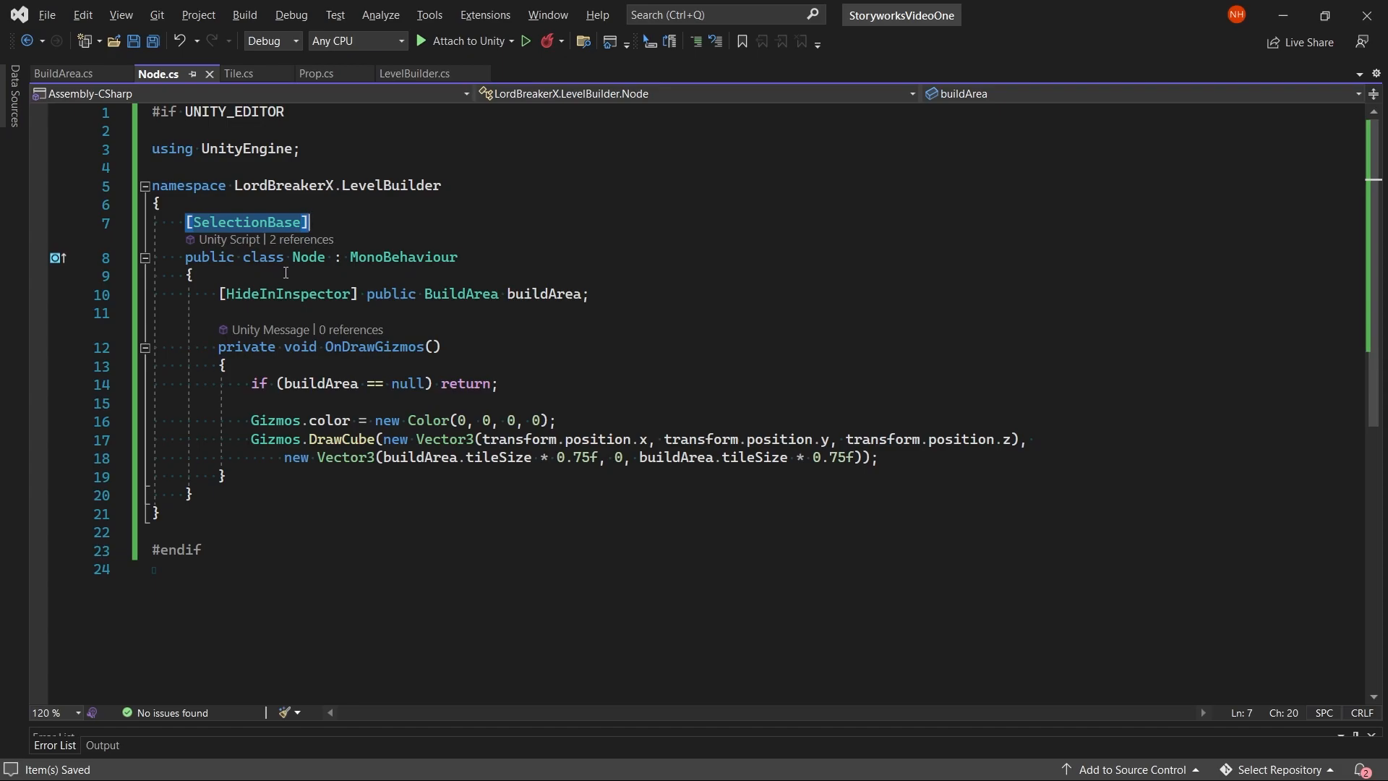
pyautogui.moveTo(374, 397)
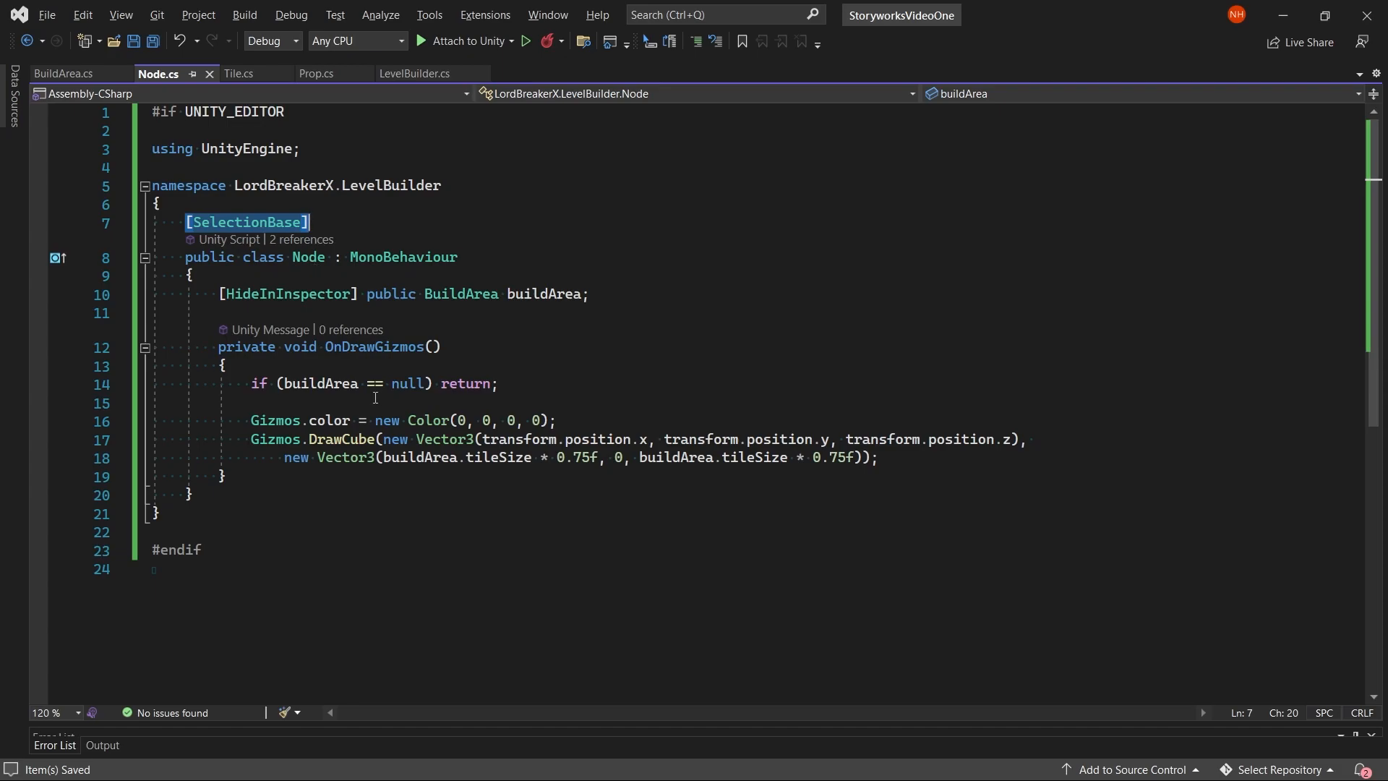
pyautogui.moveTo(343, 413)
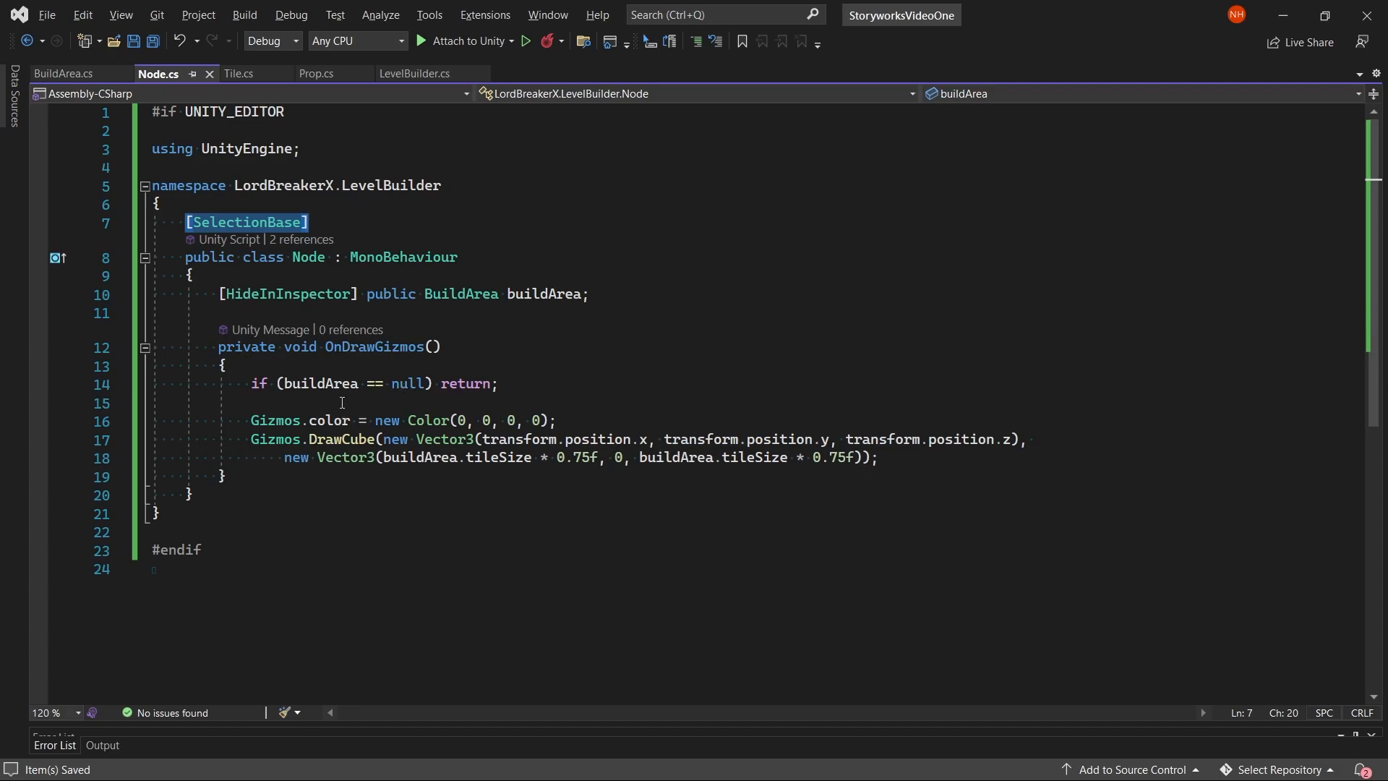
pyautogui.moveTo(531, 374)
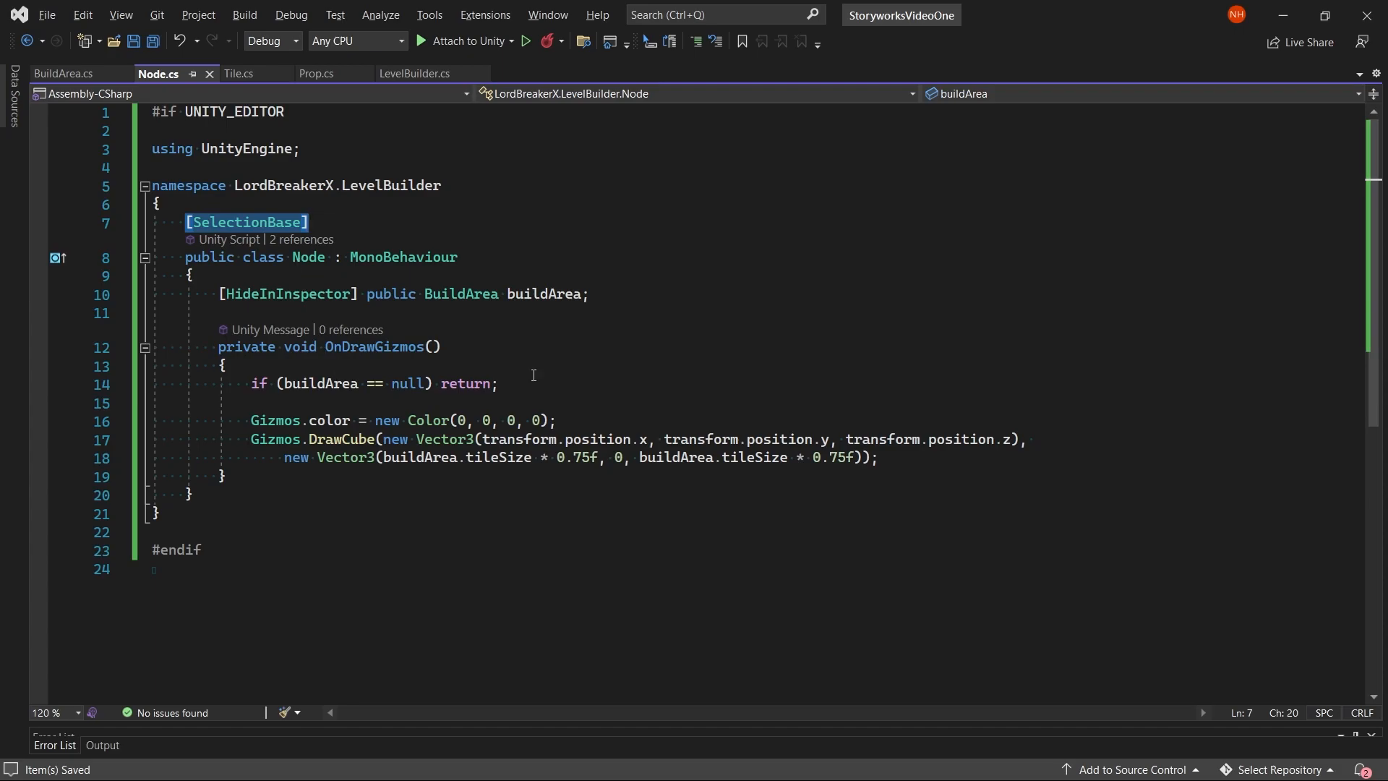
pyautogui.click(221, 294)
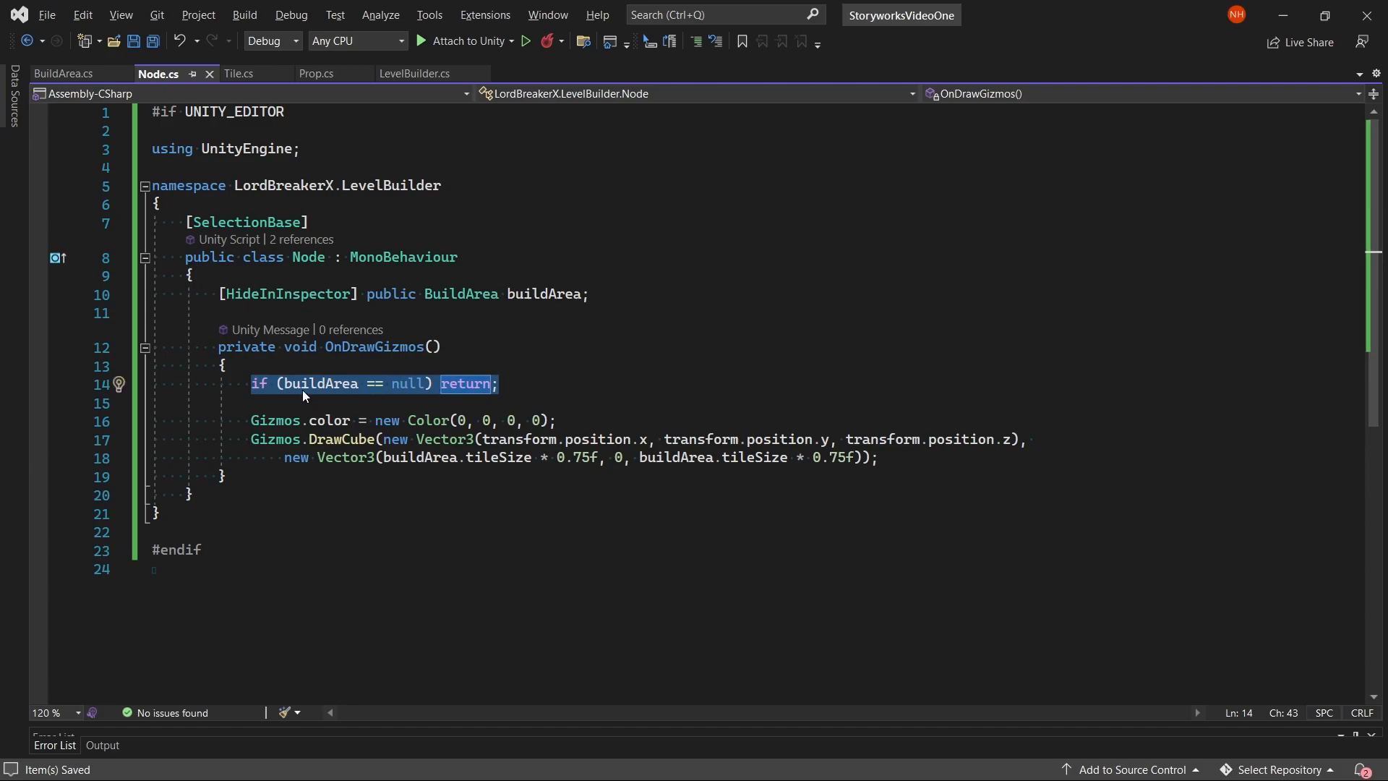
pyautogui.moveTo(380, 393)
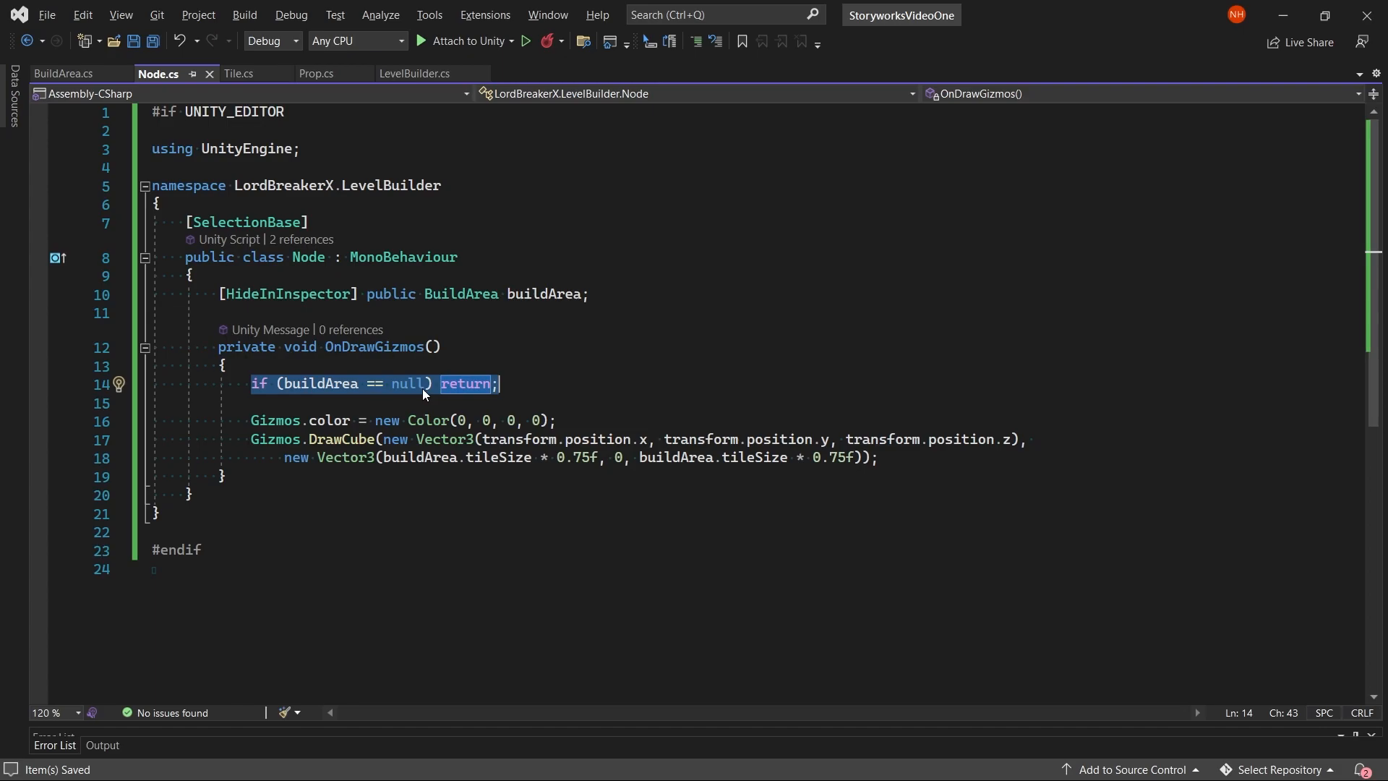
pyautogui.click(601, 365)
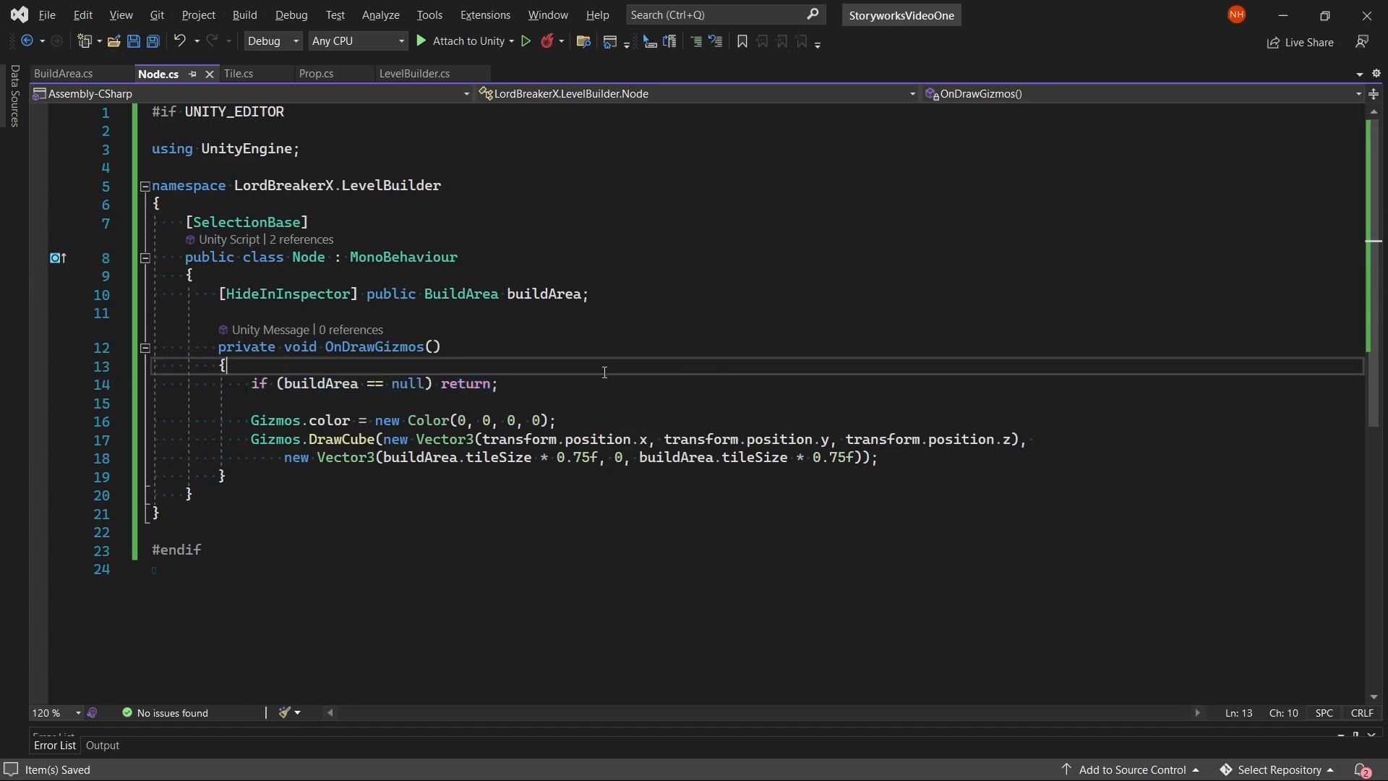
pyautogui.click(253, 421)
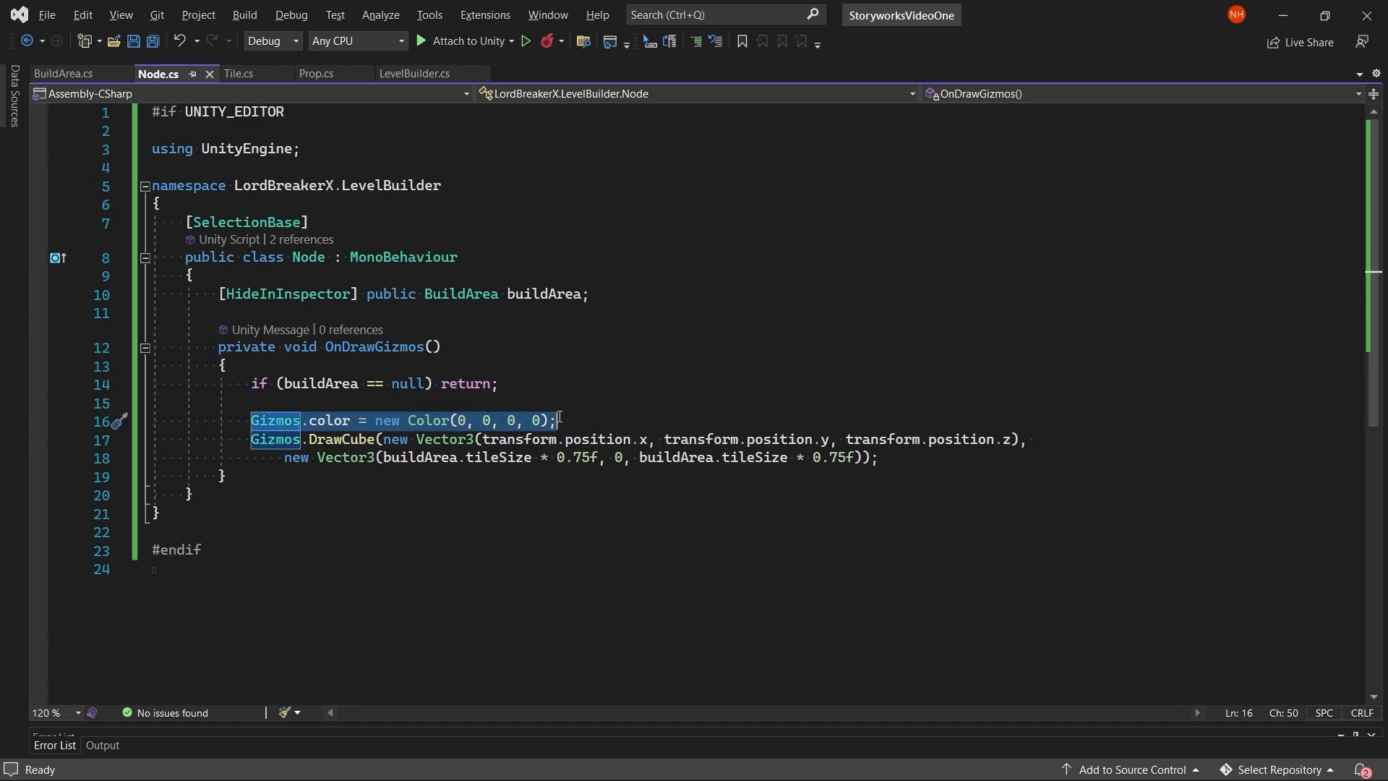
pyautogui.moveTo(539, 425)
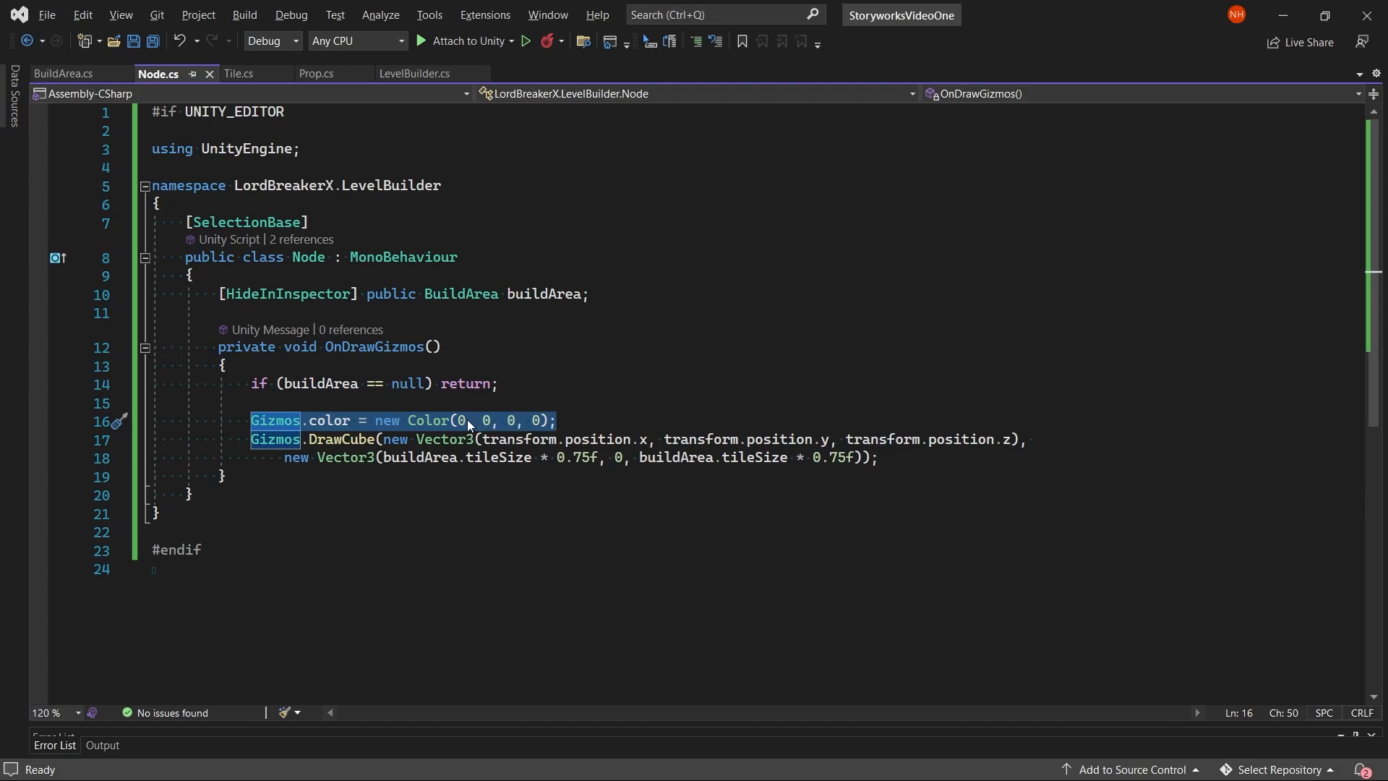
pyautogui.click(250, 439)
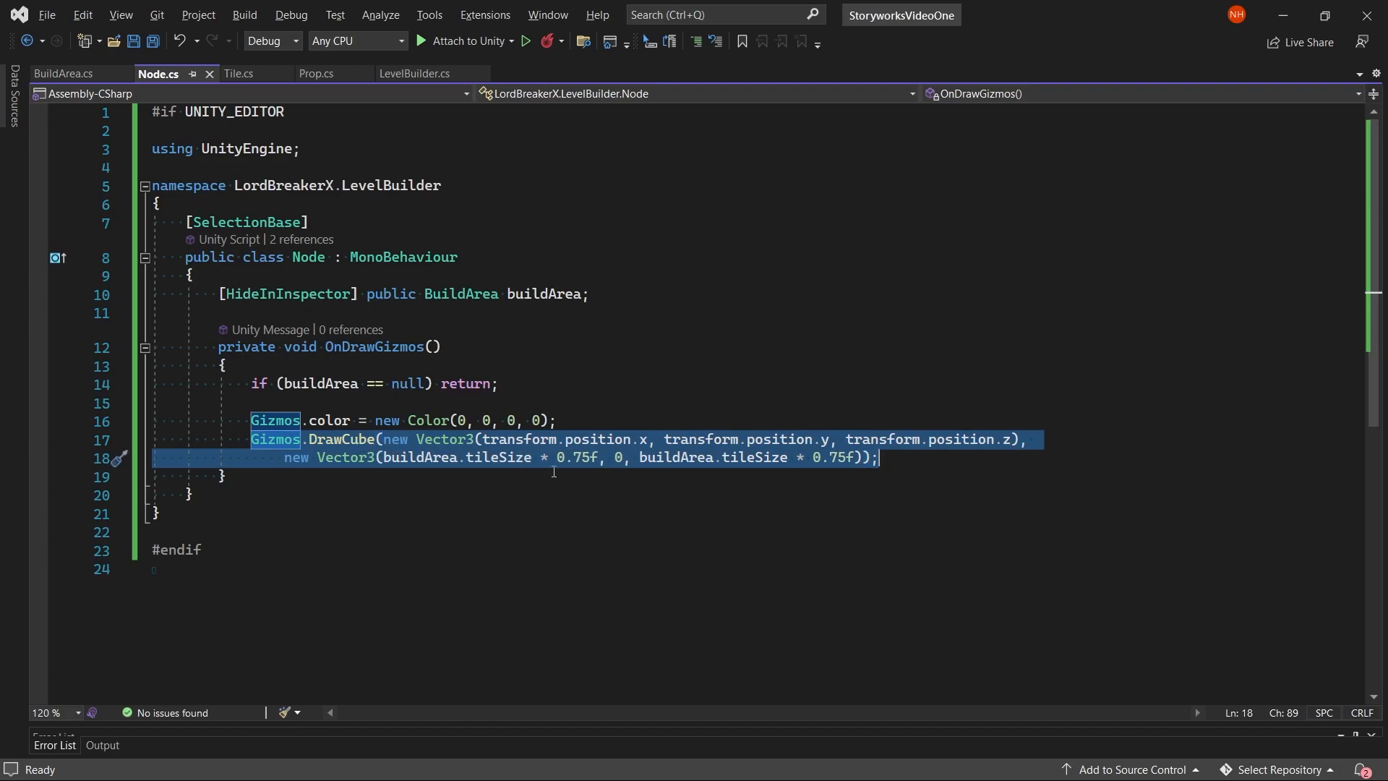
pyautogui.moveTo(350, 447)
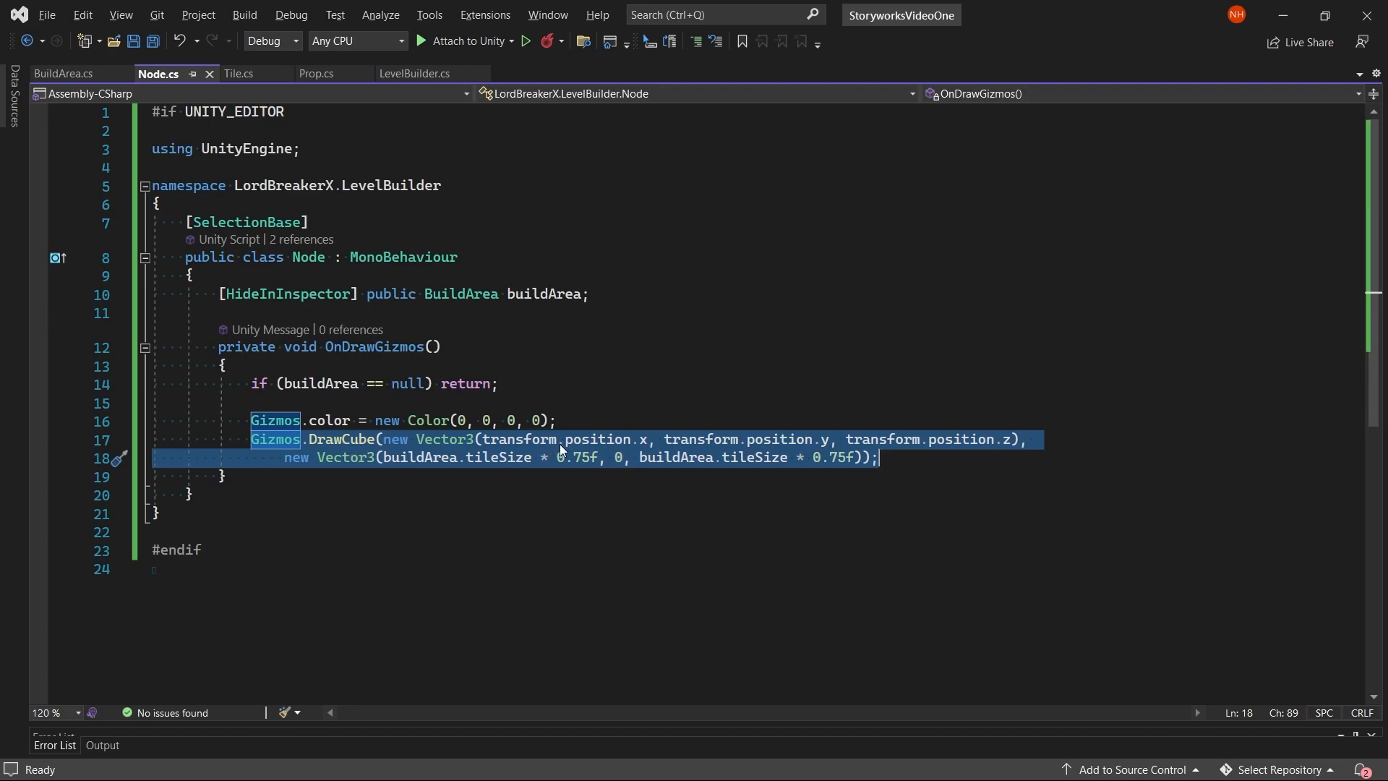
pyautogui.moveTo(808, 448)
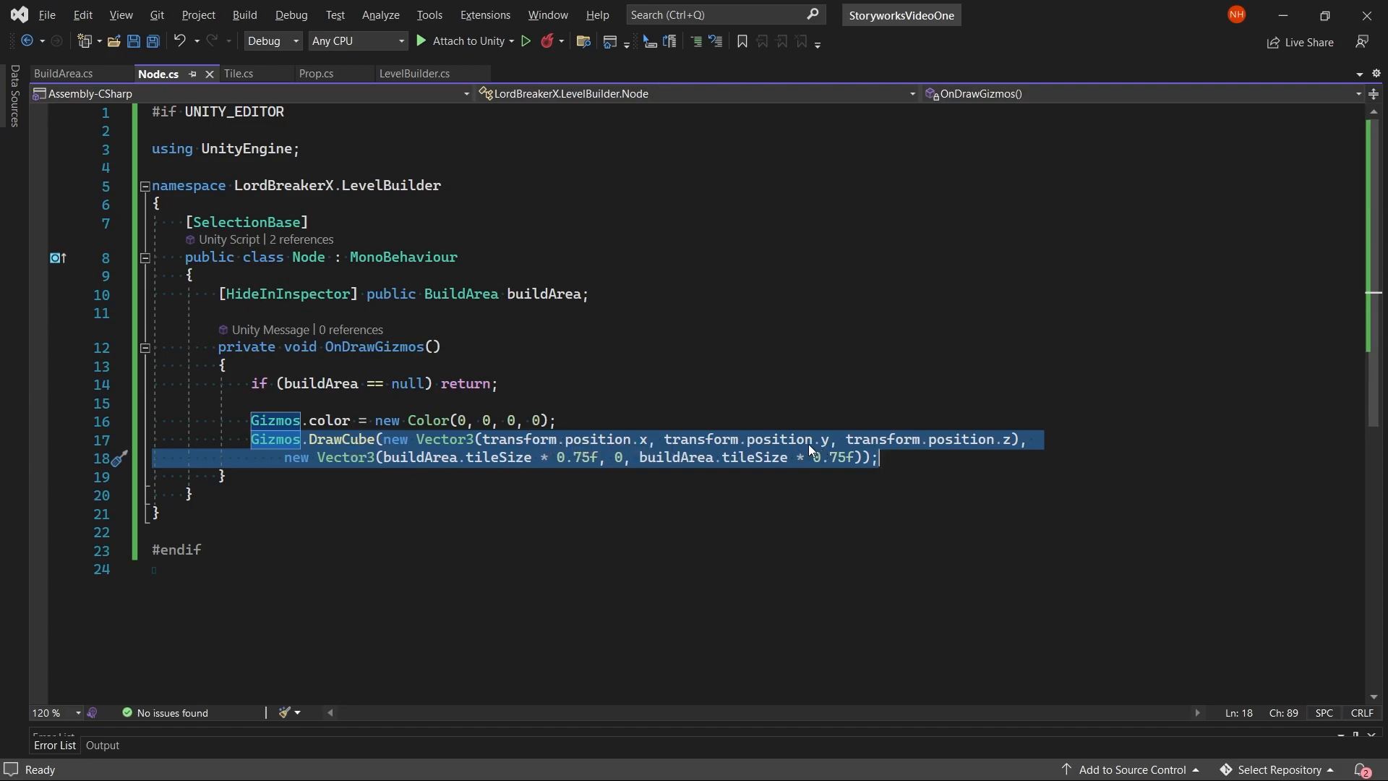
pyautogui.moveTo(925, 446)
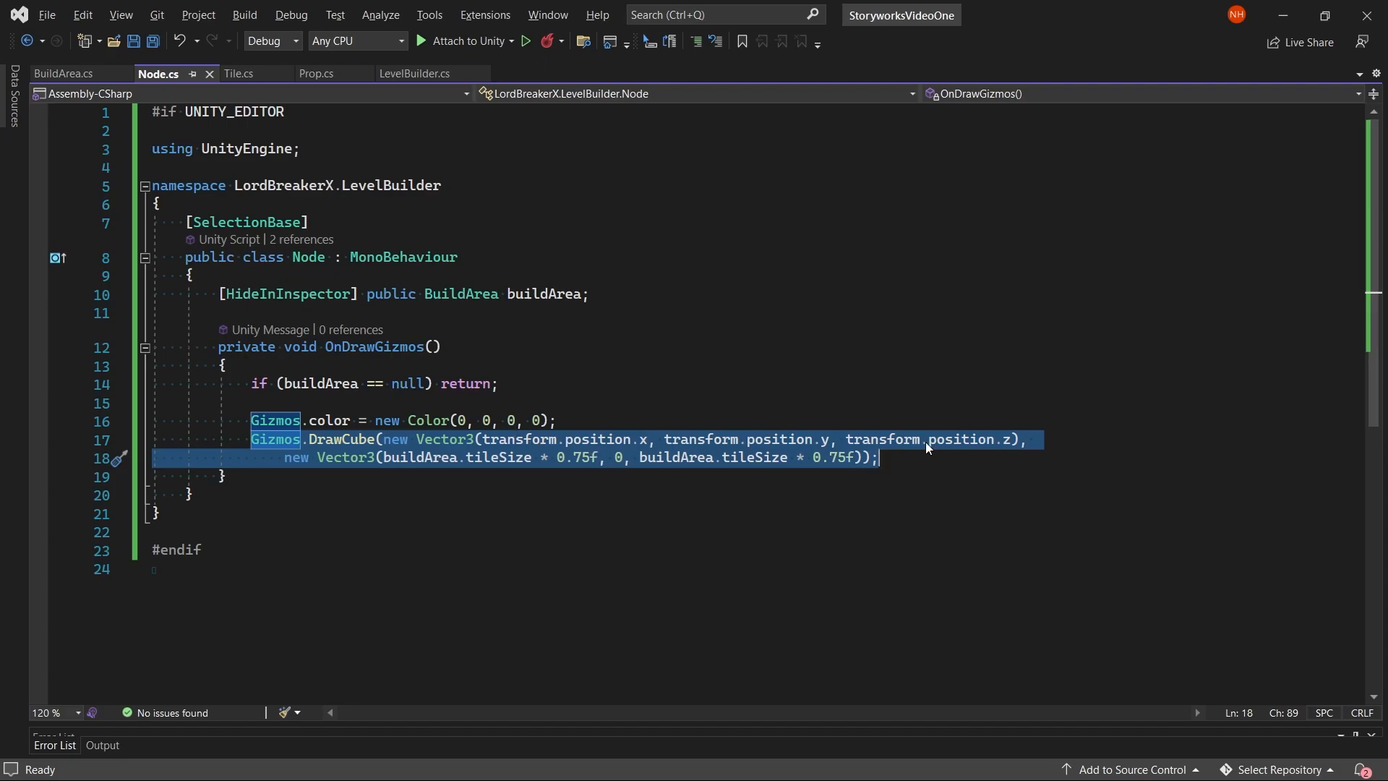
pyautogui.moveTo(325, 448)
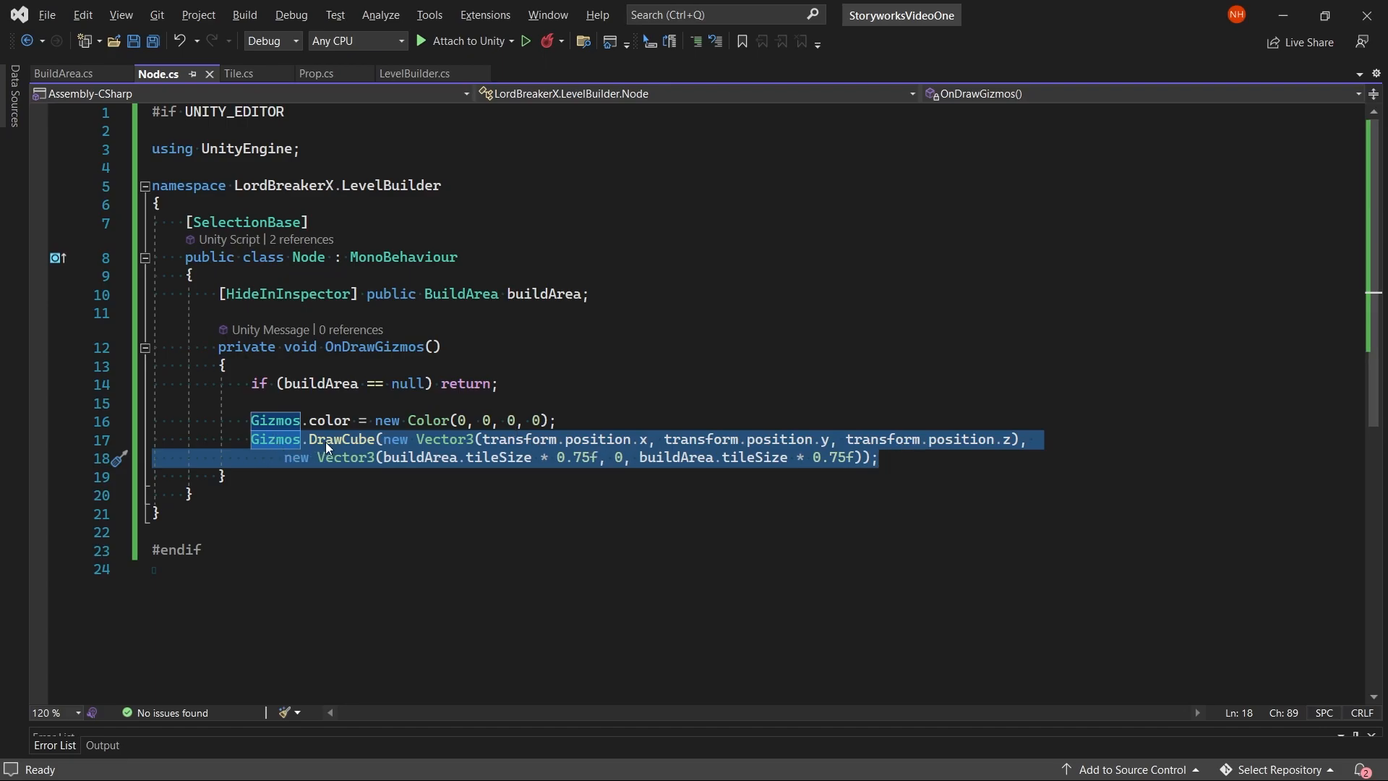
pyautogui.moveTo(399, 480)
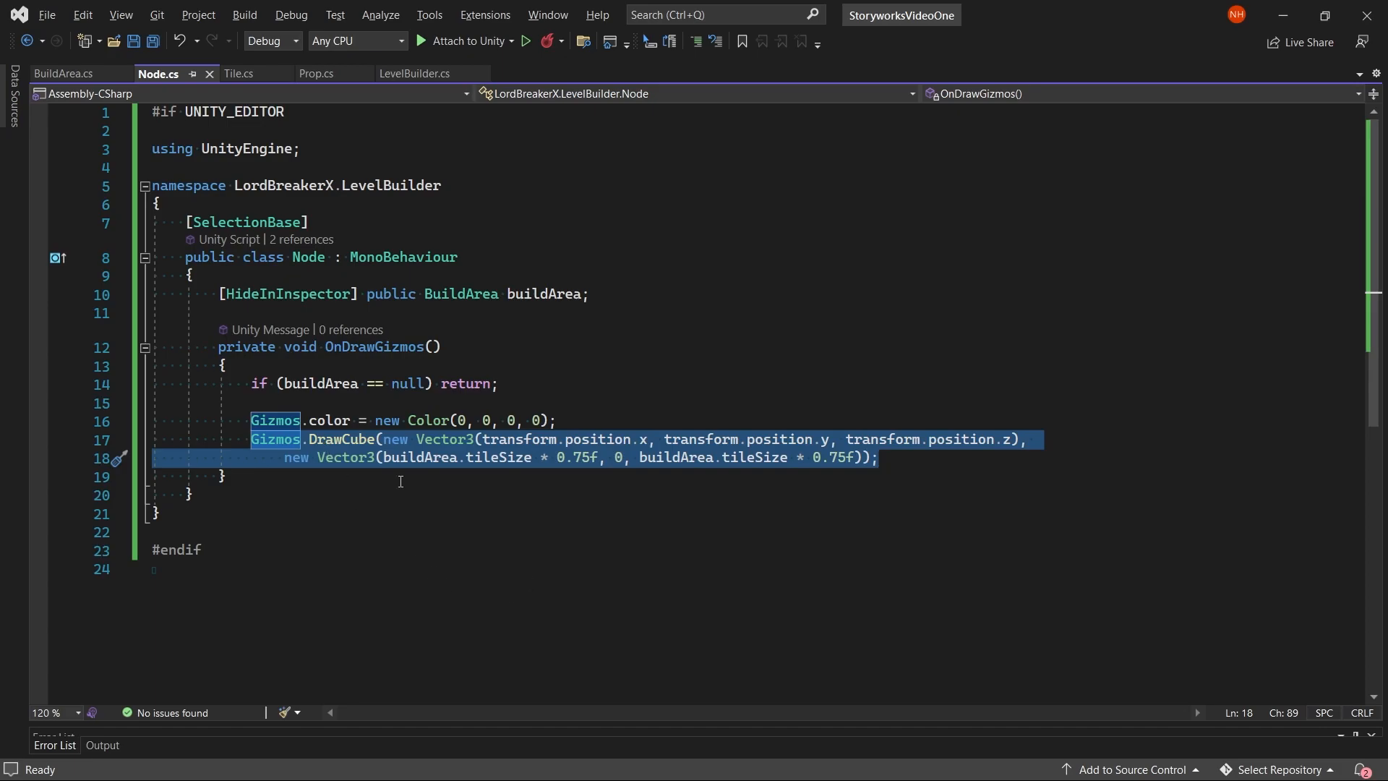
pyautogui.moveTo(434, 470)
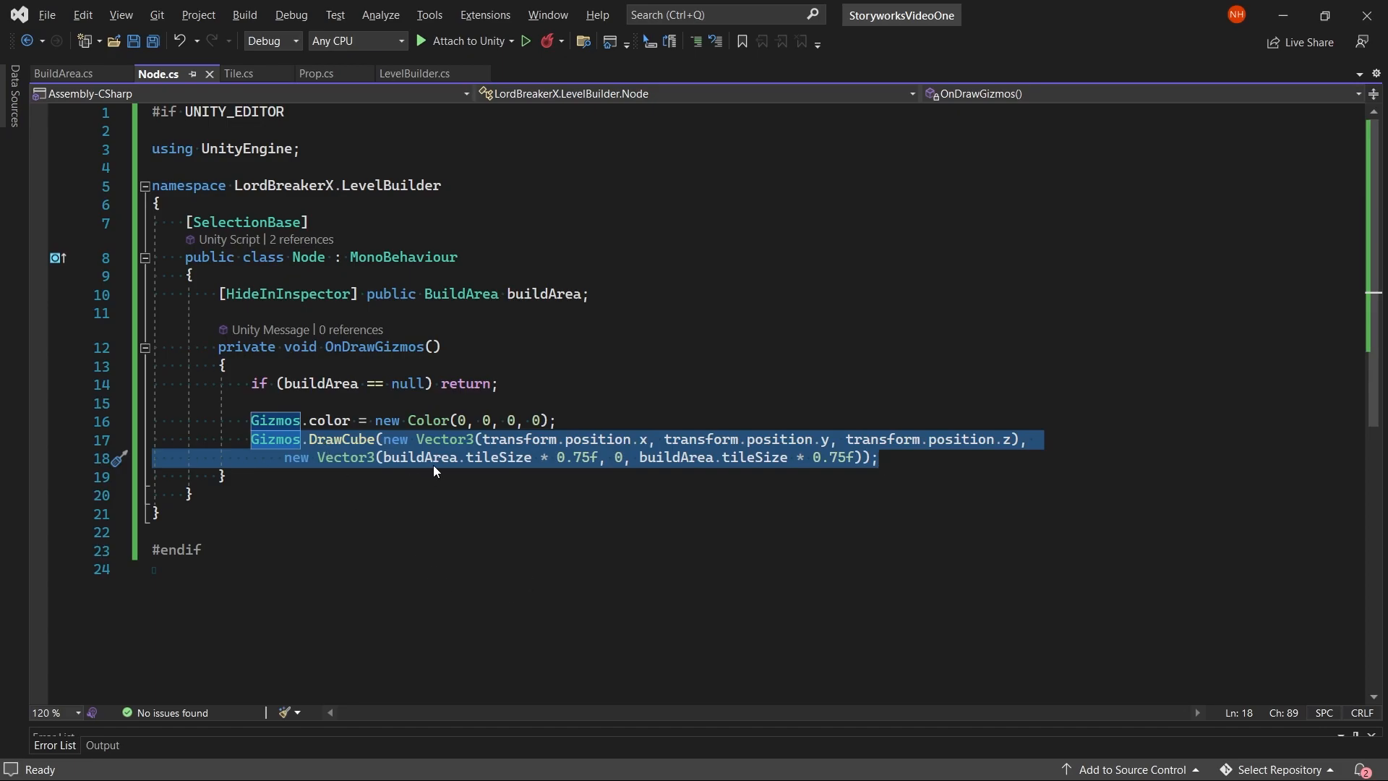
pyautogui.moveTo(534, 469)
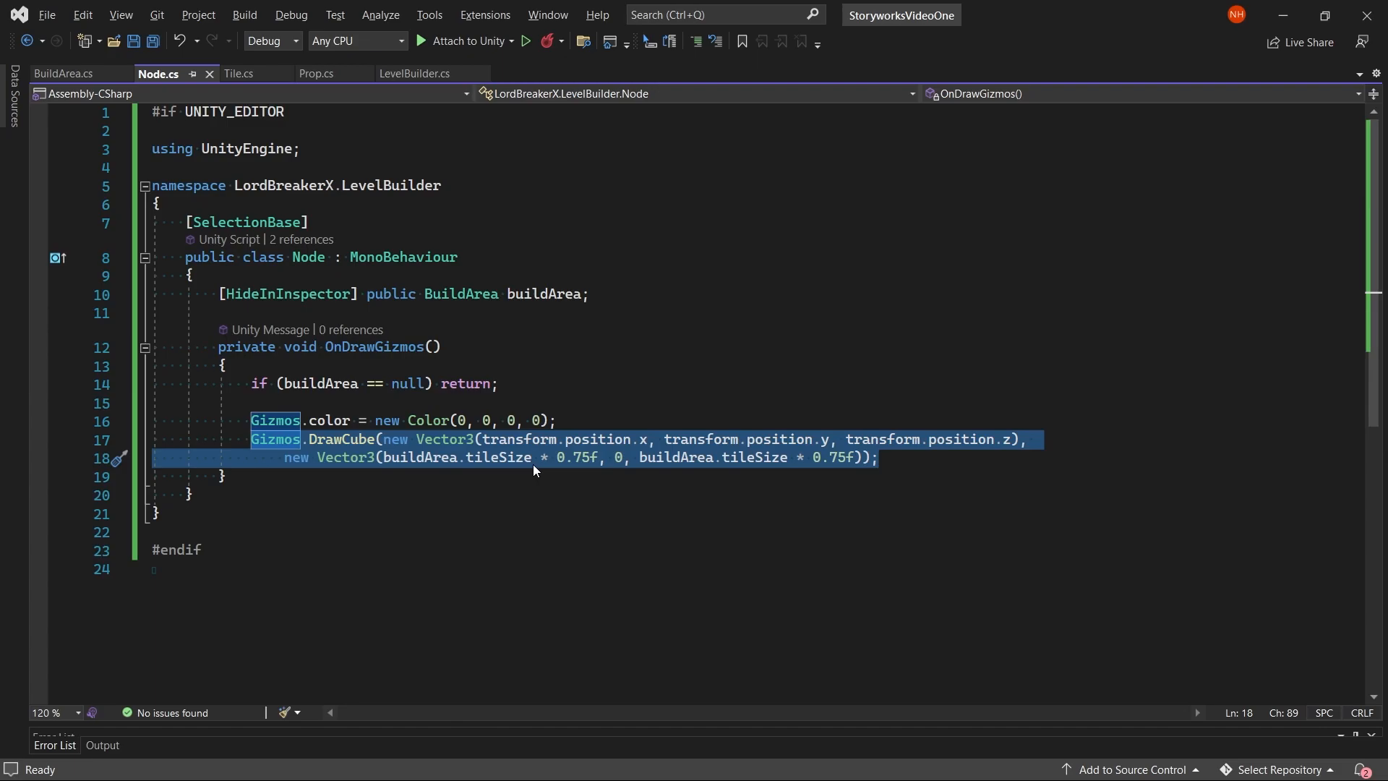
pyautogui.moveTo(578, 469)
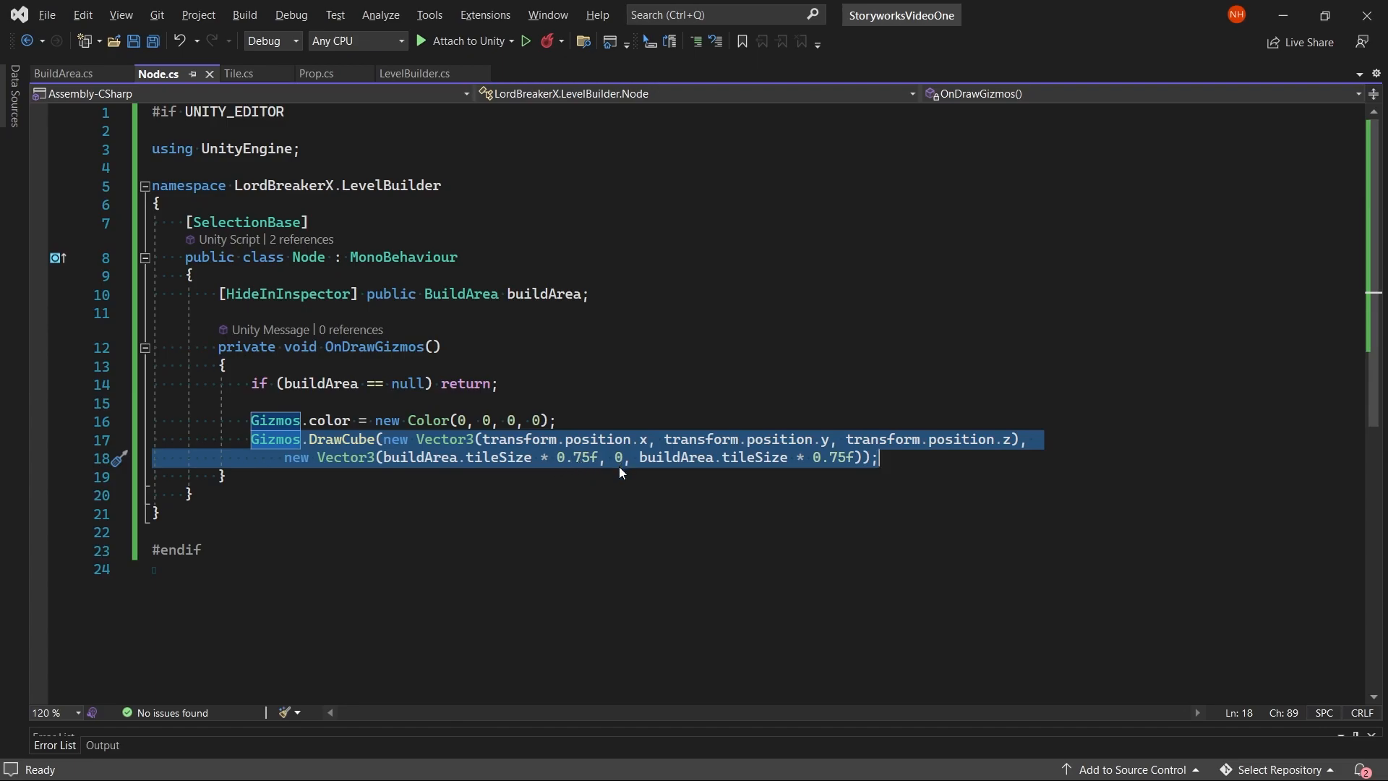
pyautogui.moveTo(675, 473)
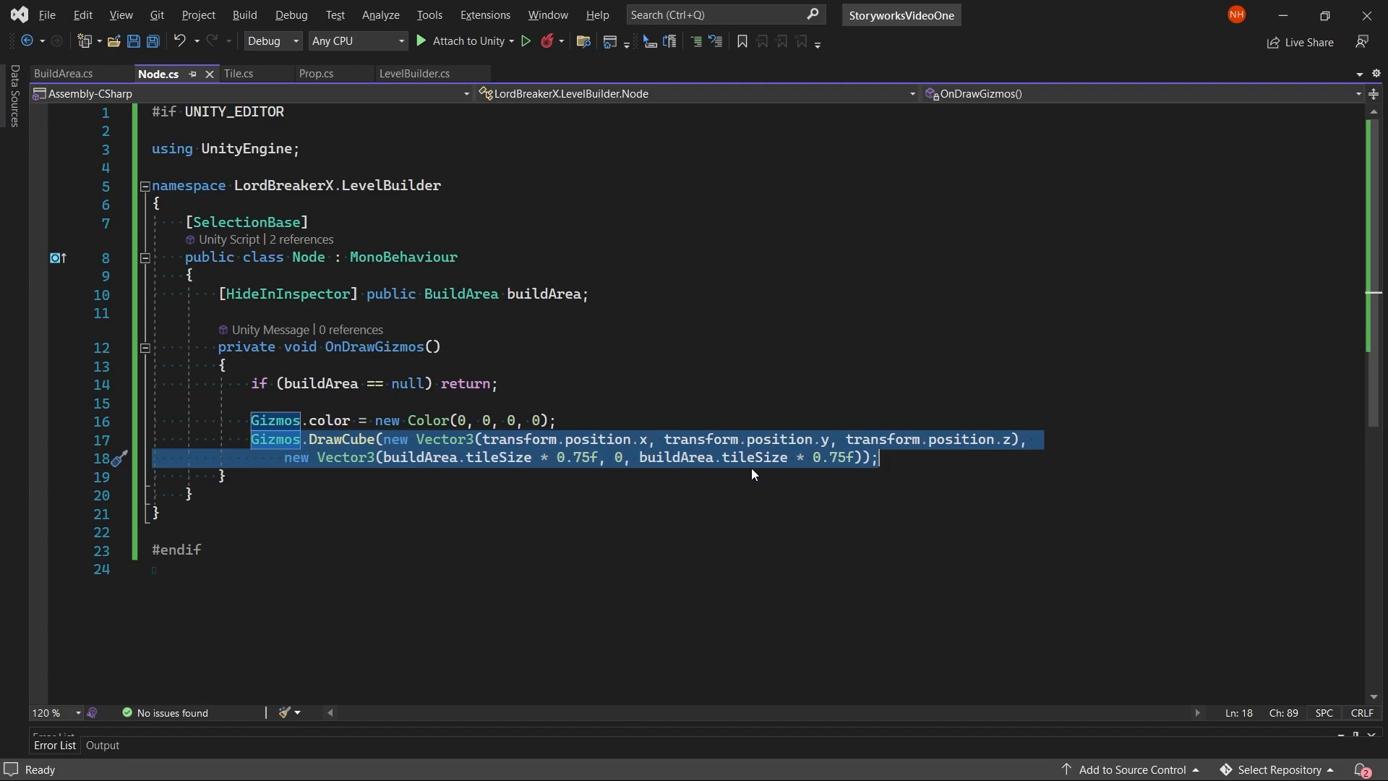
pyautogui.moveTo(825, 471)
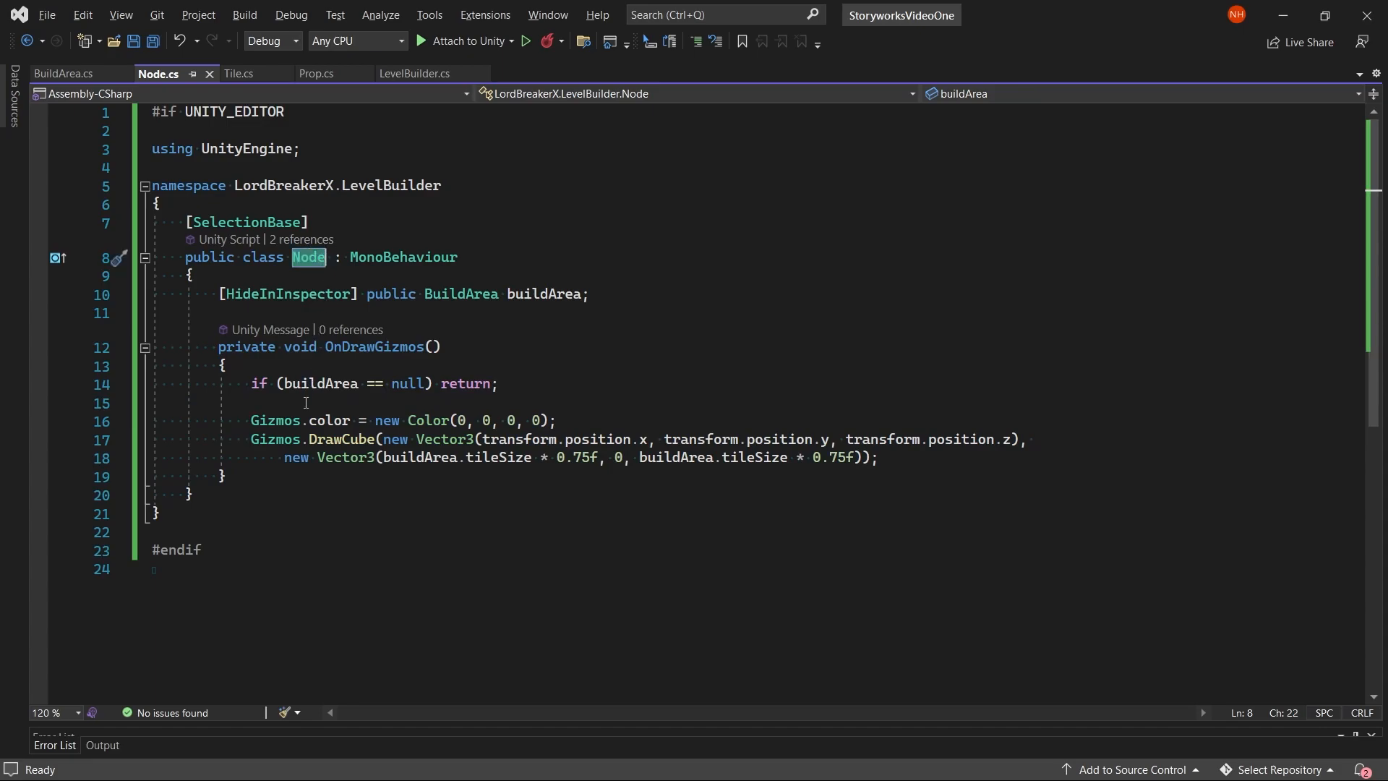
pyautogui.click(305, 403)
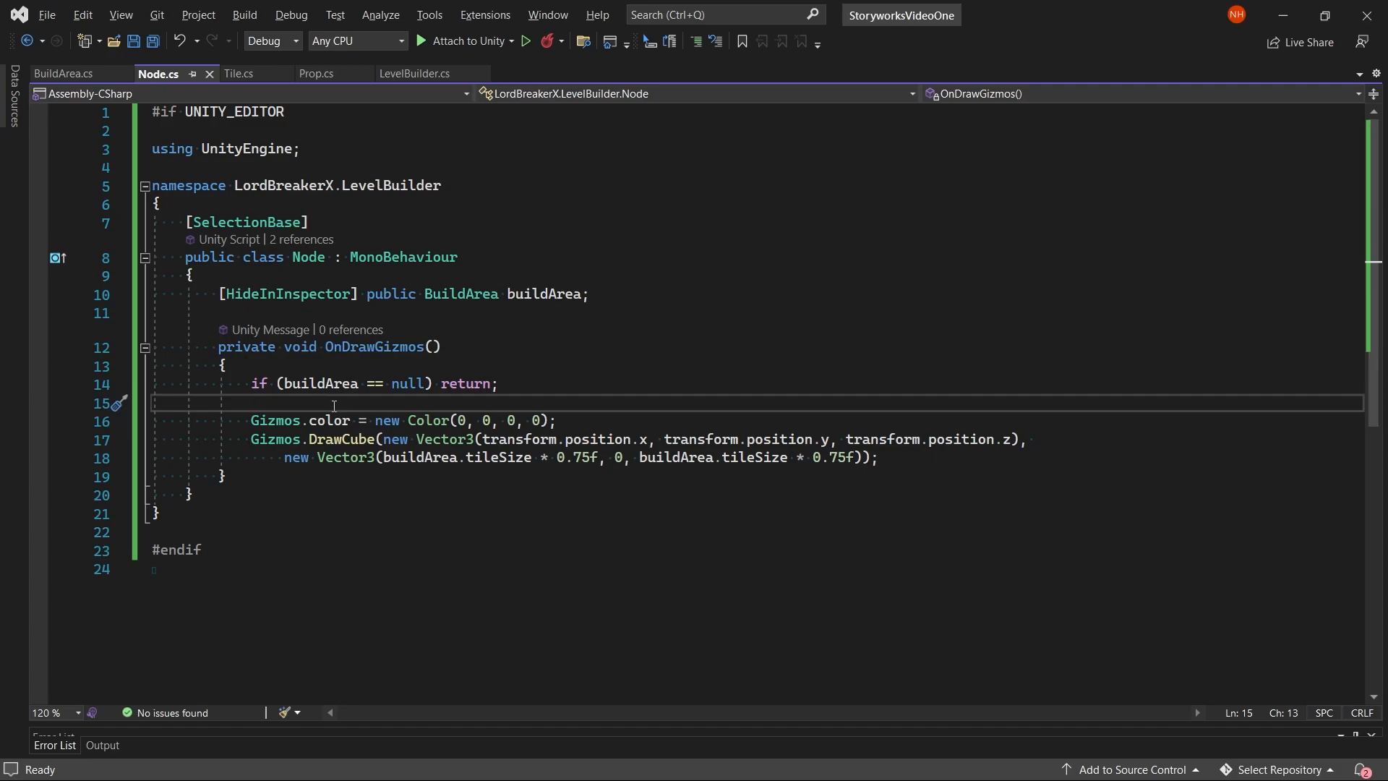
pyautogui.moveTo(327, 401)
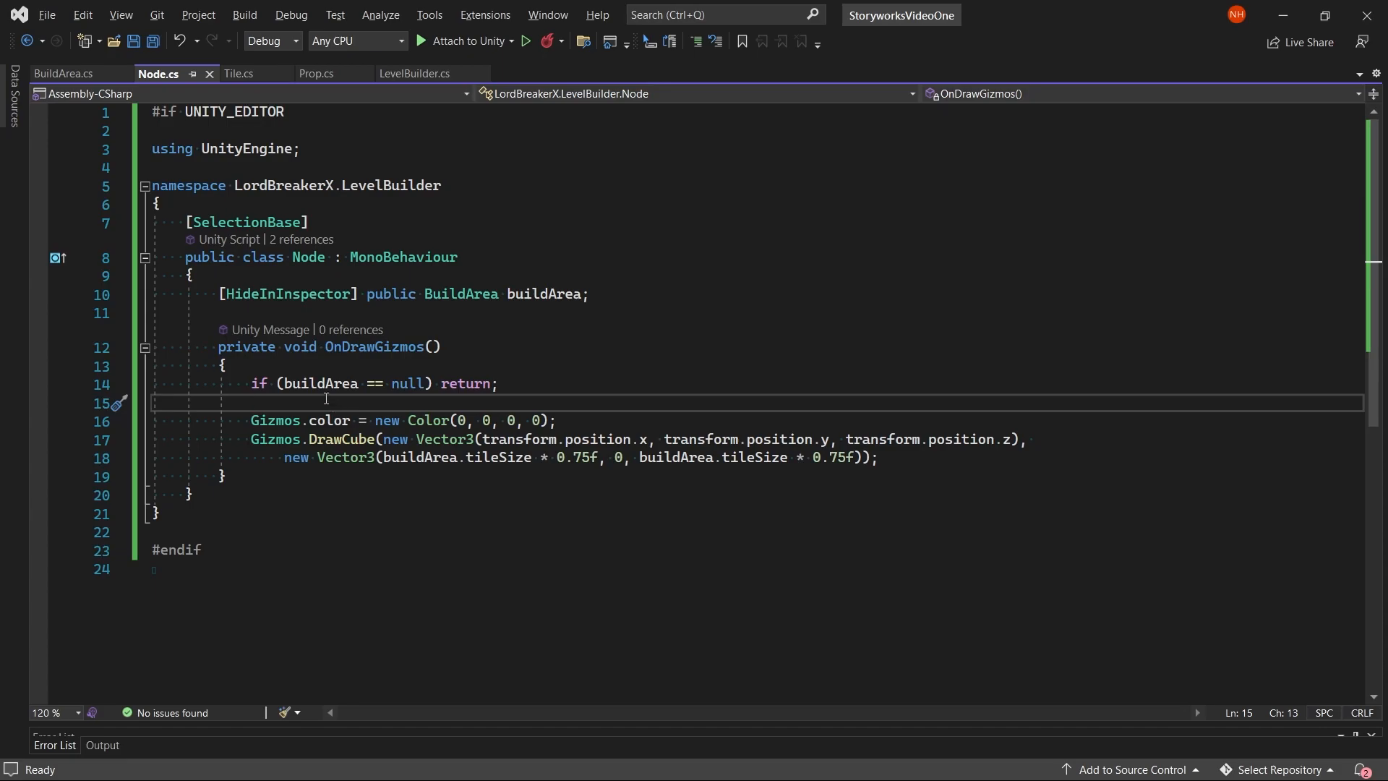
pyautogui.moveTo(453, 324)
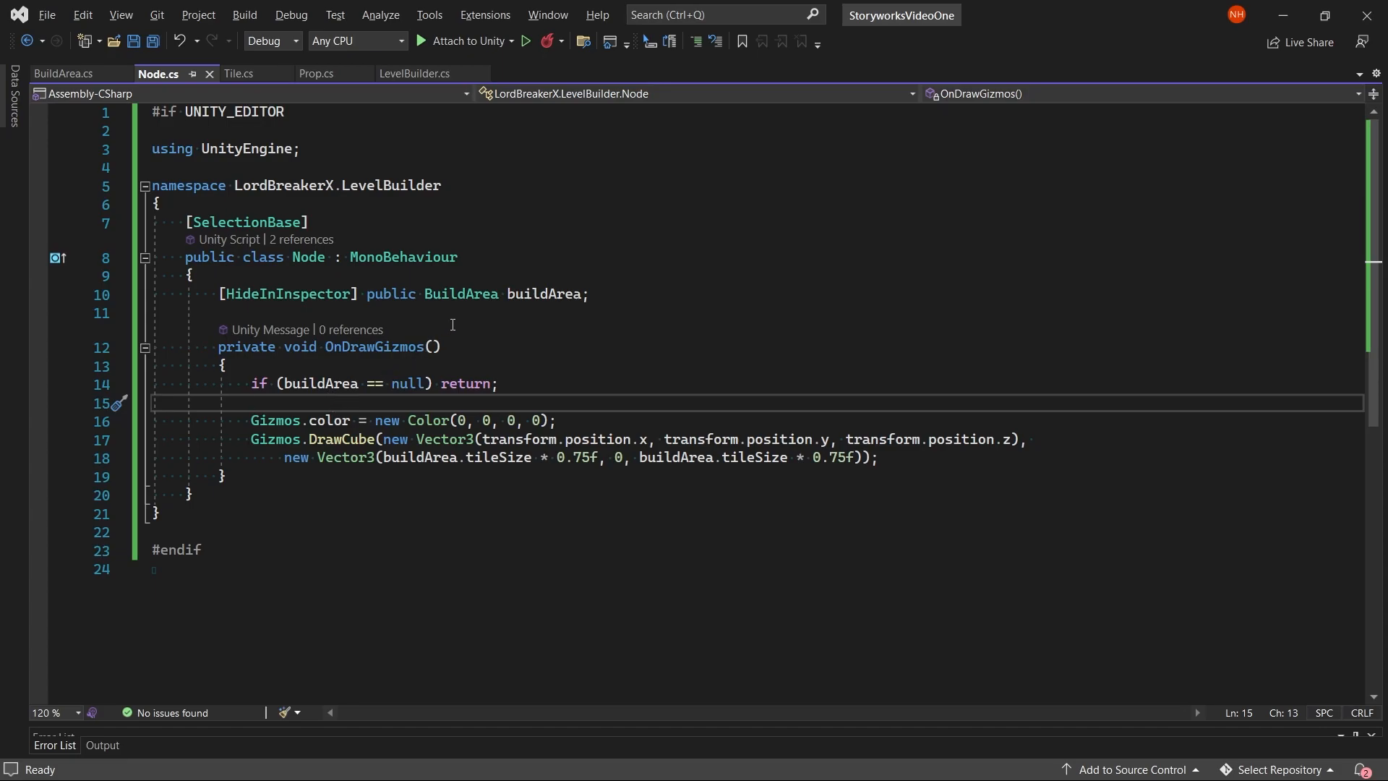
pyautogui.moveTo(639, 312)
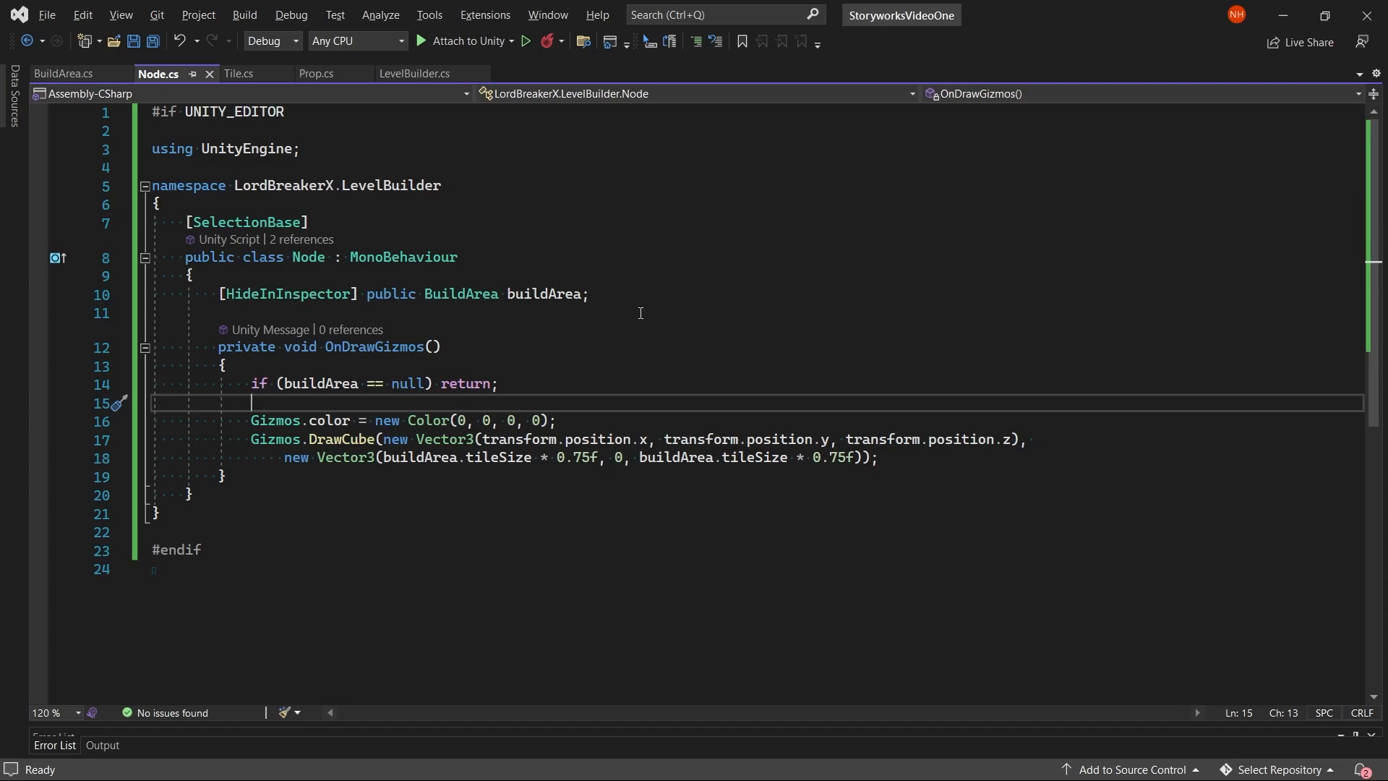
pyautogui.moveTo(228, 415)
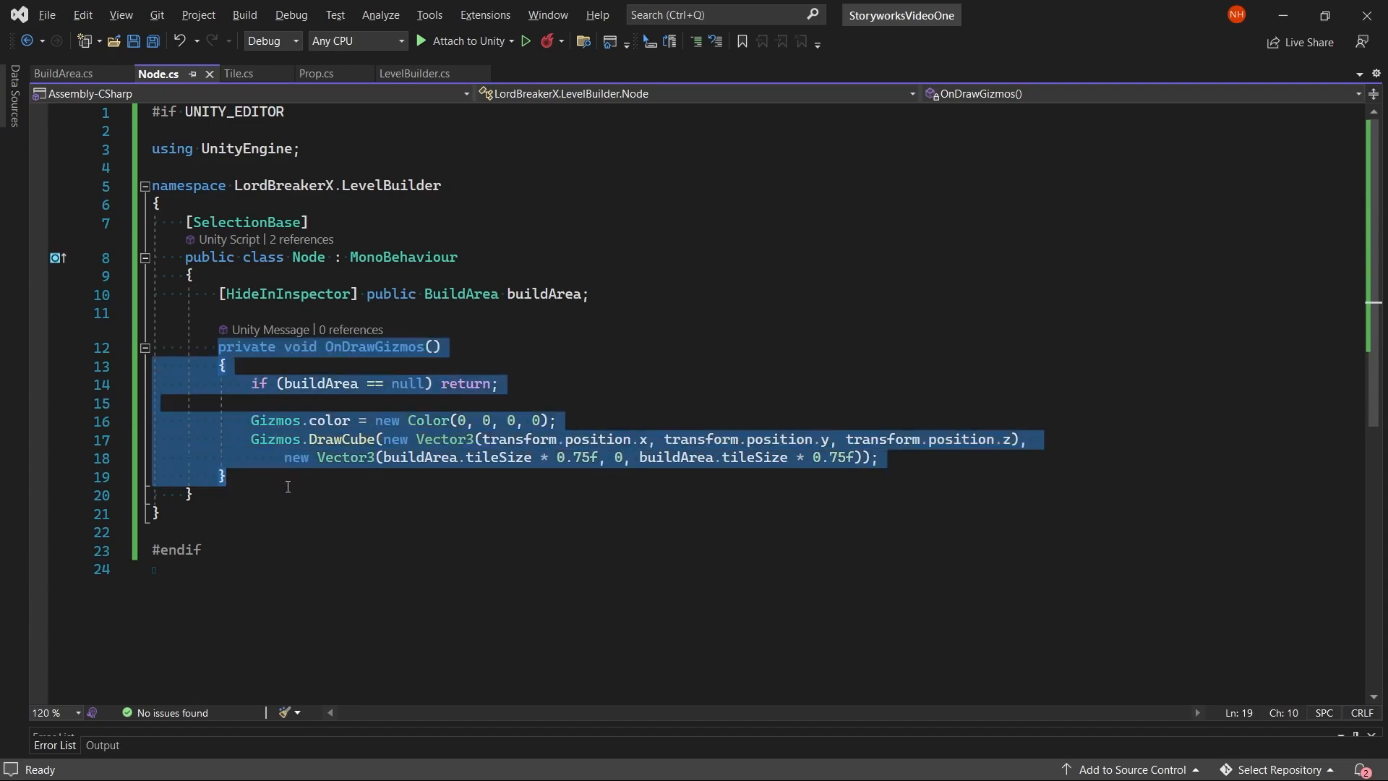
# Step: Switch the editor to the Tile.cs script with its Propability enum
pyautogui.click(238, 73)
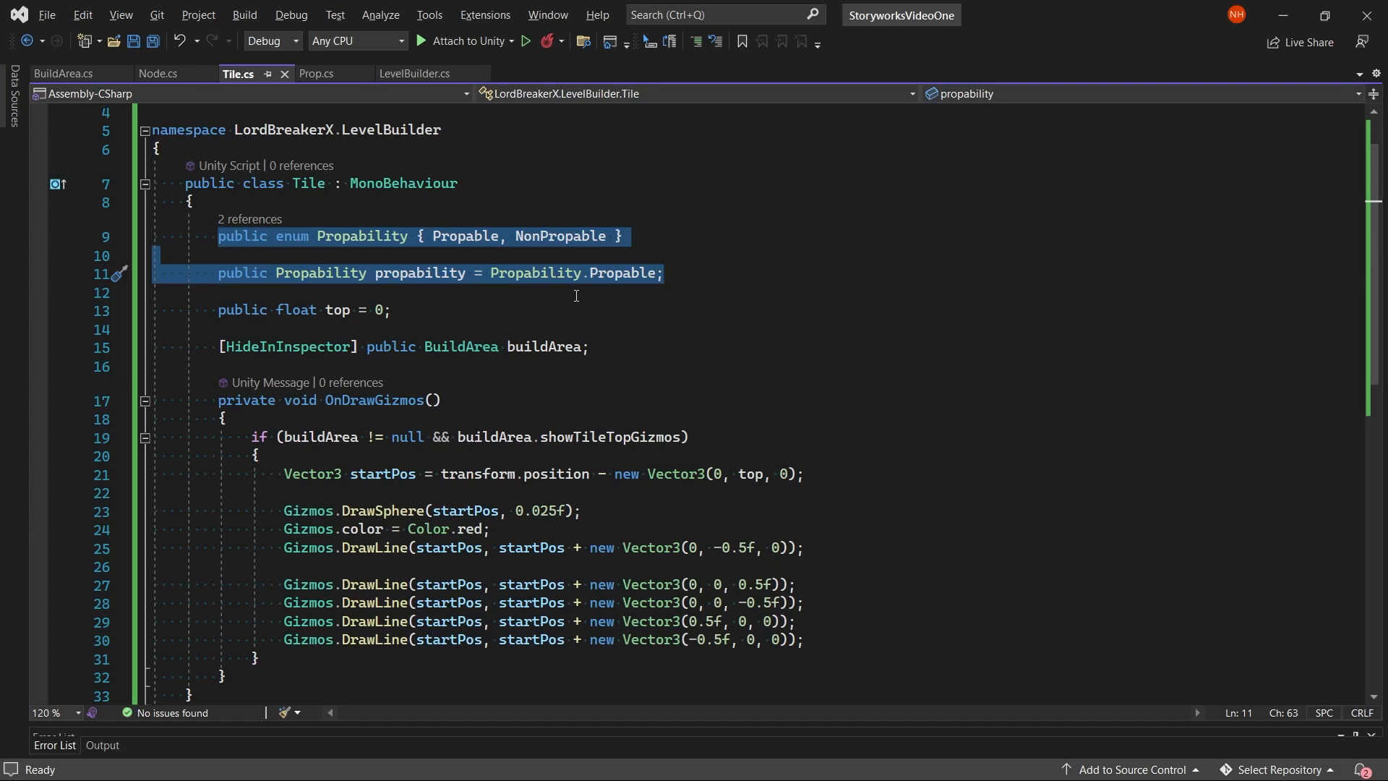
pyautogui.click(305, 309)
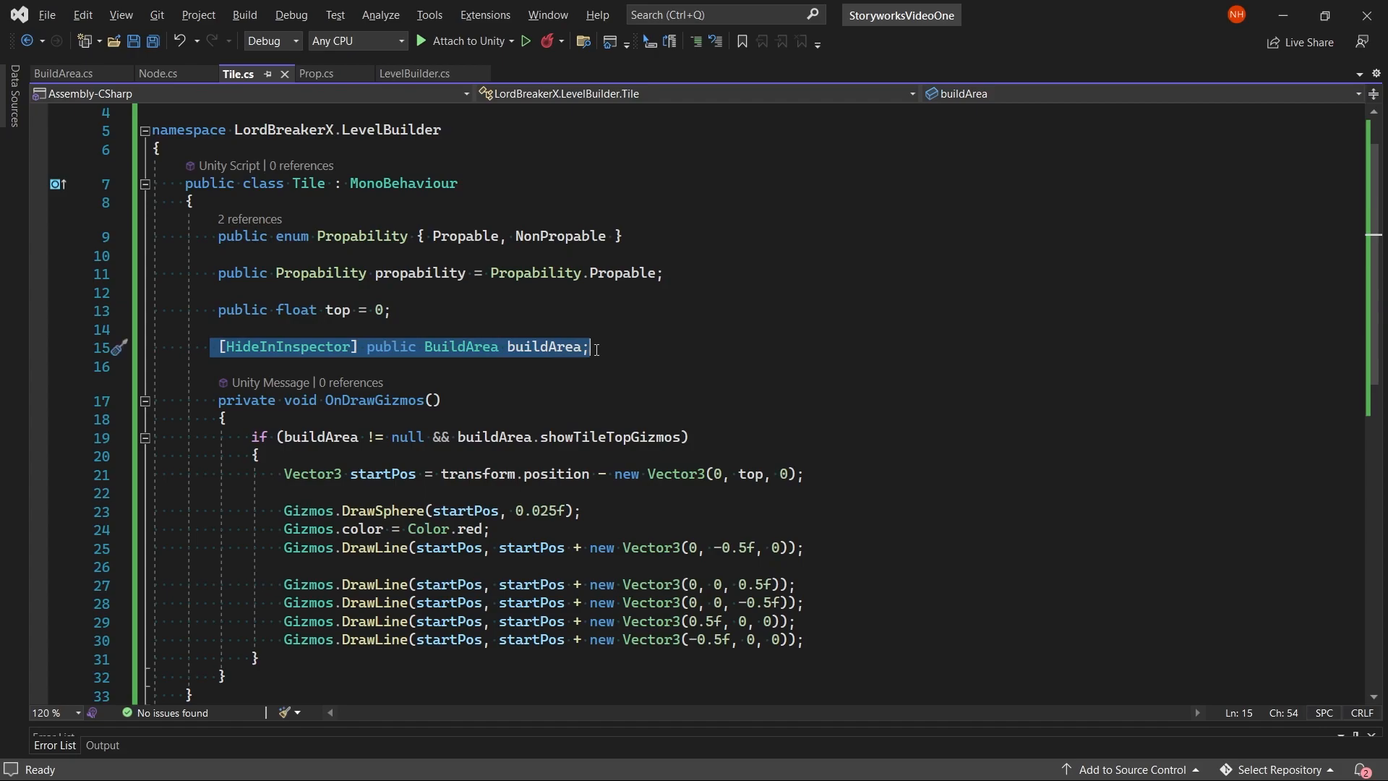
pyautogui.scroll(-3)
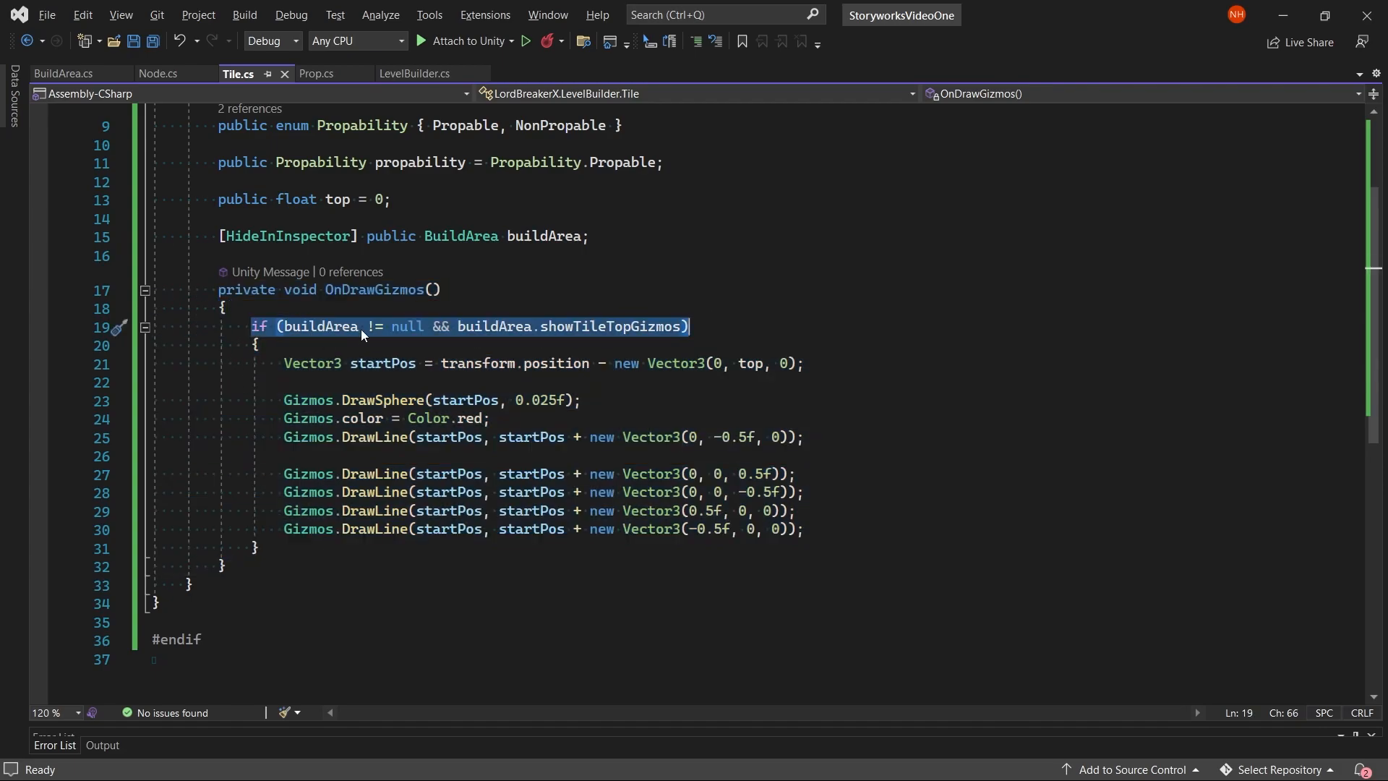
pyautogui.moveTo(483, 334)
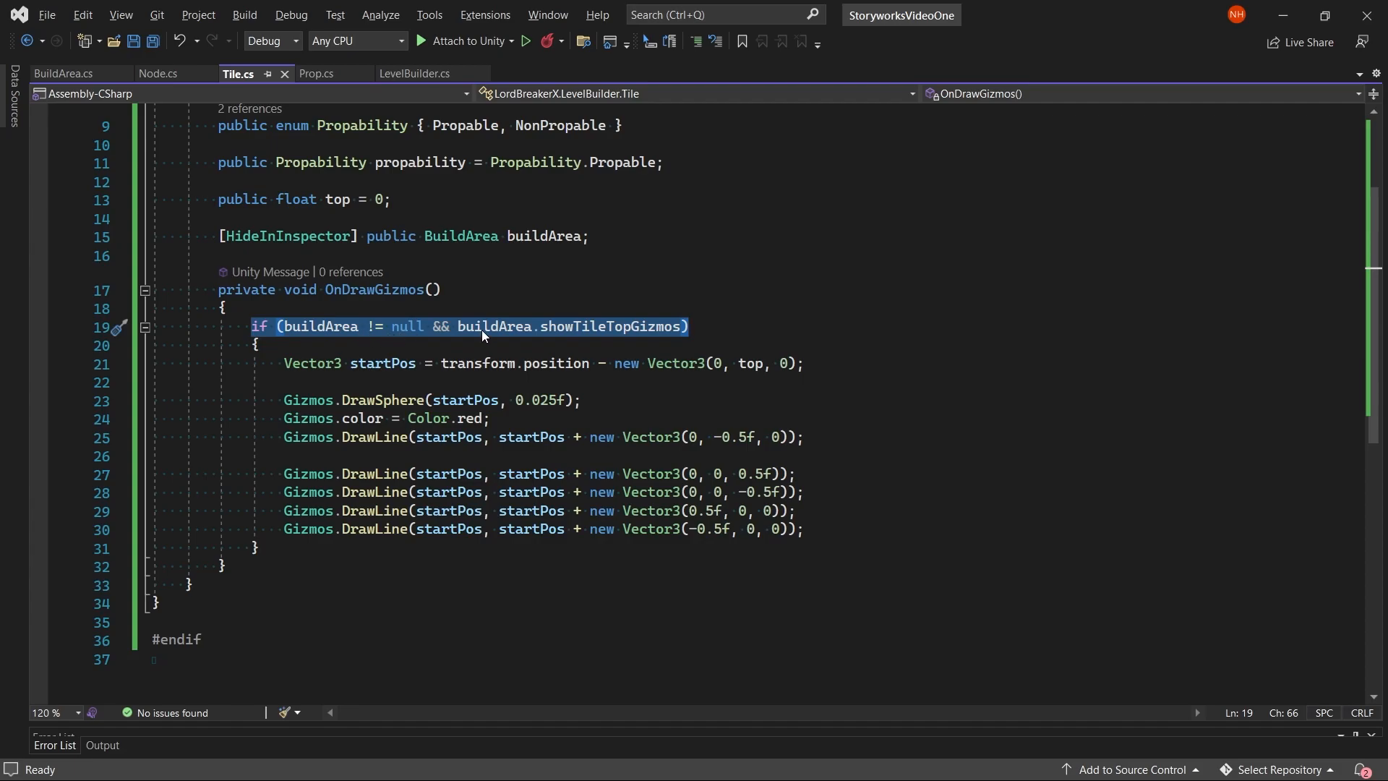
pyautogui.moveTo(558, 334)
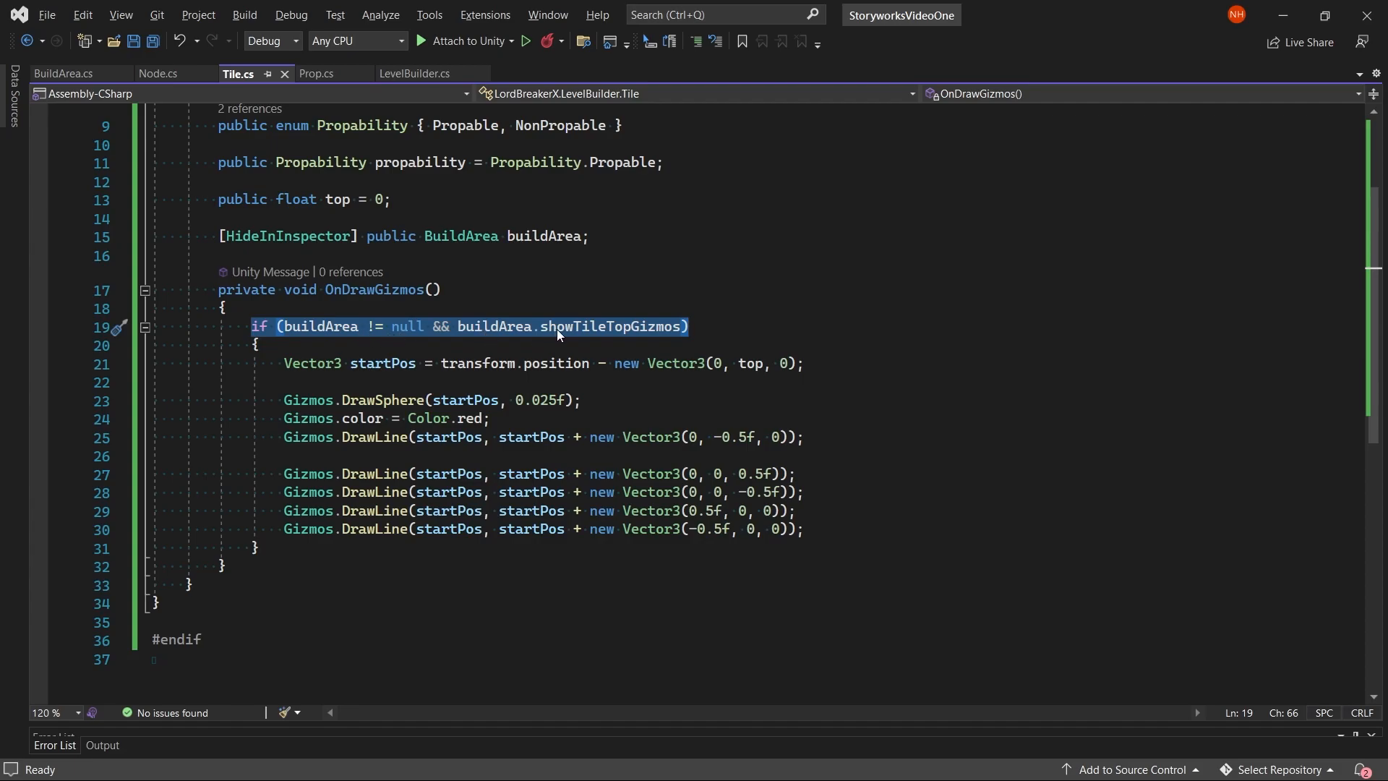
pyautogui.moveTo(657, 337)
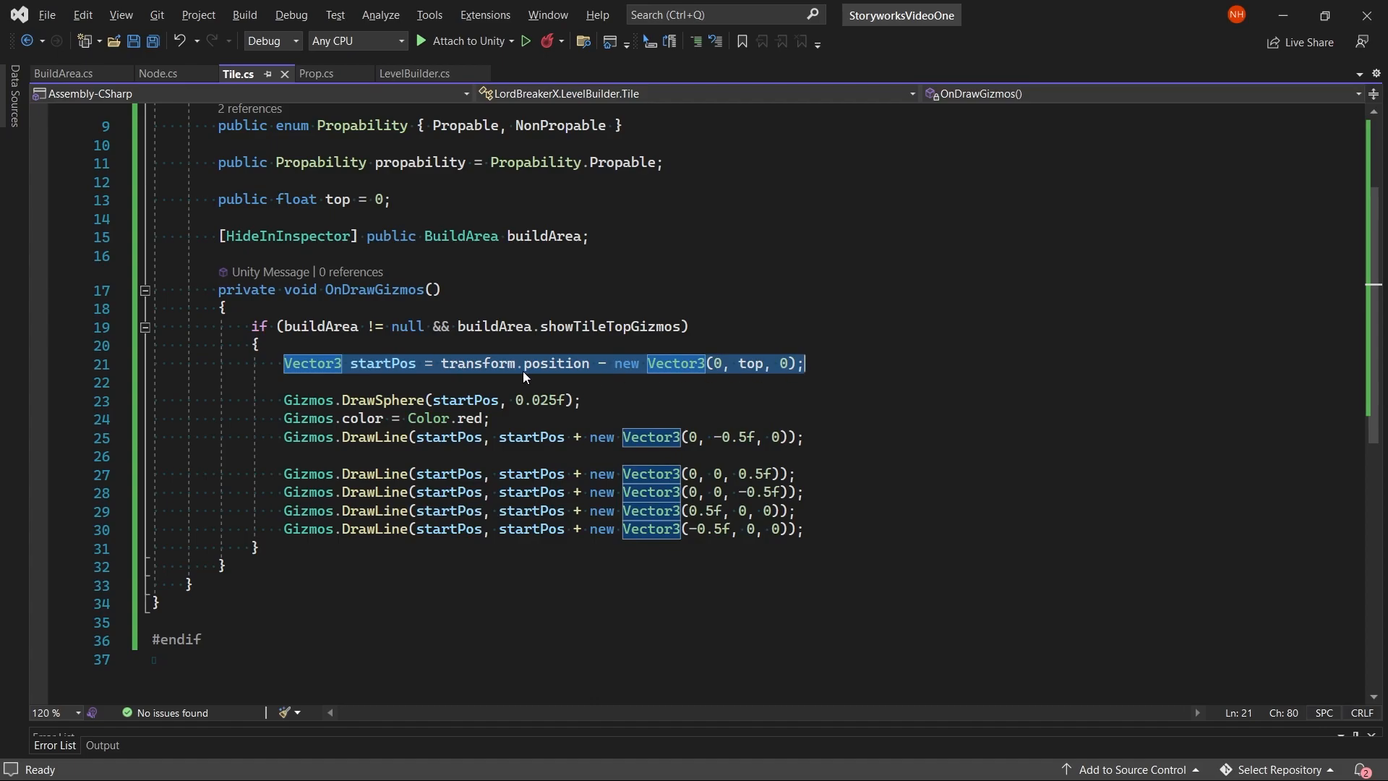
pyautogui.doubleClick(478, 362)
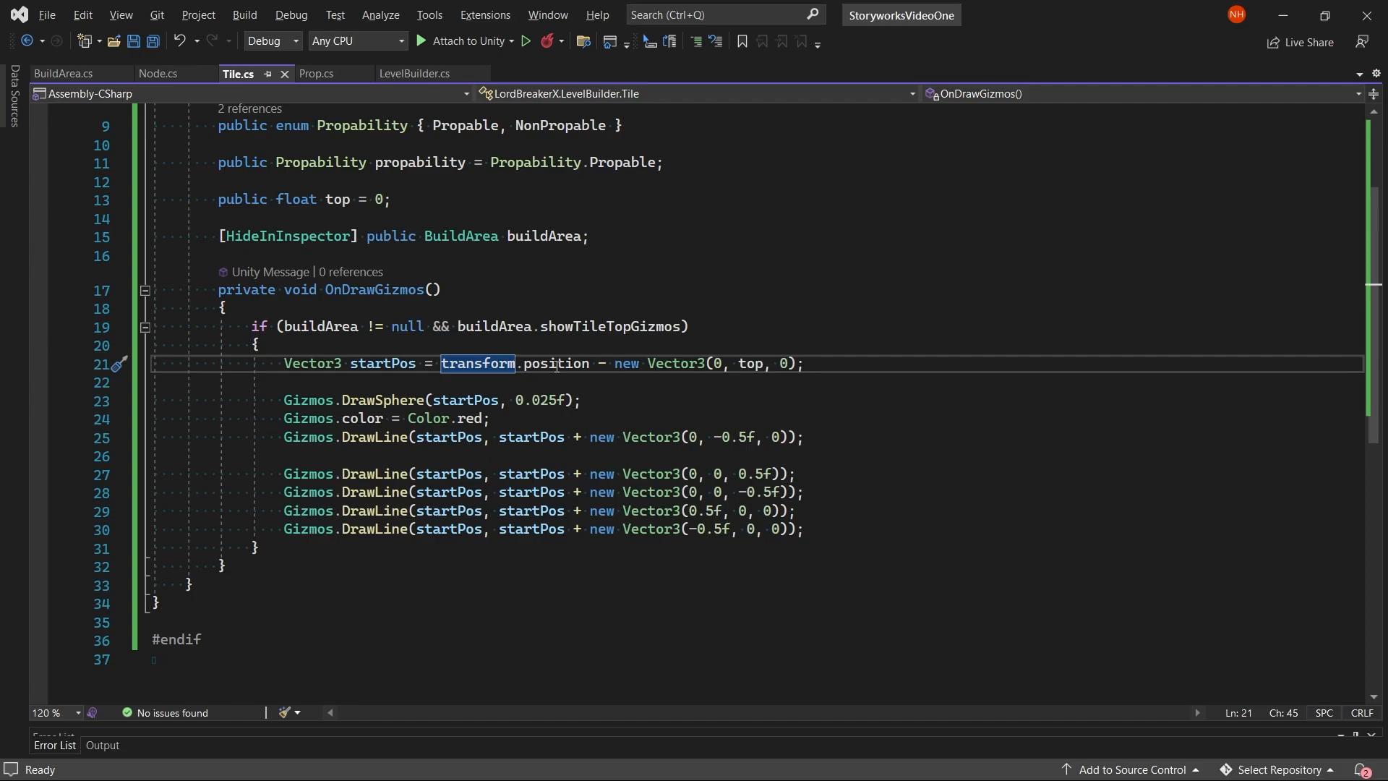
pyautogui.doubleClick(675, 363)
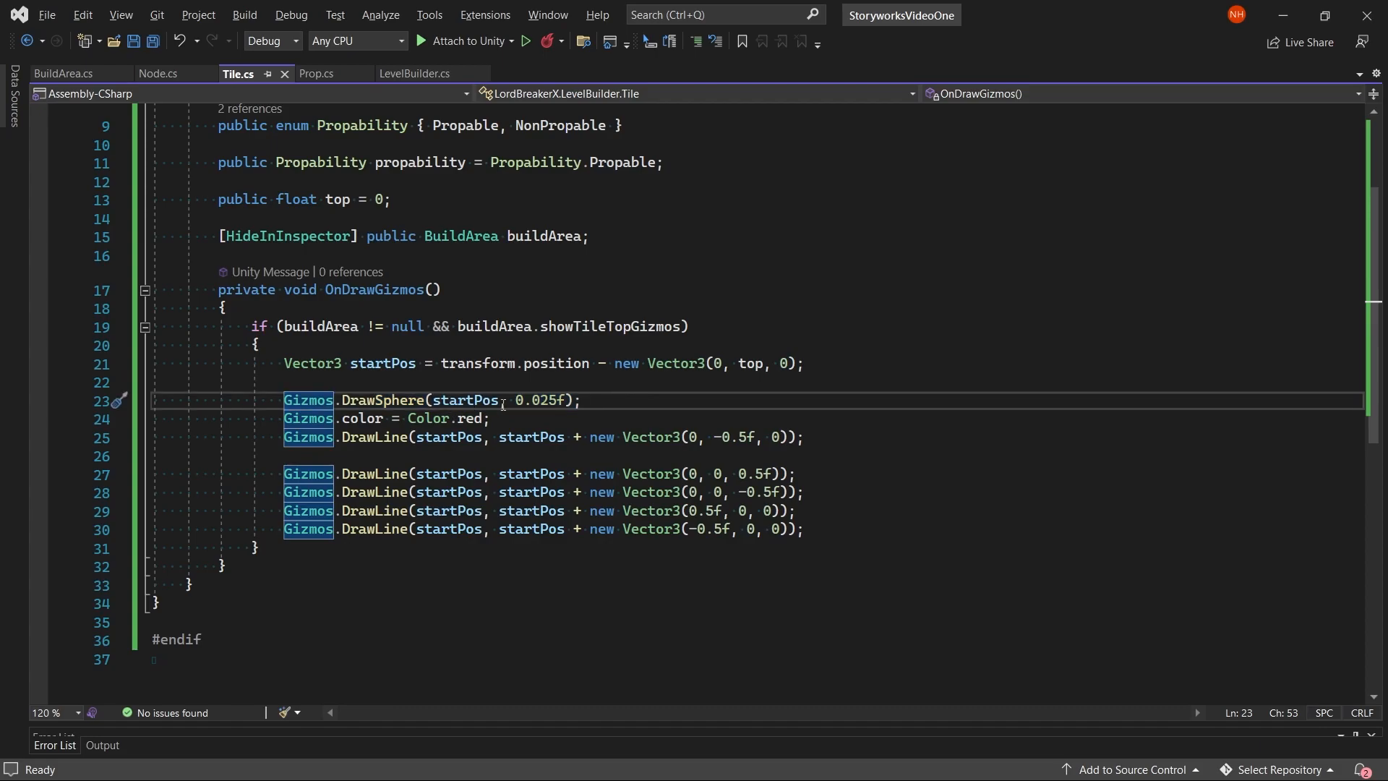
pyautogui.doubleClick(542, 400)
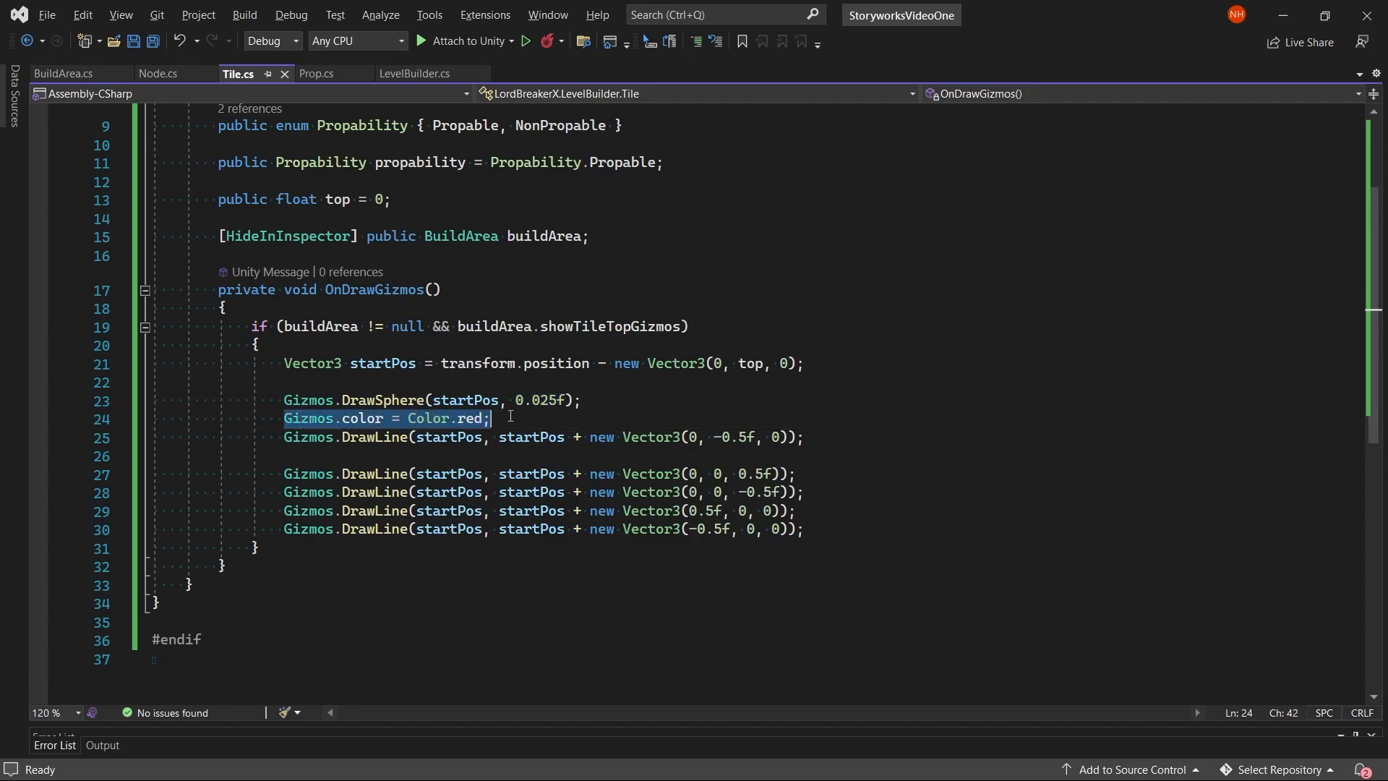
pyautogui.doubleClick(308, 418)
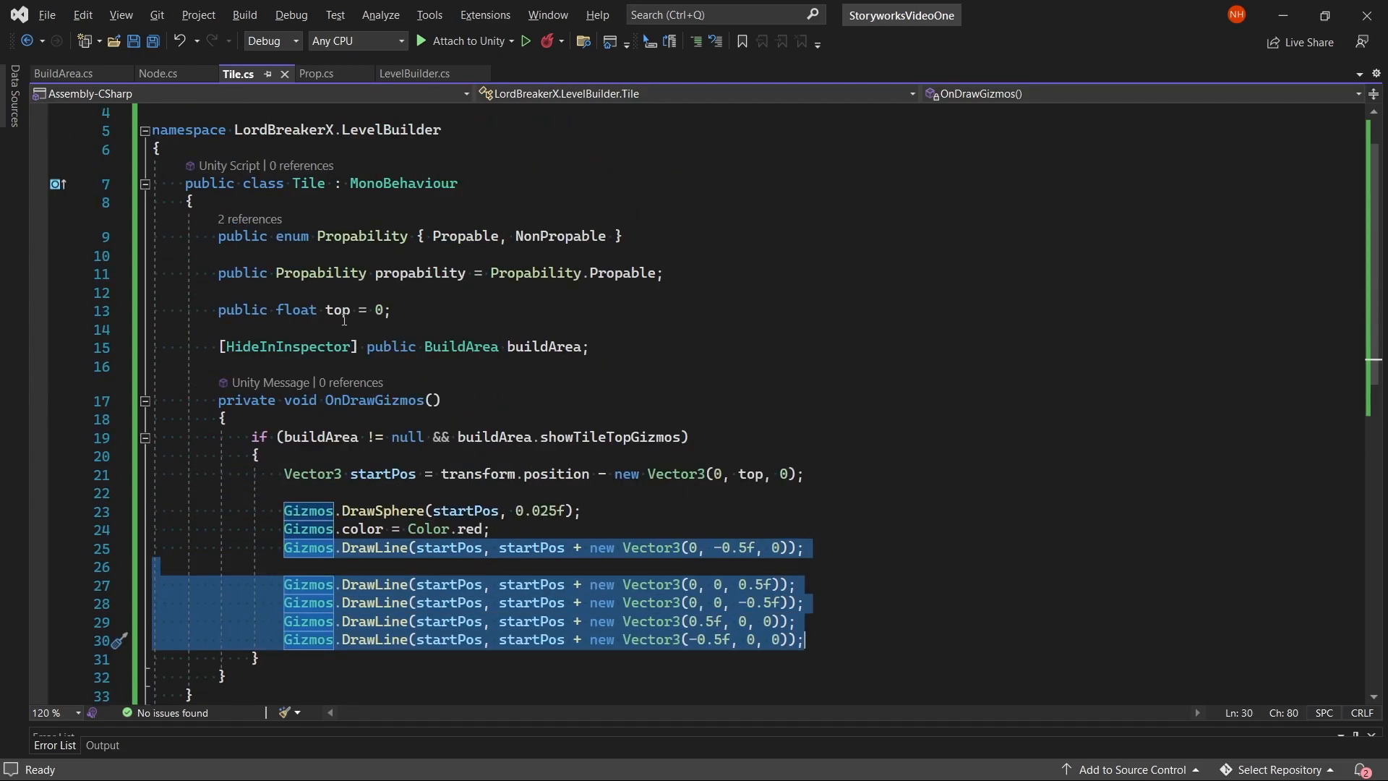
pyautogui.click(316, 74)
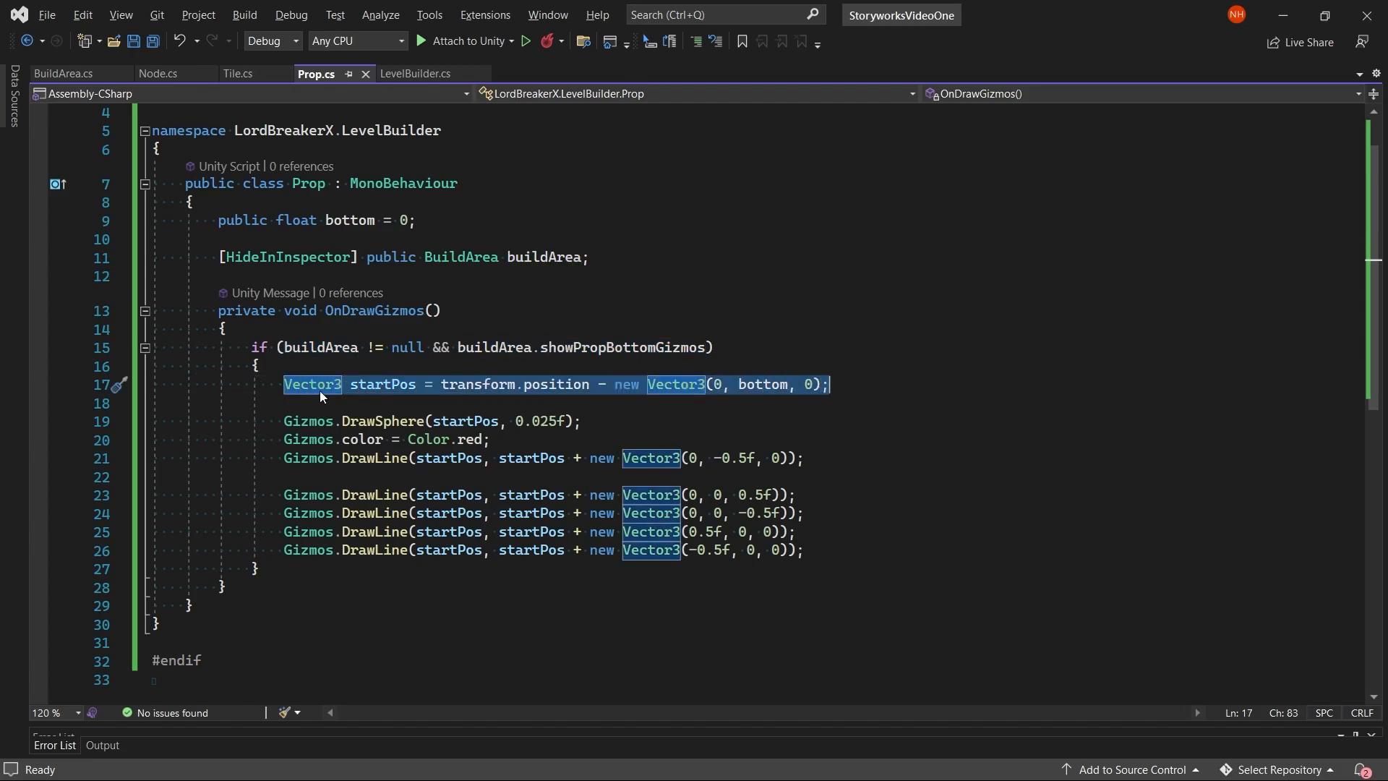
pyautogui.moveTo(333, 396)
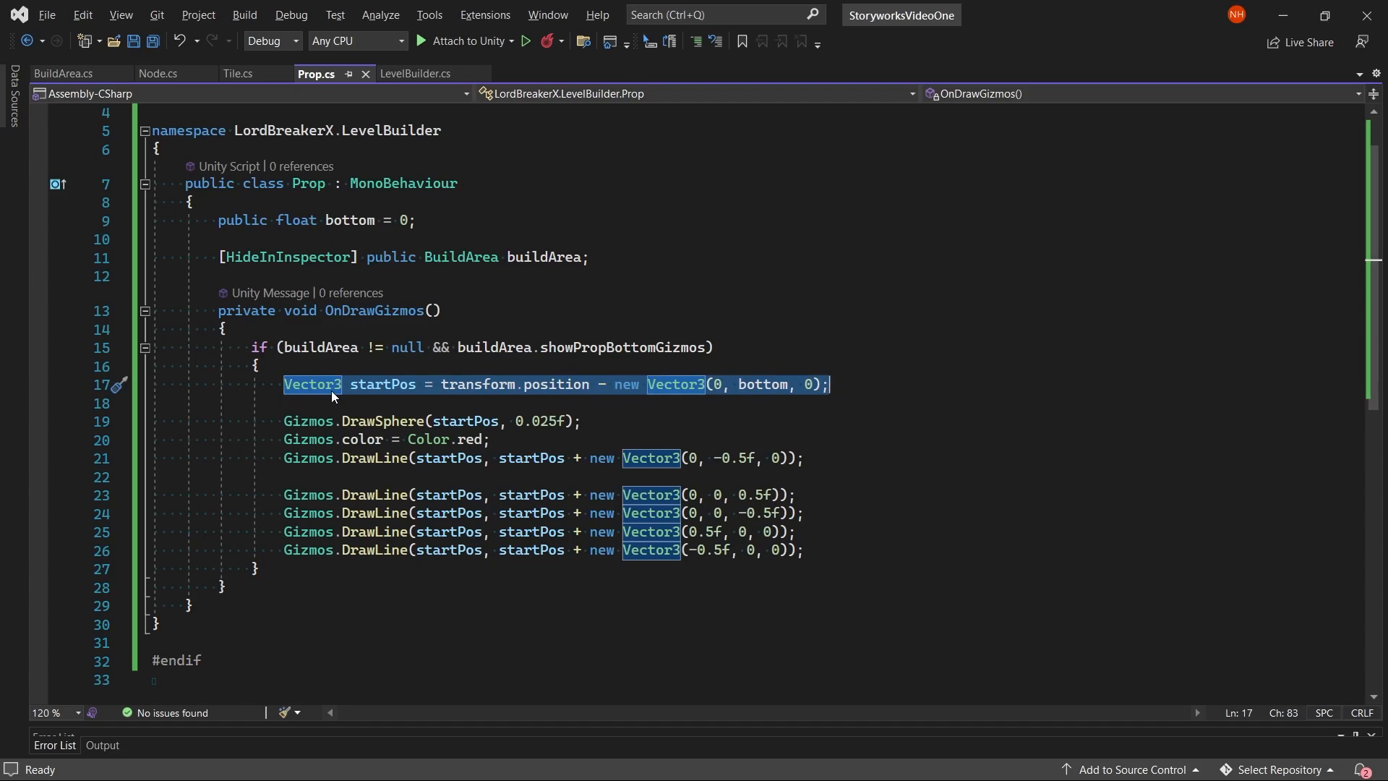
pyautogui.moveTo(471, 396)
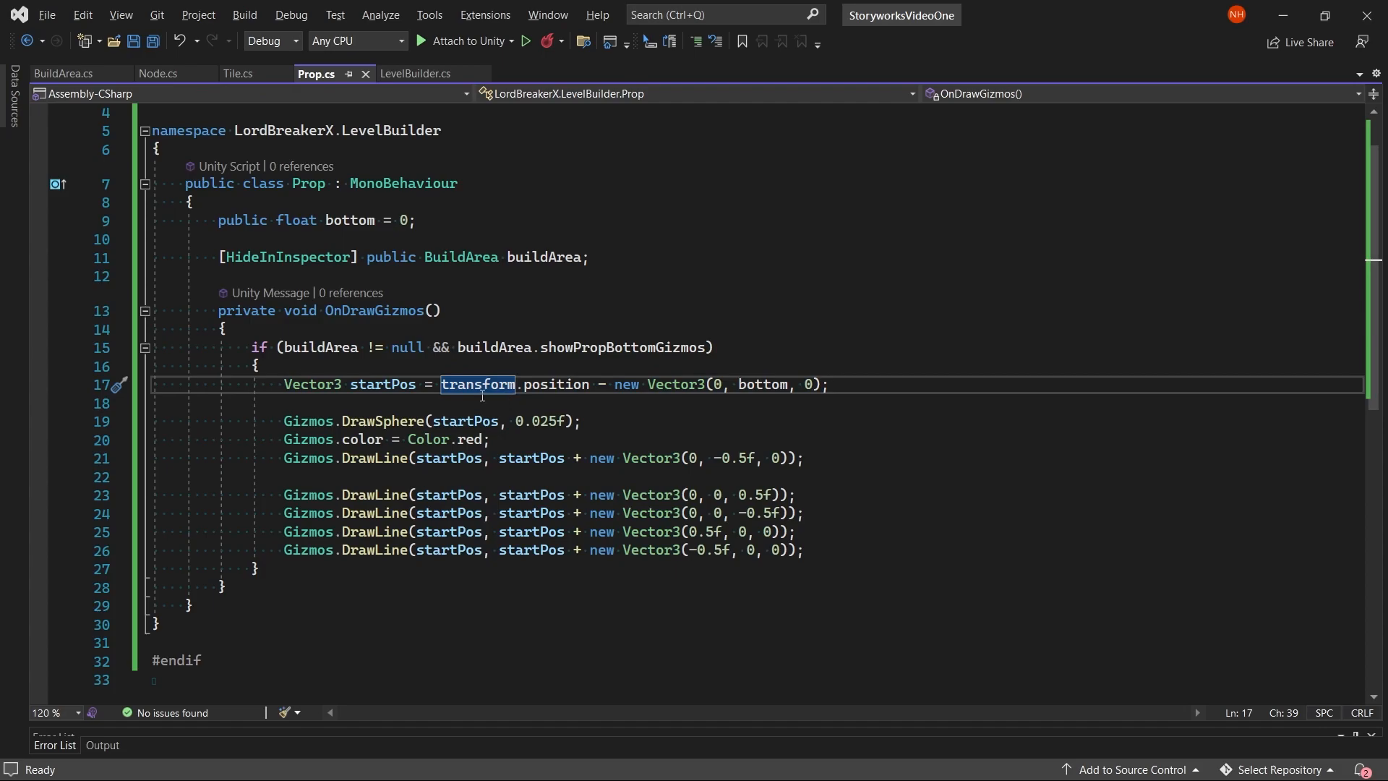
pyautogui.moveTo(581, 389)
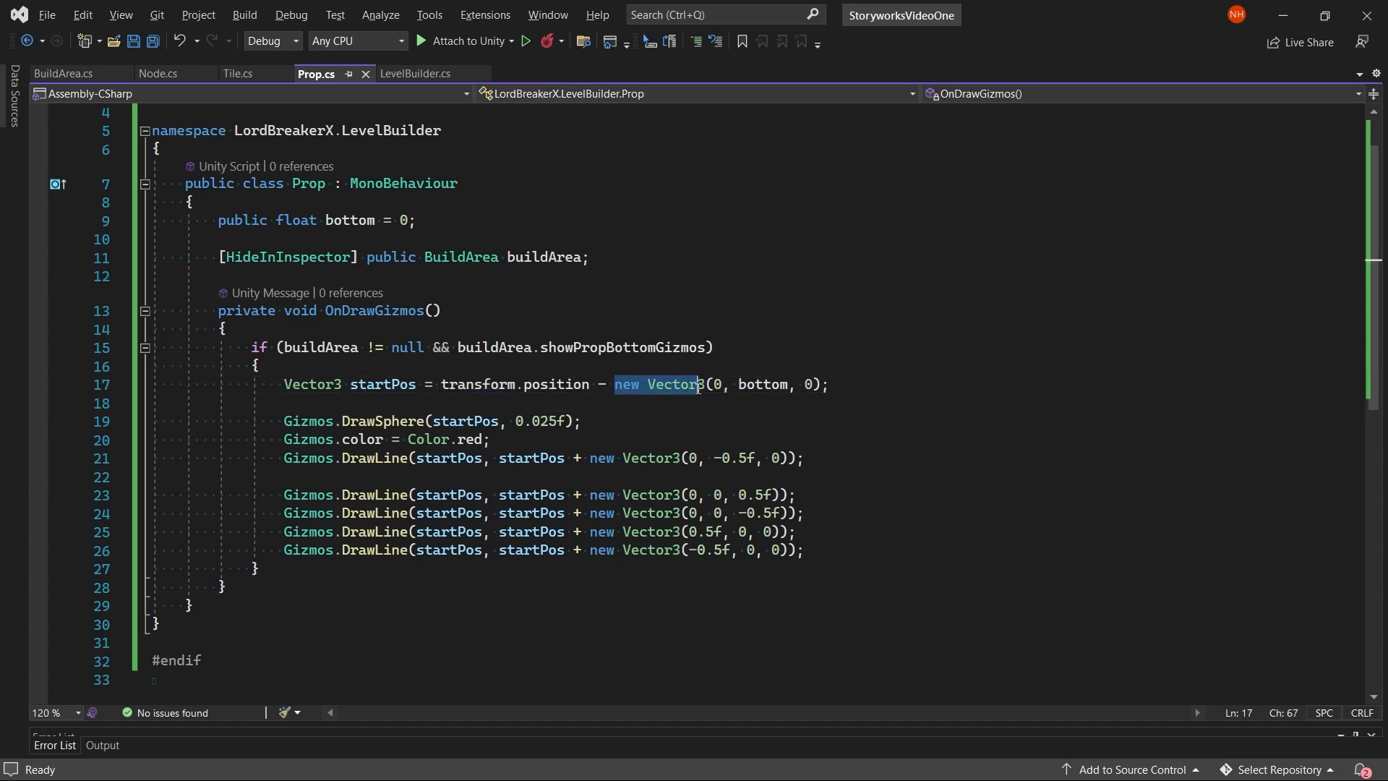
pyautogui.click(715, 384)
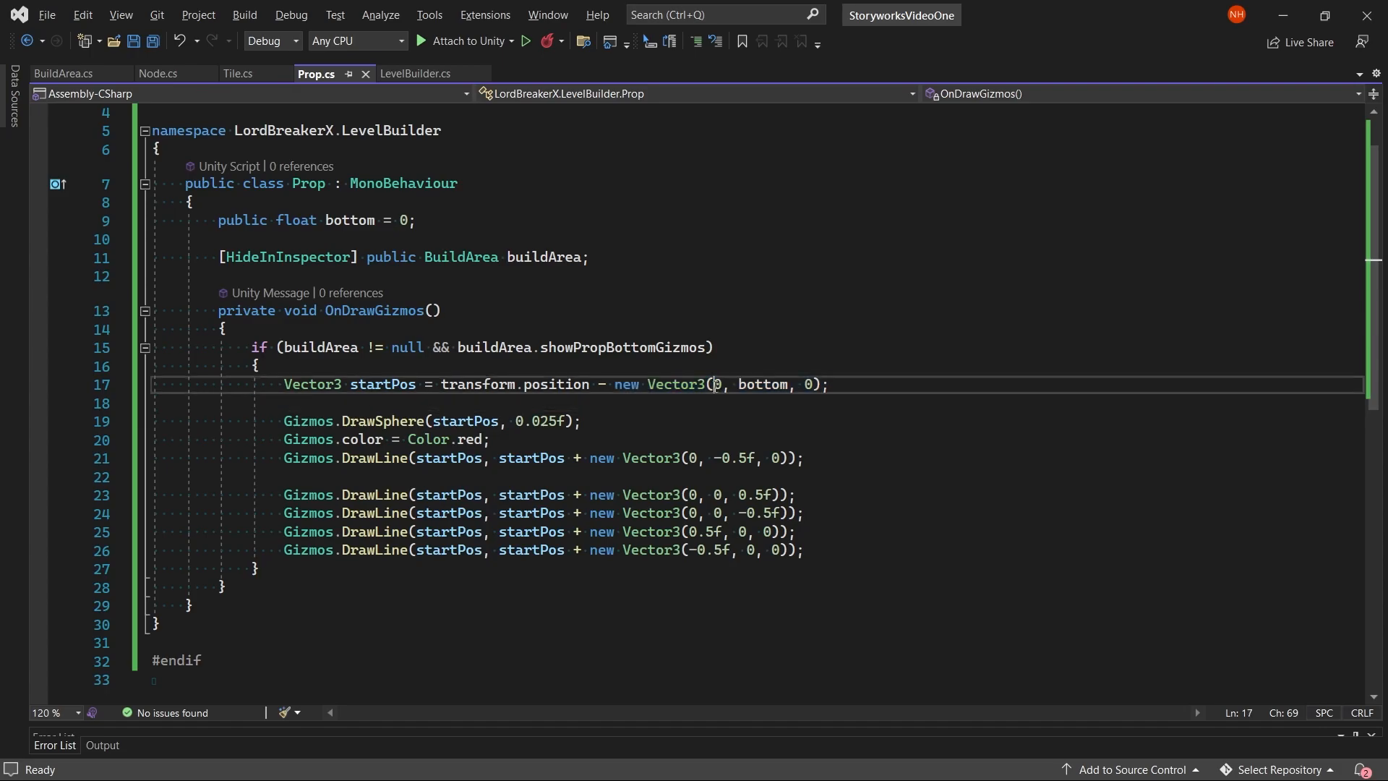
pyautogui.doubleClick(762, 383)
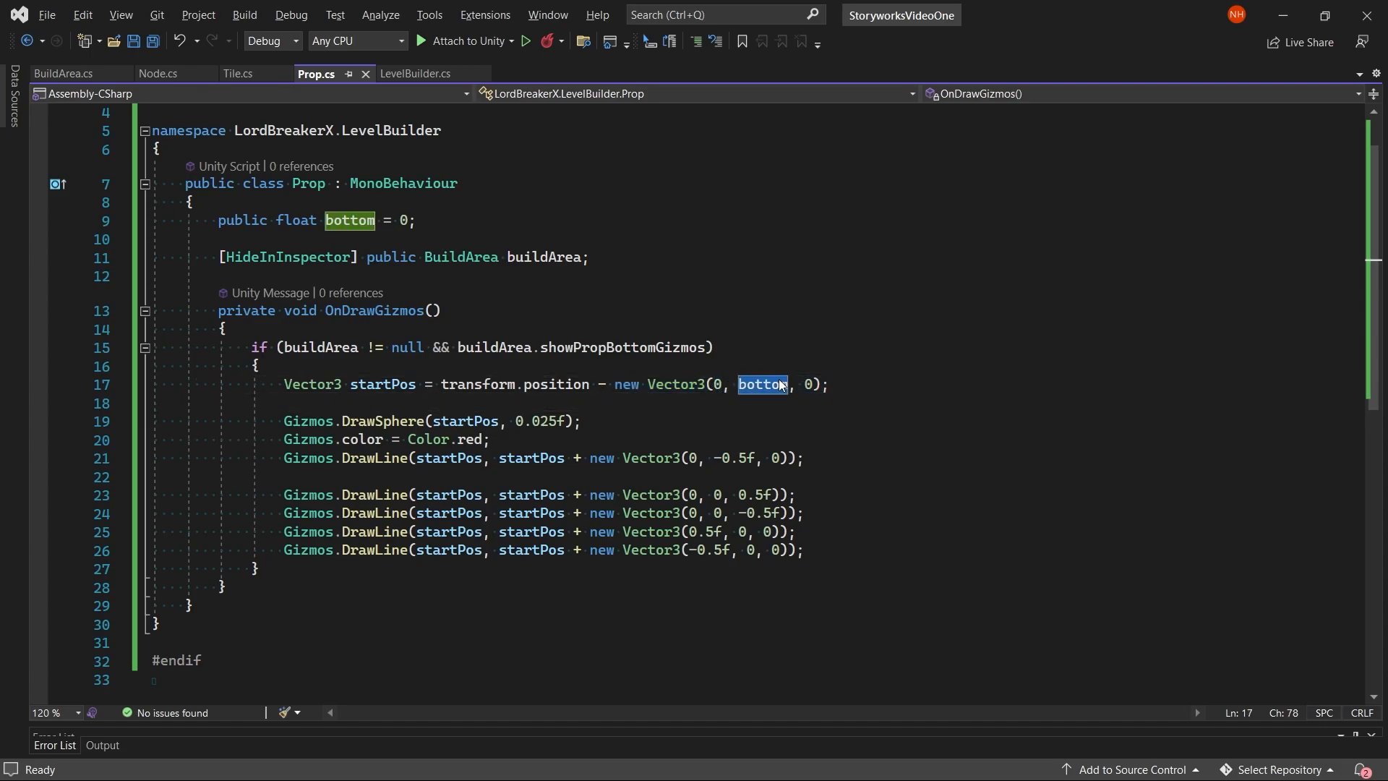
pyautogui.click(808, 384)
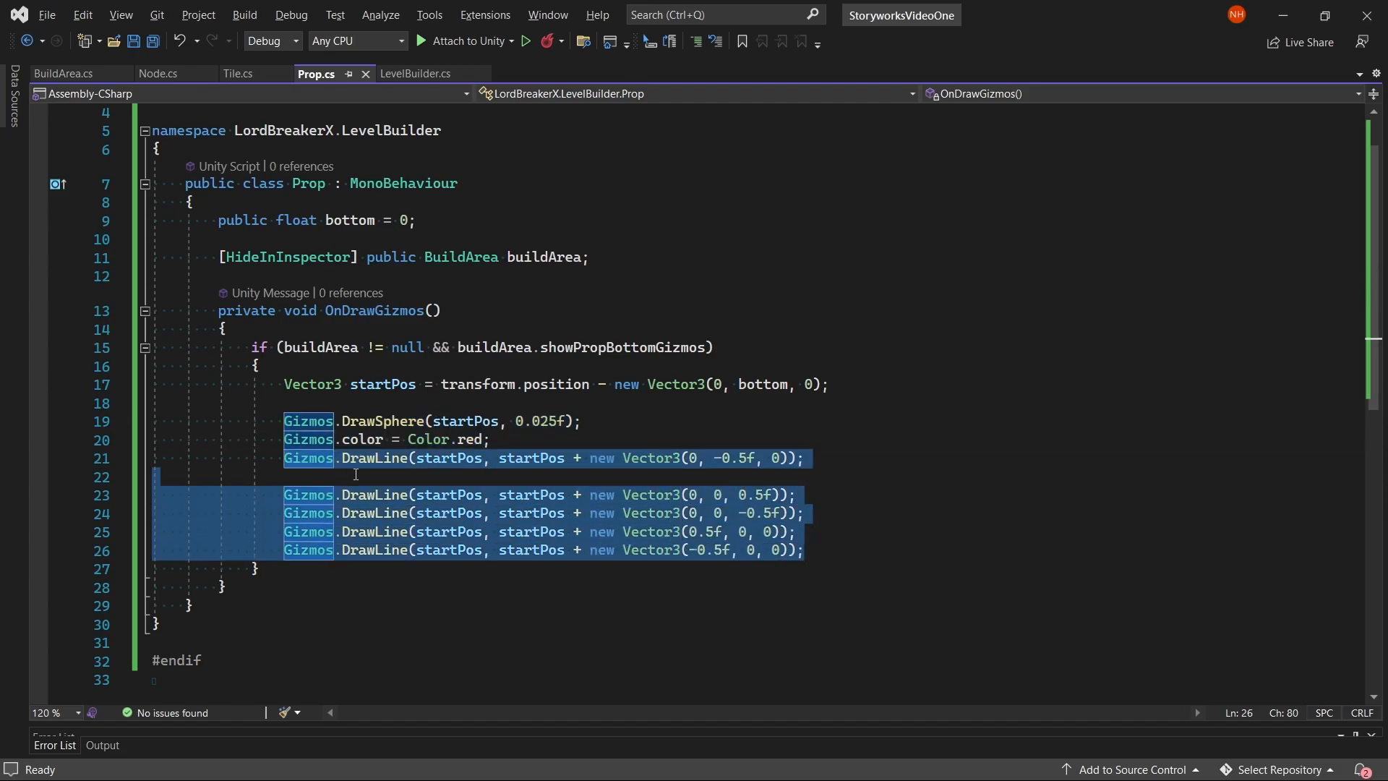
pyautogui.moveTo(796, 471)
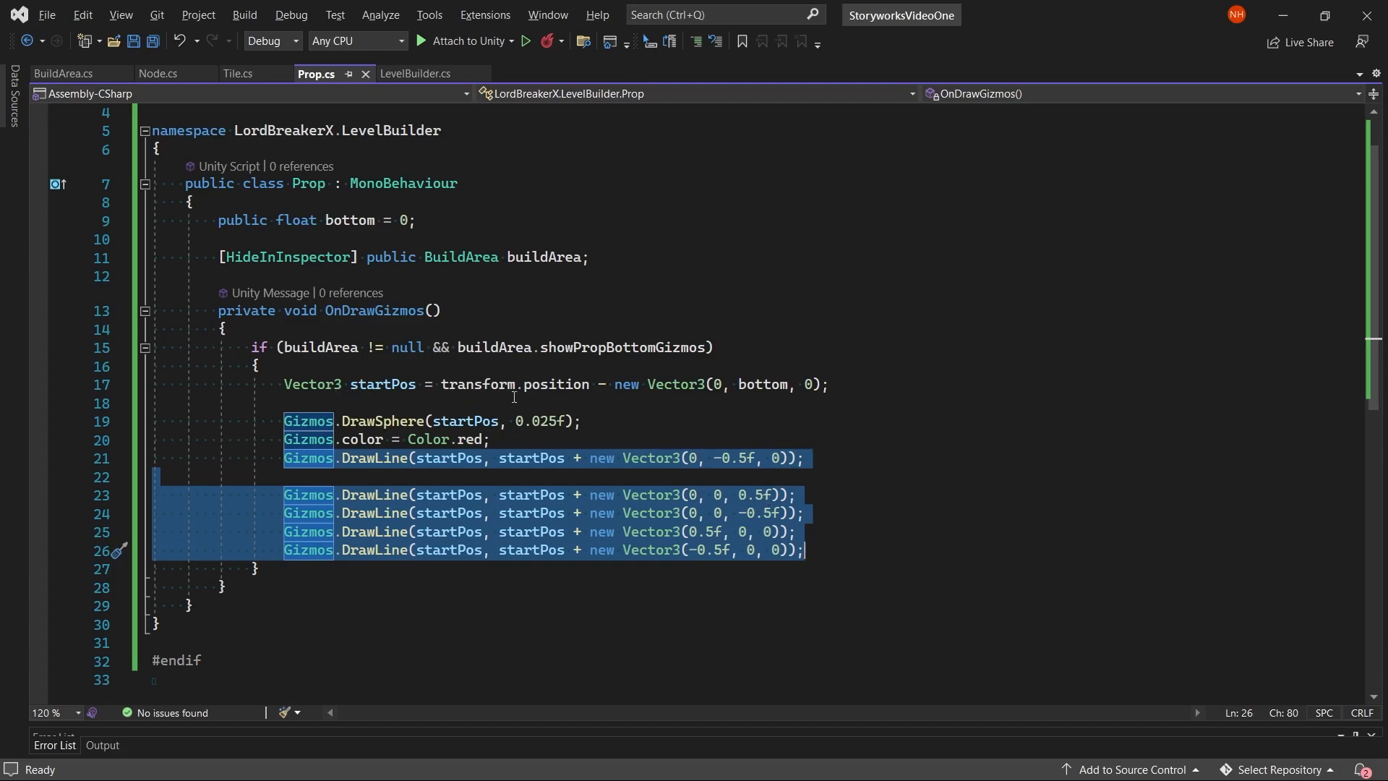
pyautogui.moveTo(216, 224)
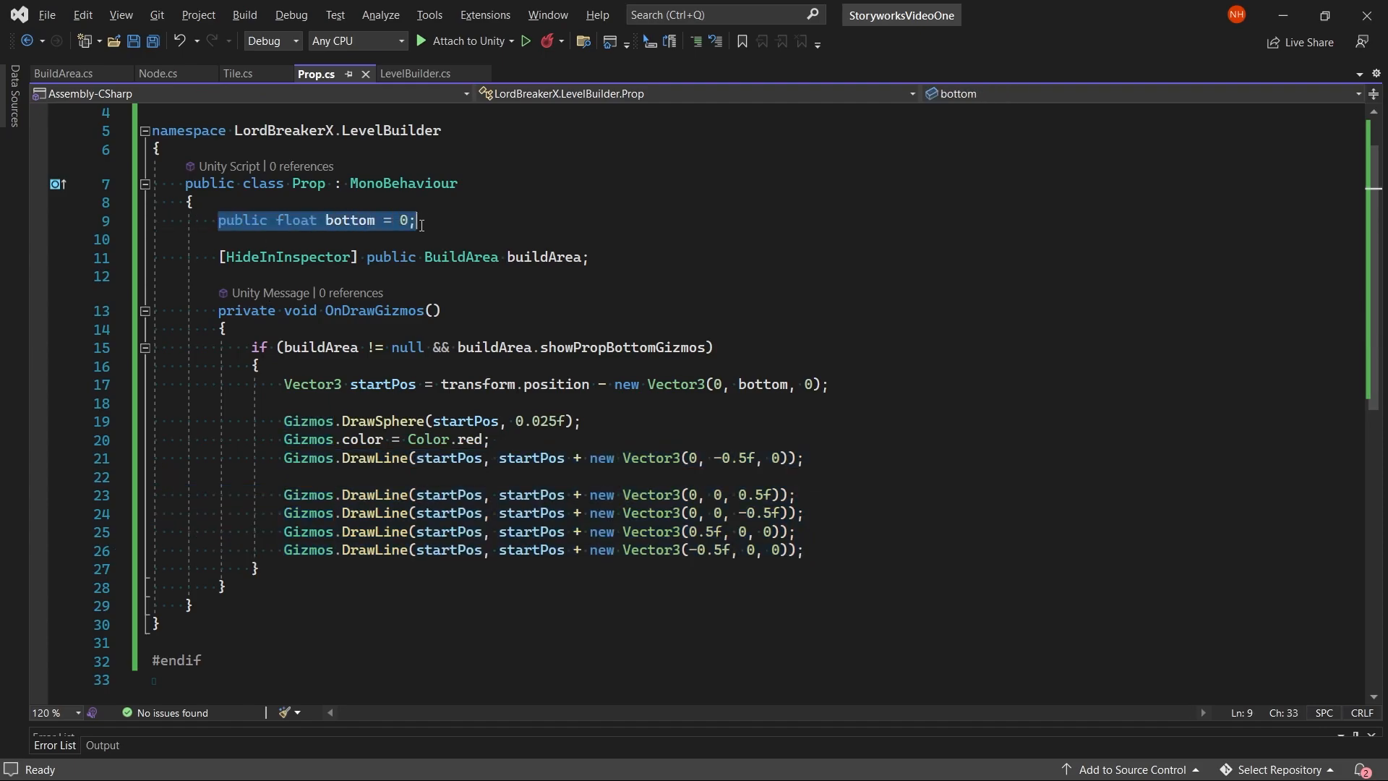
# Step: Switch to LevelBuilder.cs and highlight its using lines and EditorWindow base class
pyautogui.click(413, 74)
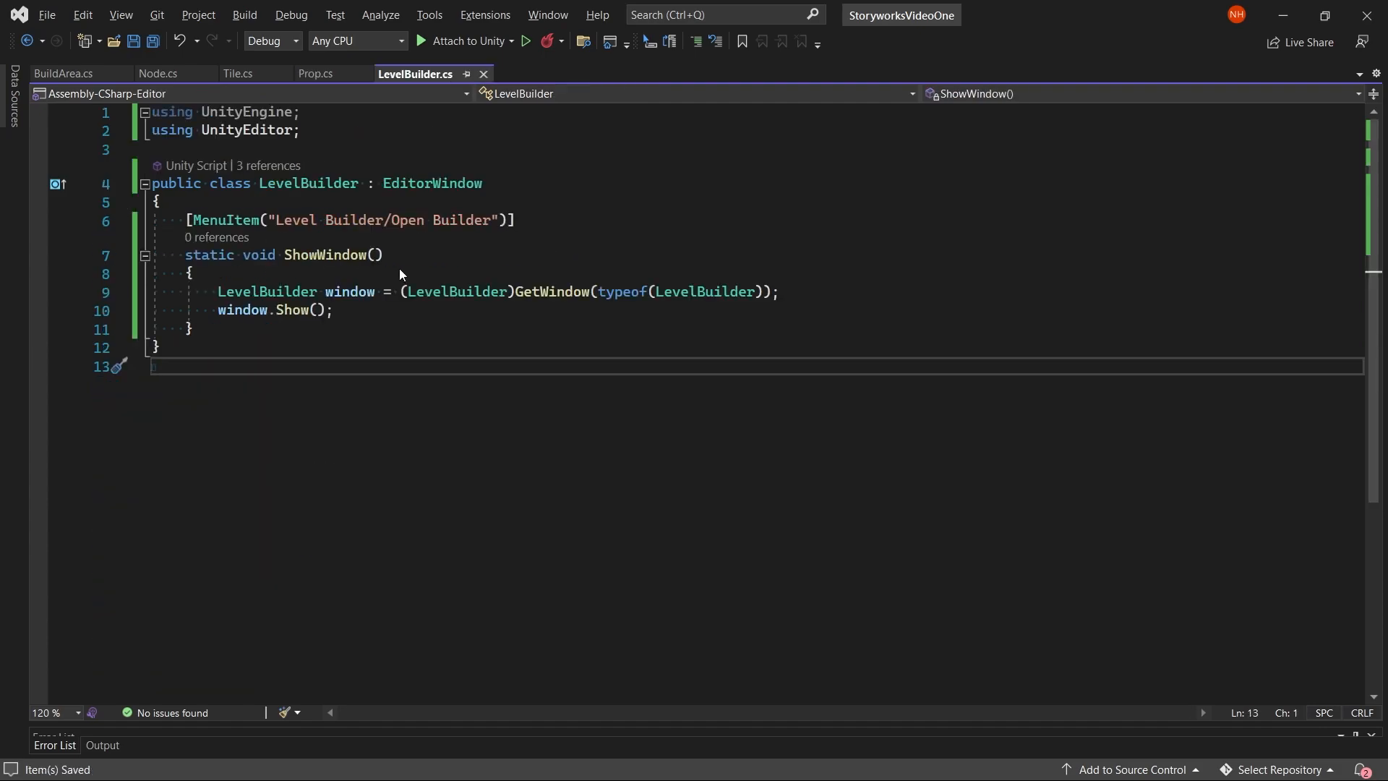
pyautogui.moveTo(531, 245)
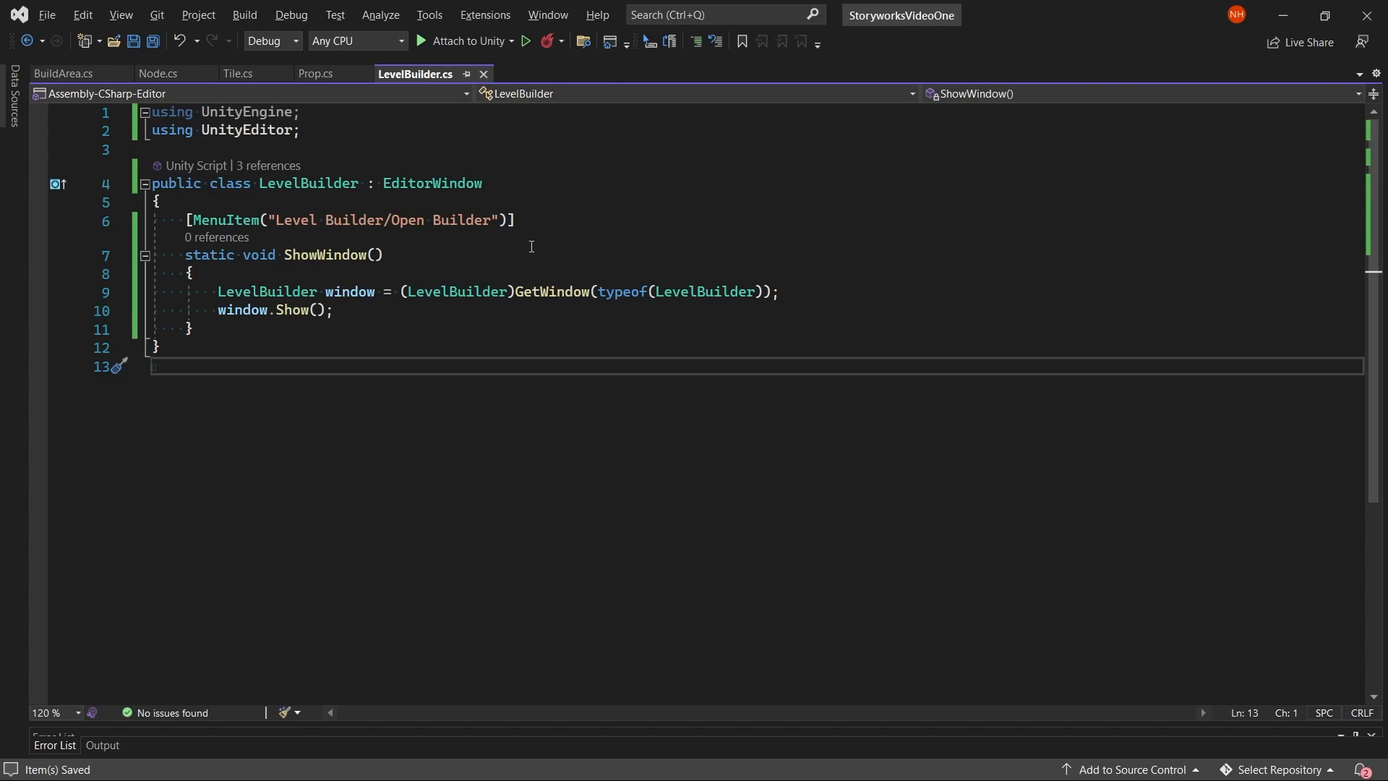
pyautogui.moveTo(333, 259)
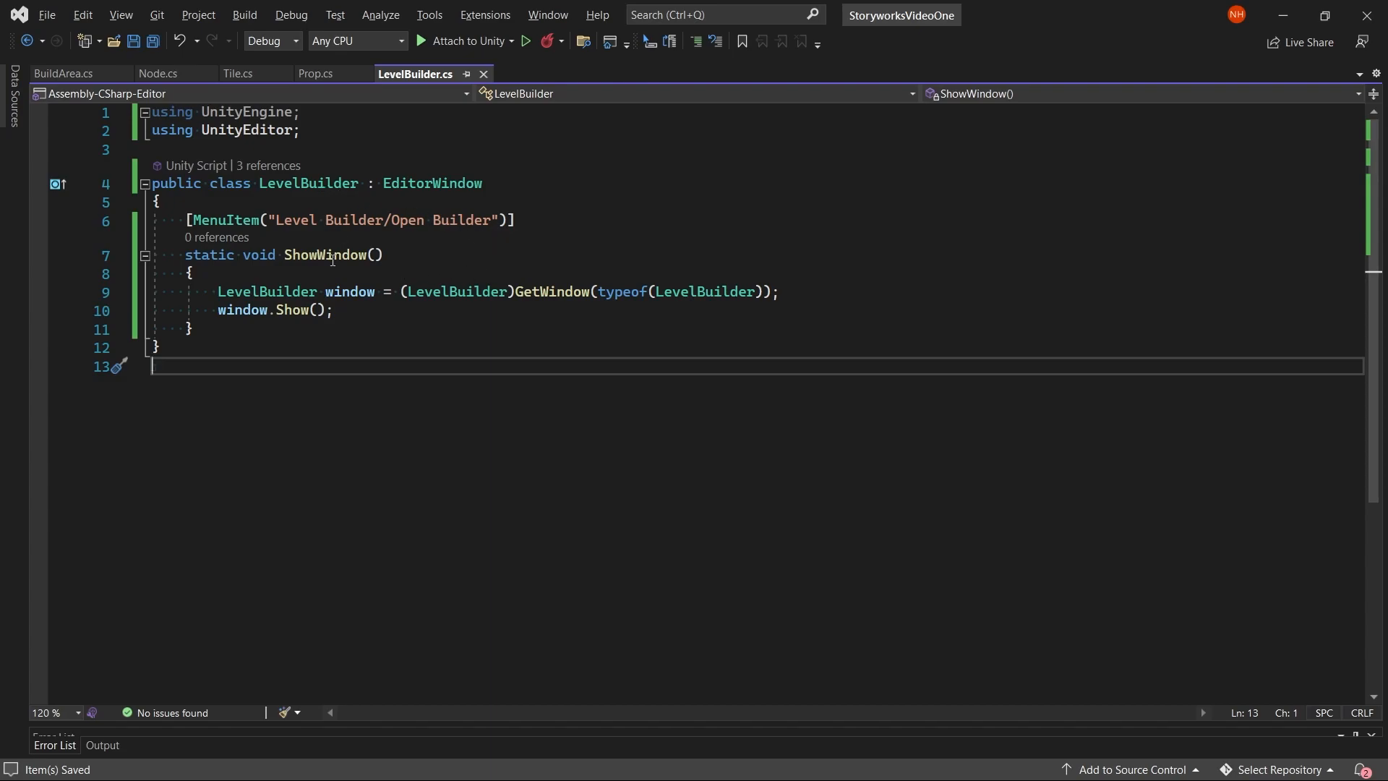
pyautogui.click(152, 129)
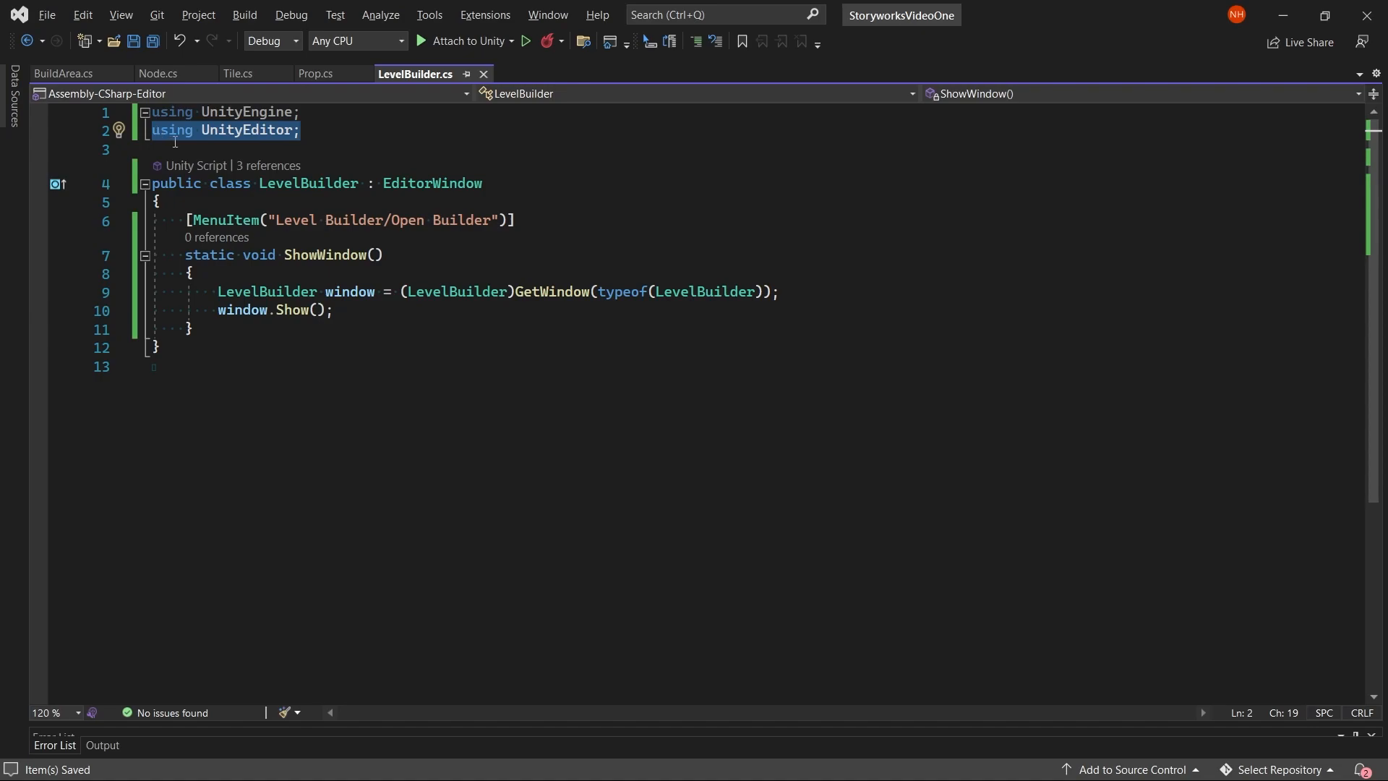
pyautogui.moveTo(175, 141)
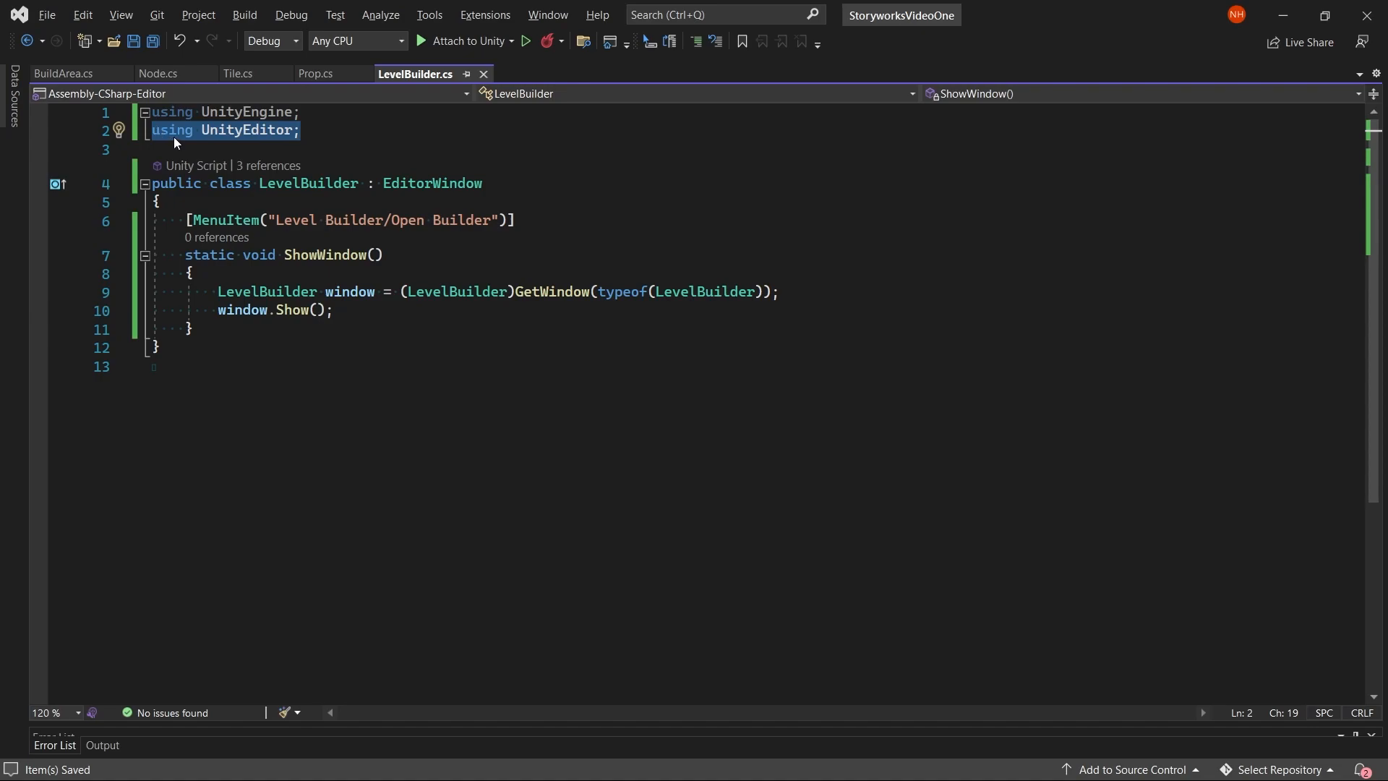
pyautogui.doubleClick(432, 184)
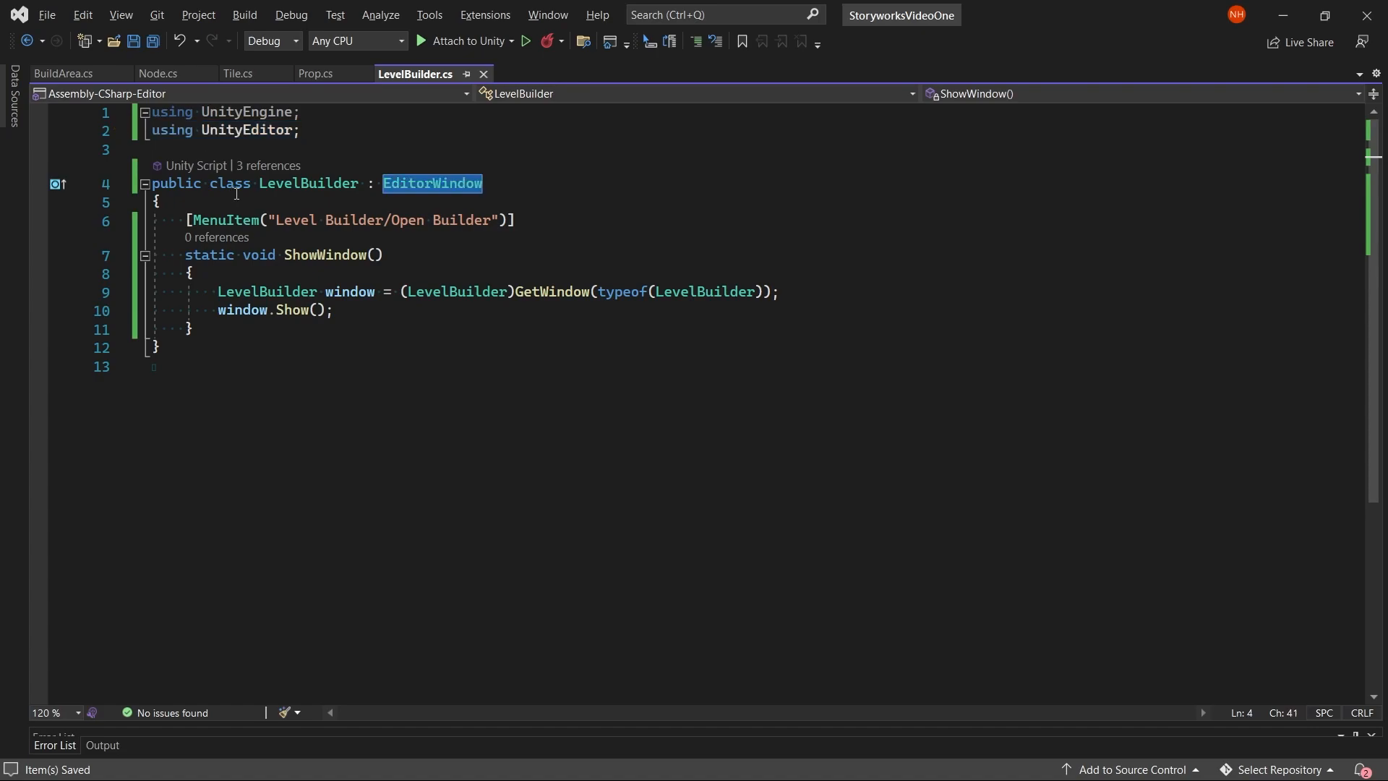
pyautogui.moveTo(400, 188)
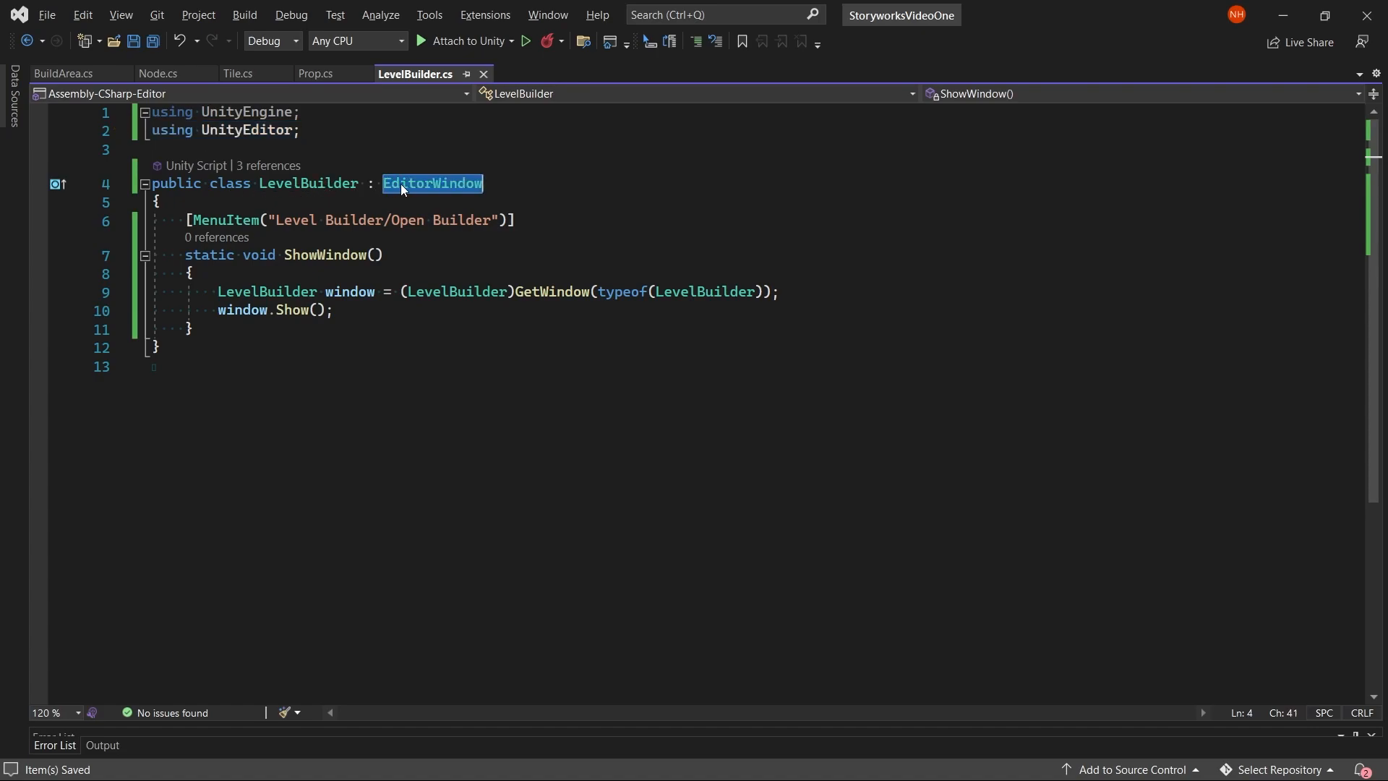
pyautogui.moveTo(271, 266)
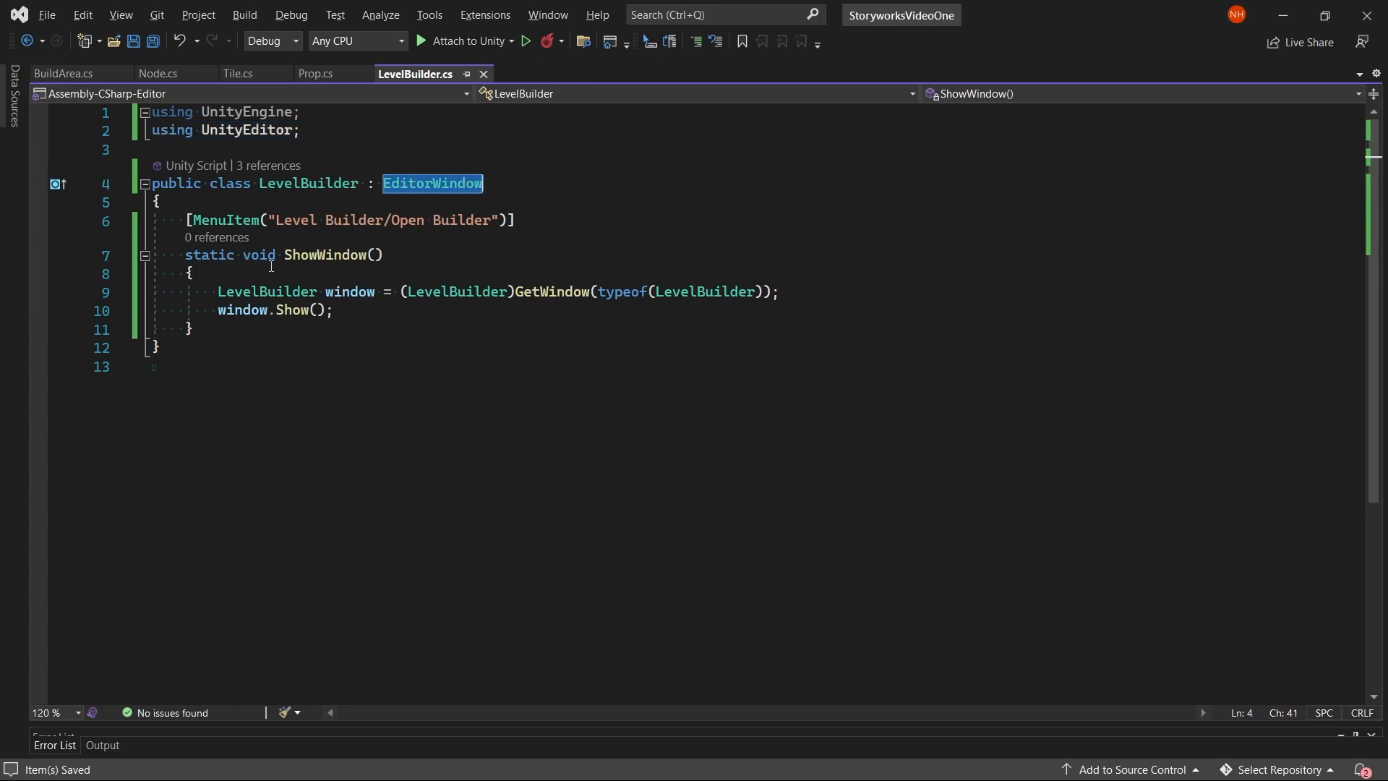
# Step: Highlight the MenuItem ShowWindow method and its GetWindow call
pyautogui.moveTo(186, 254); pyautogui.dragTo(192, 330)
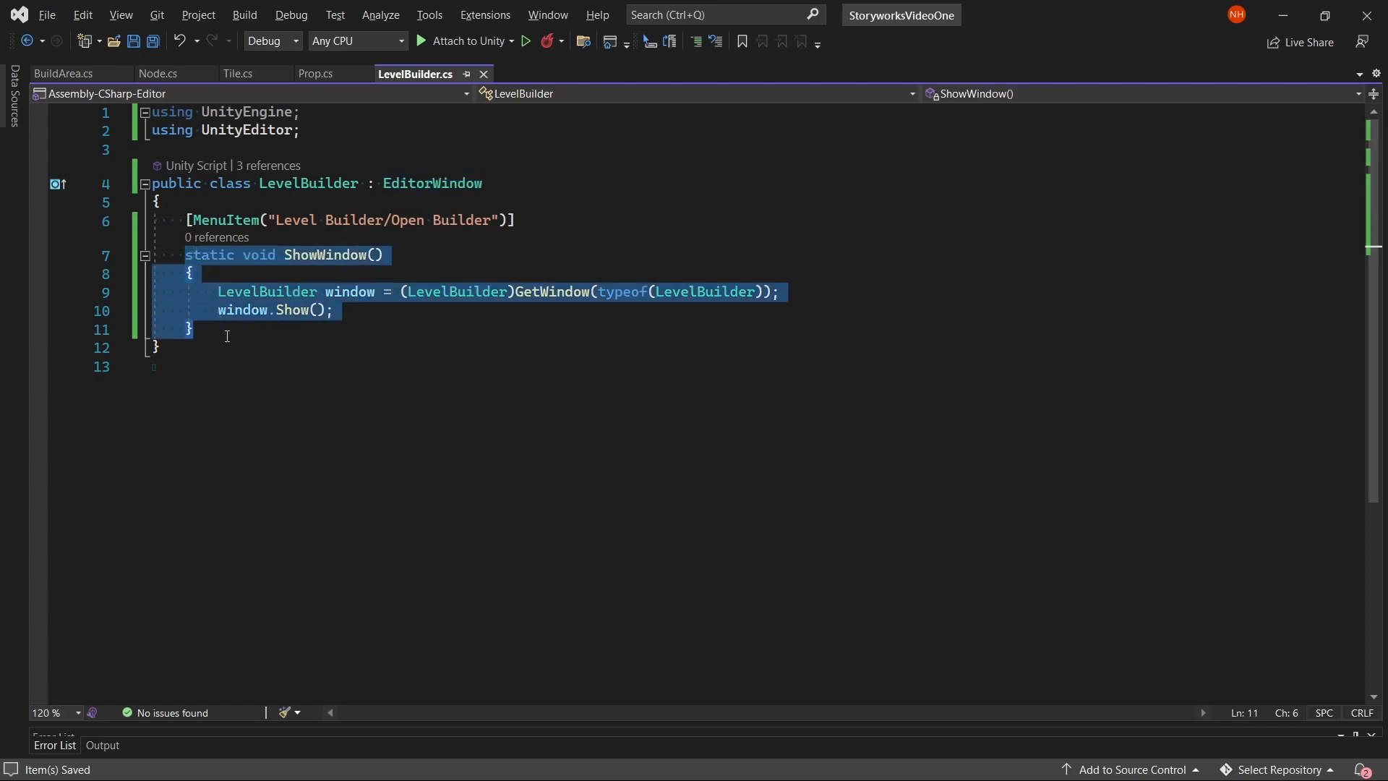
pyautogui.moveTo(260, 317)
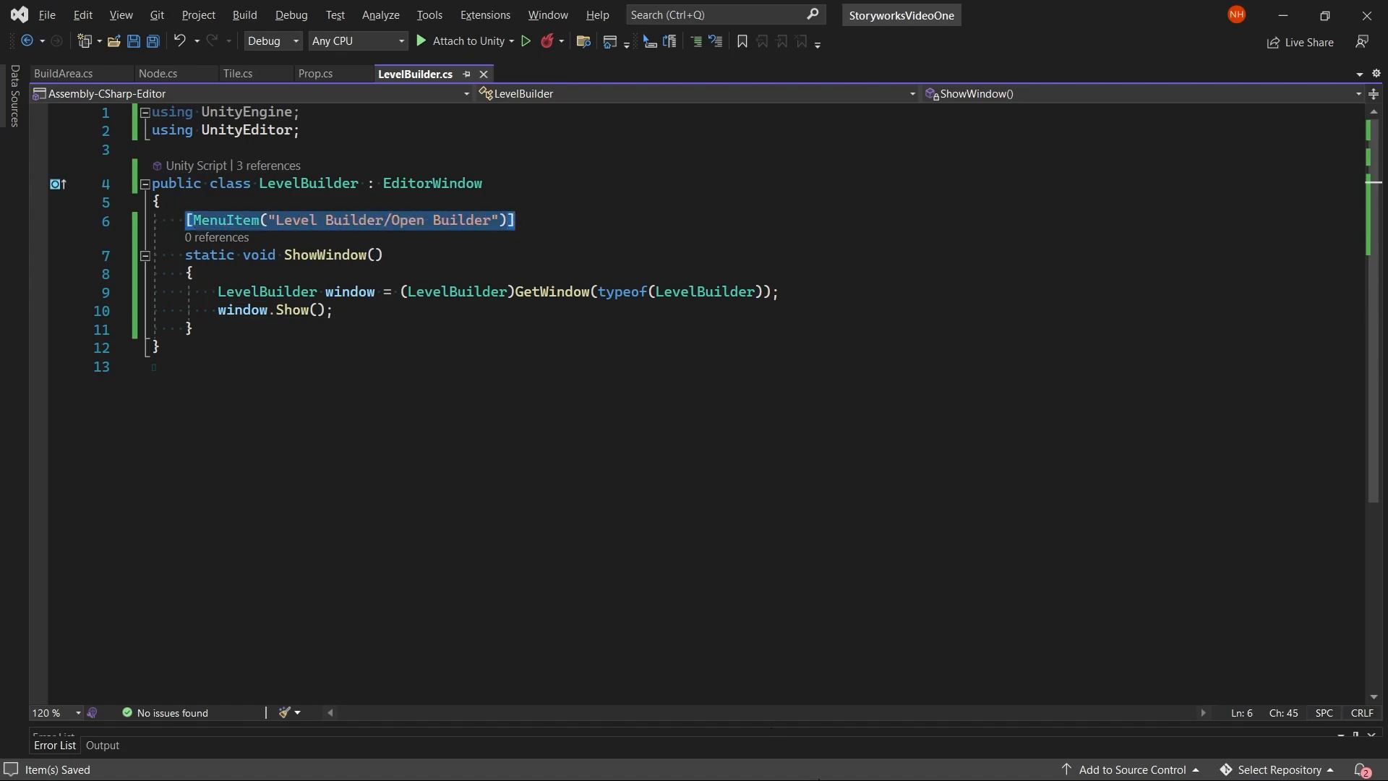
pyautogui.click(152, 365)
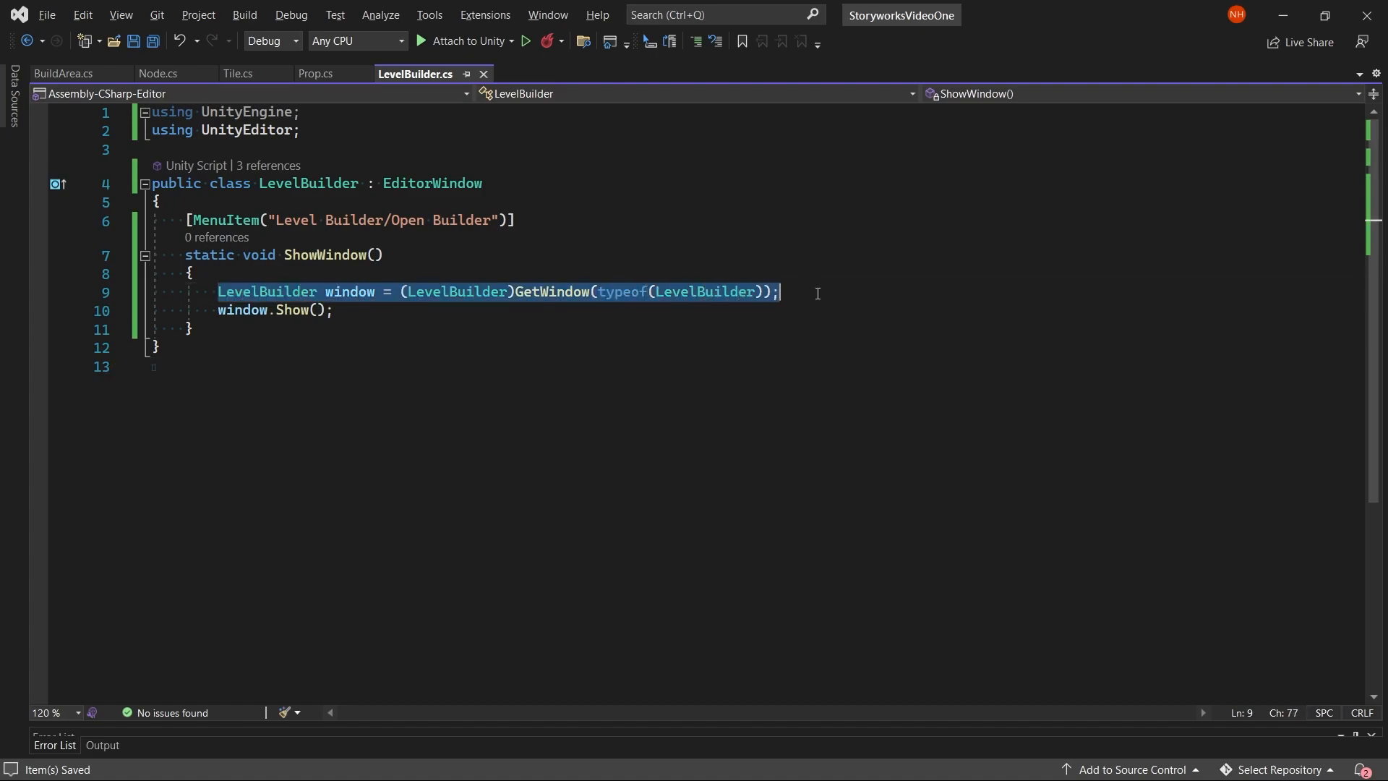
pyautogui.click(191, 328)
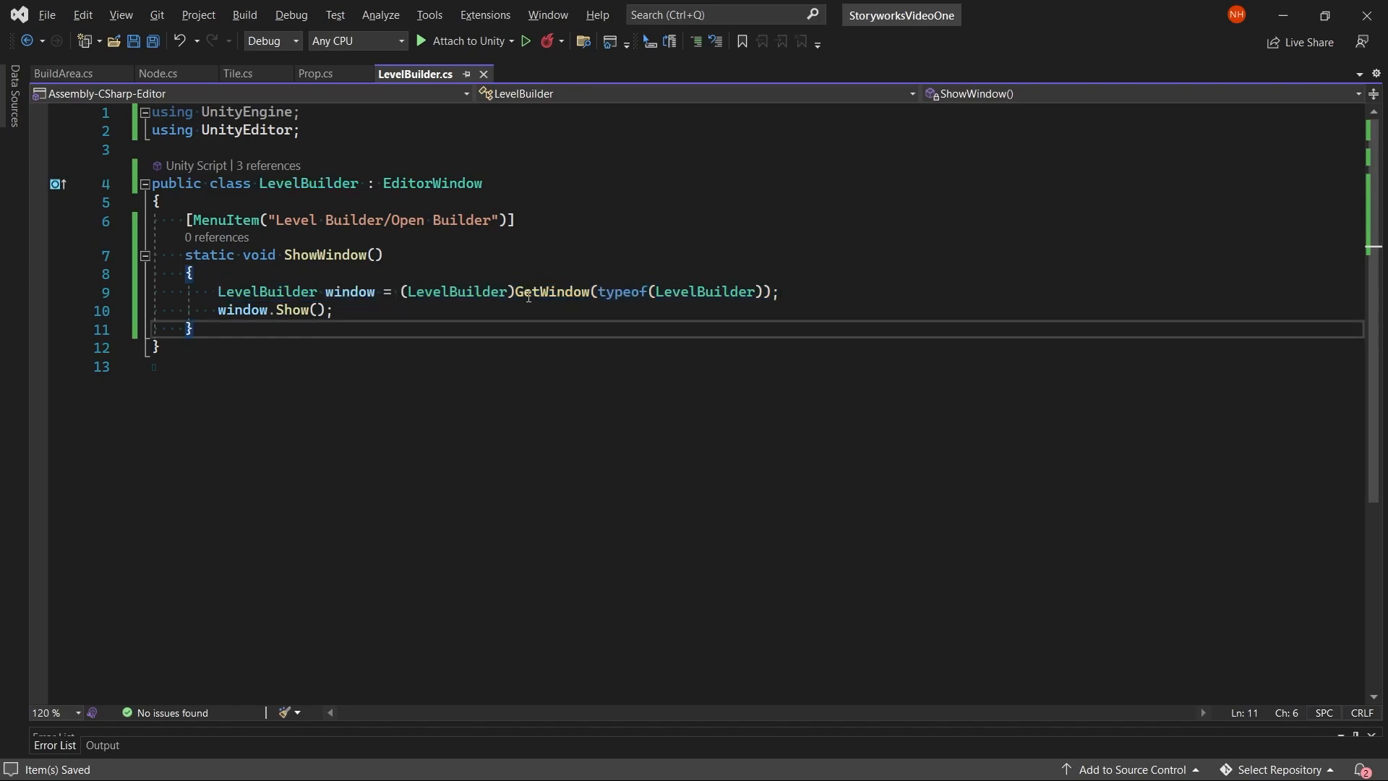
pyautogui.doubleClick(553, 290)
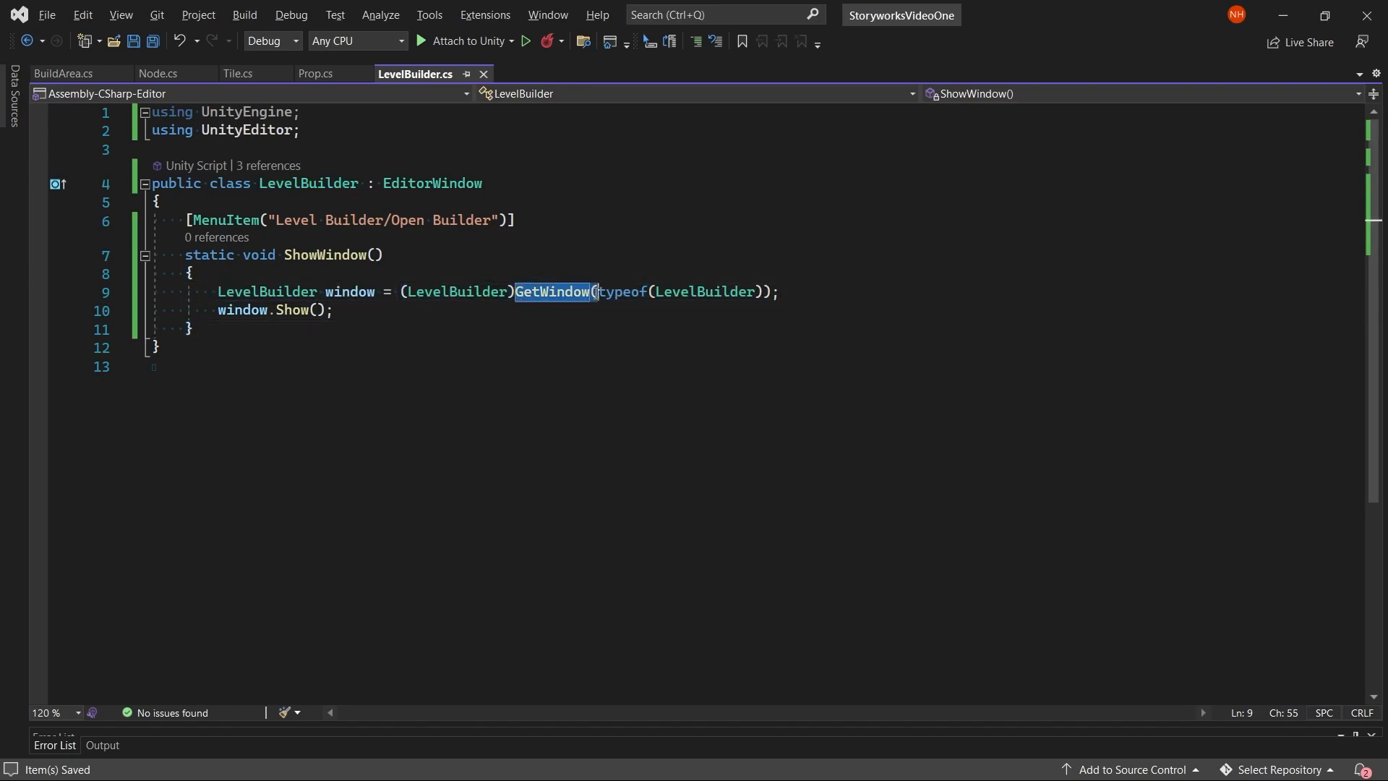
pyautogui.click(292, 309)
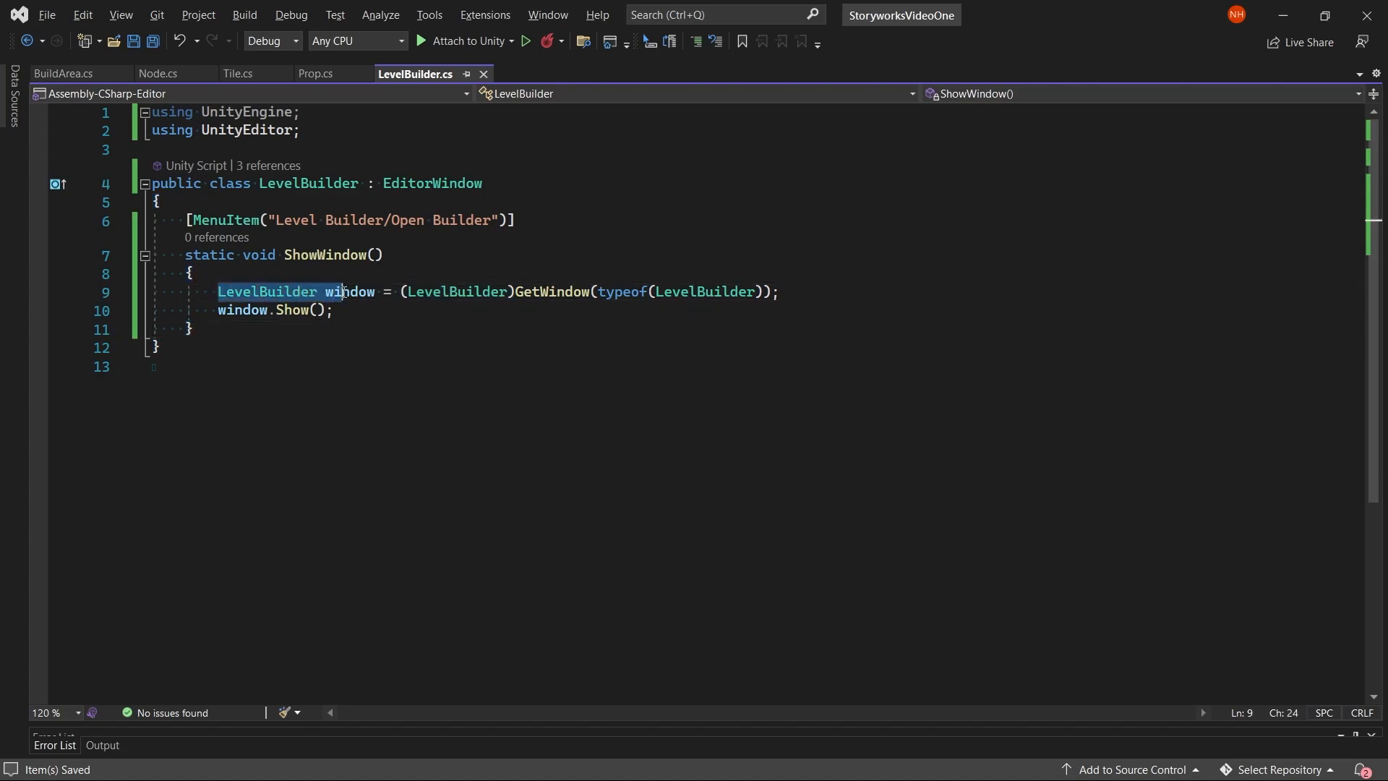
pyautogui.click(220, 310)
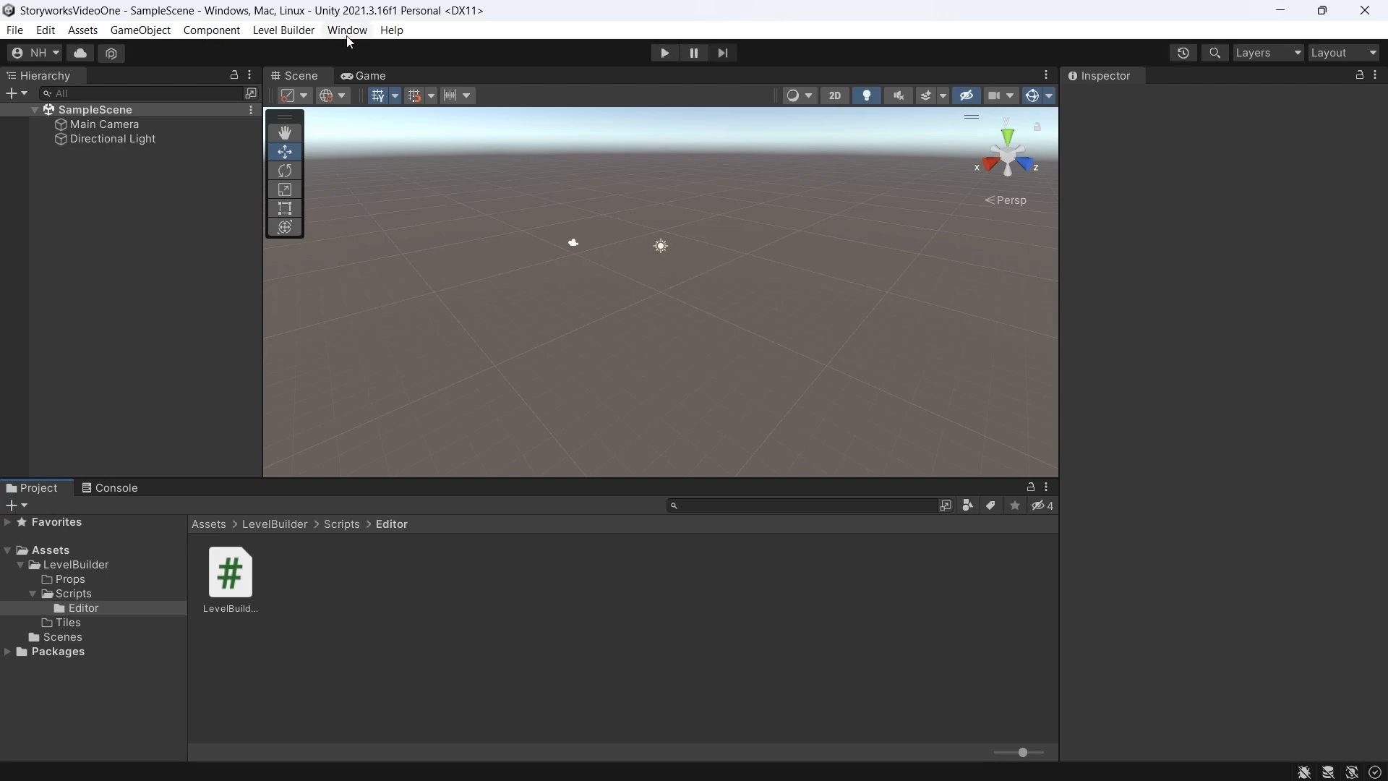
pyautogui.click(283, 29)
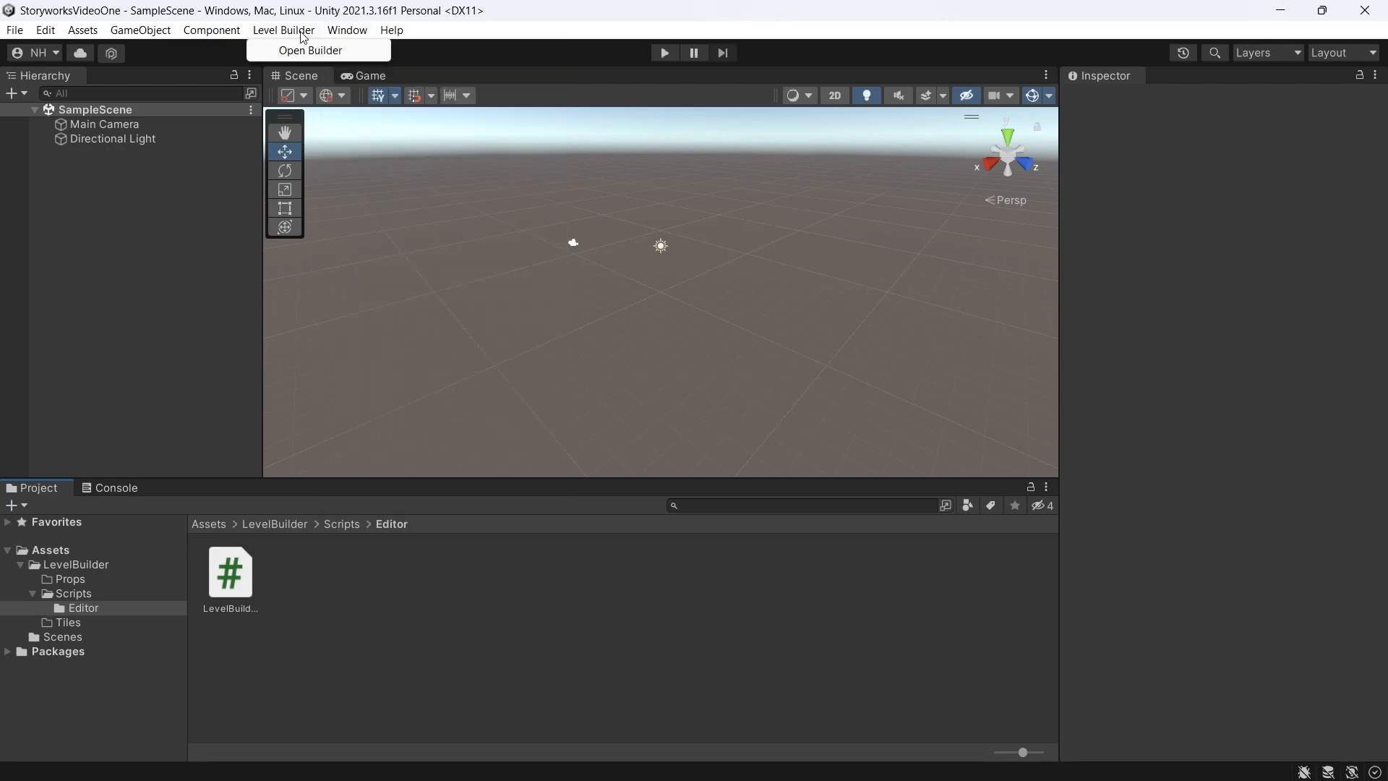
pyautogui.moveTo(310, 50)
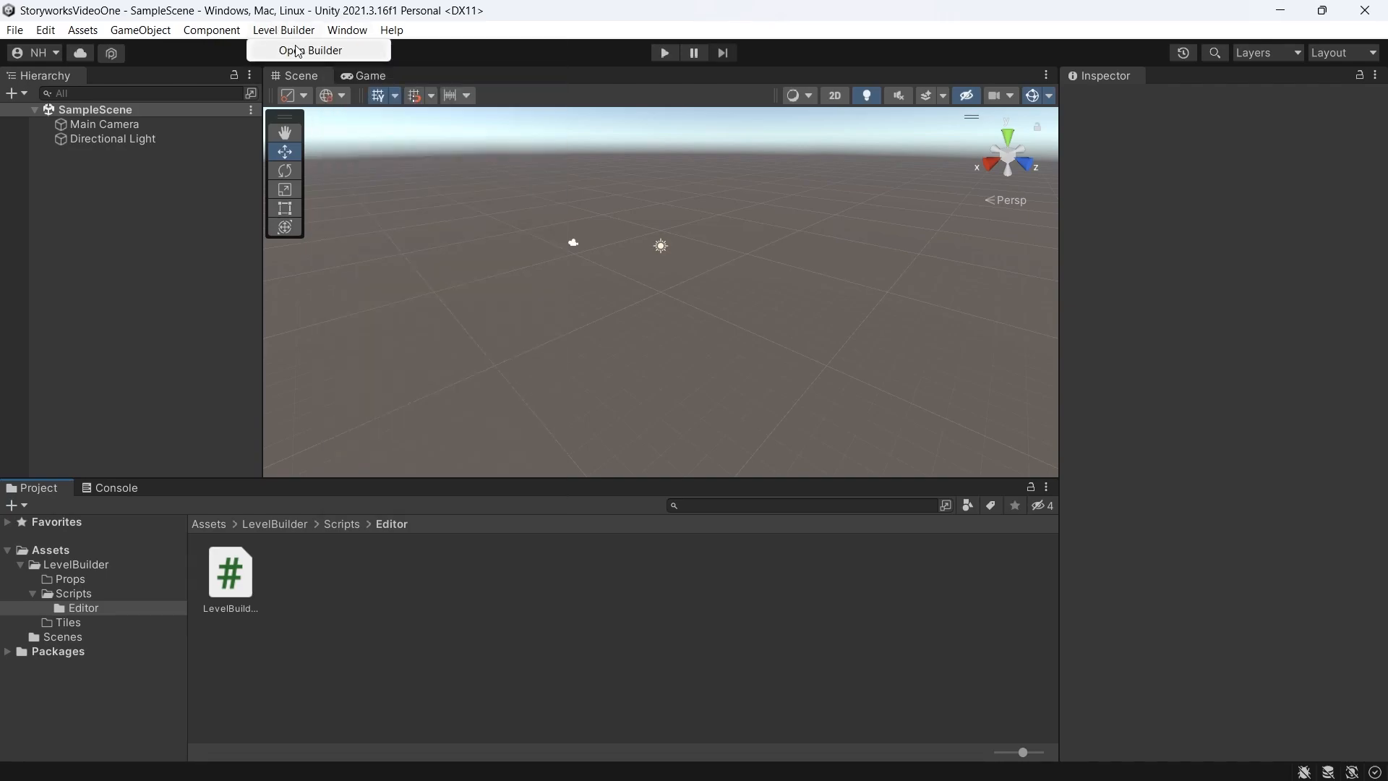
pyautogui.click(309, 49)
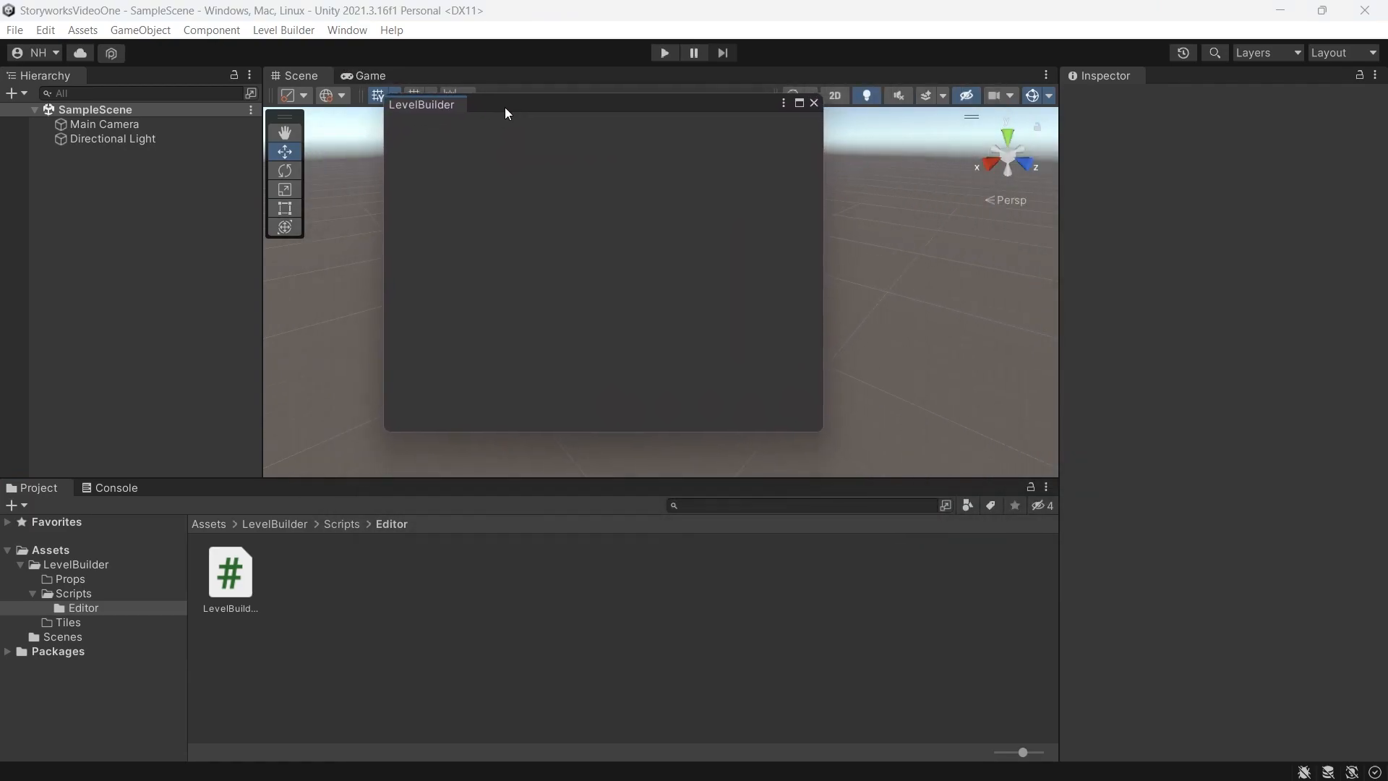
pyautogui.click(811, 103)
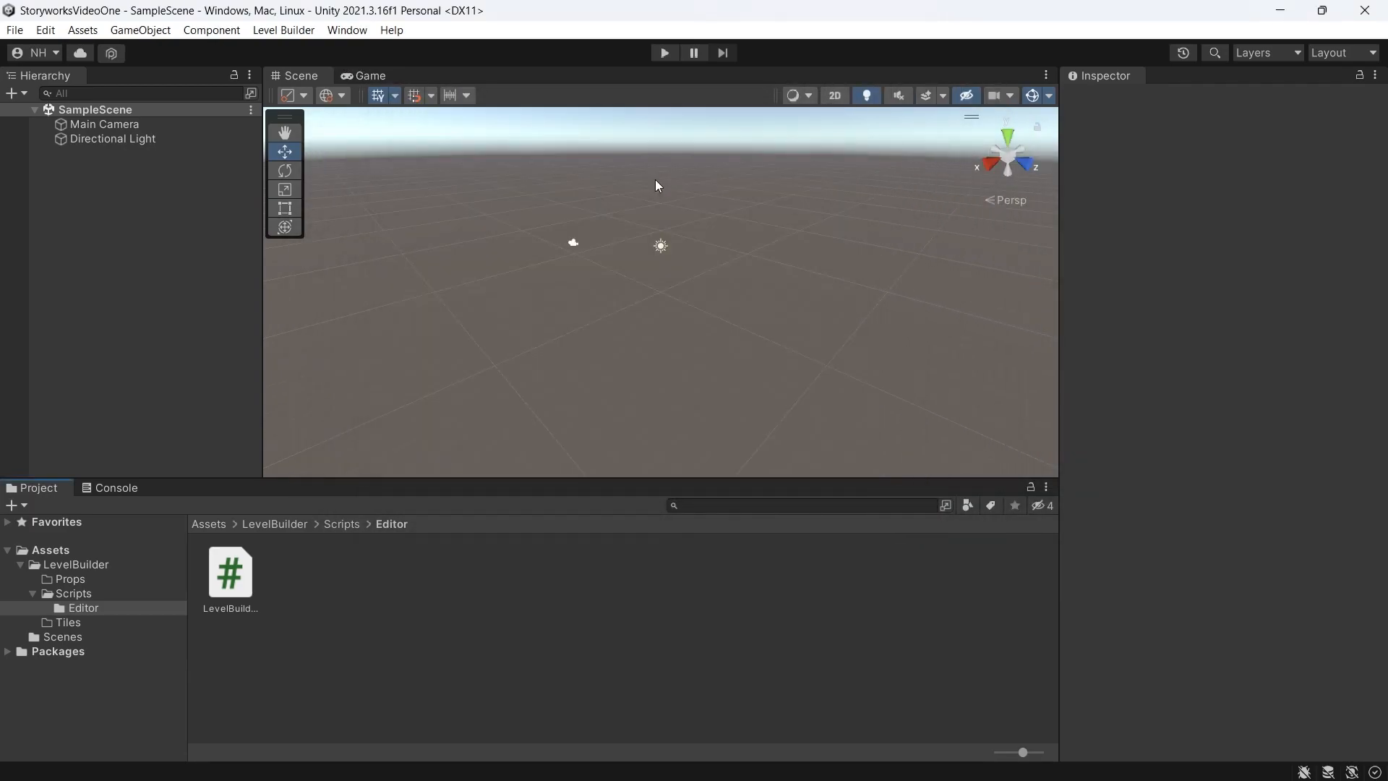